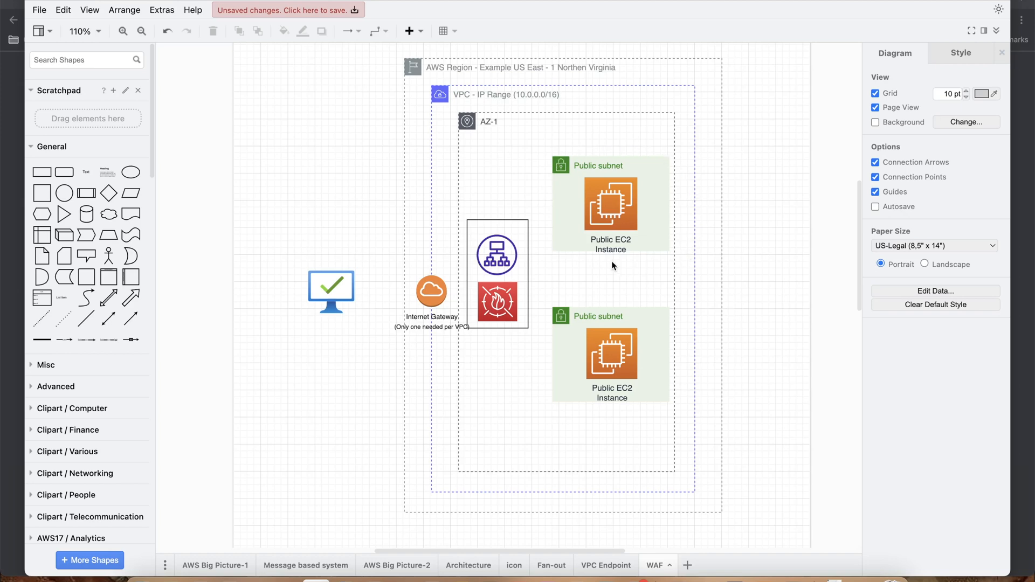
mouse_move(575, 234)
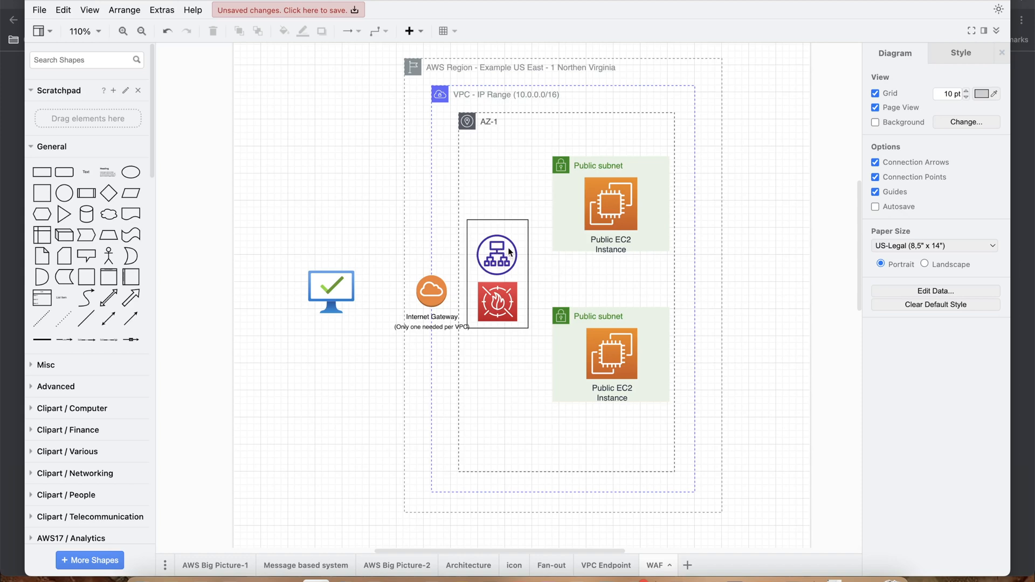
mouse_move(494, 257)
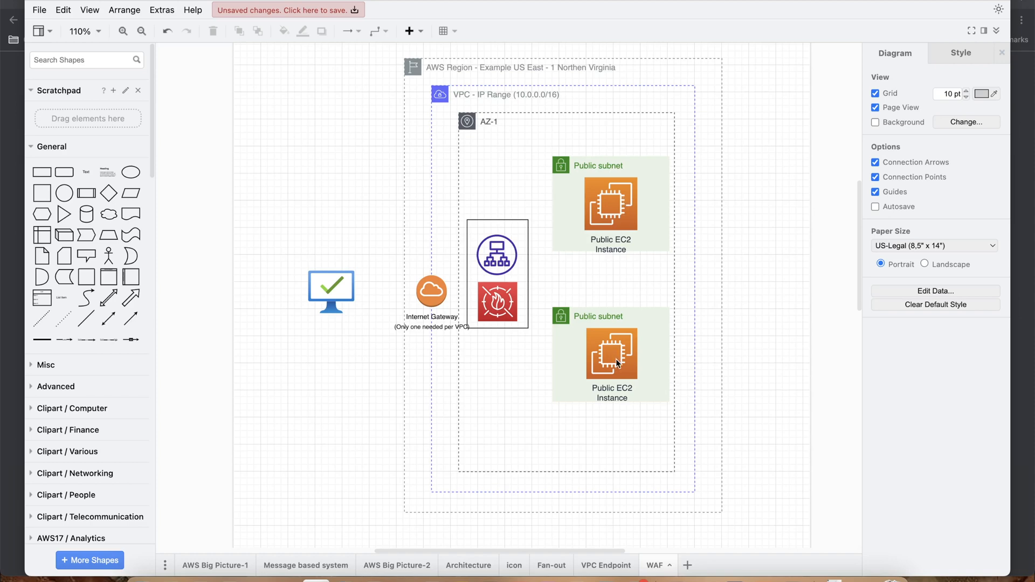
mouse_move(606, 350)
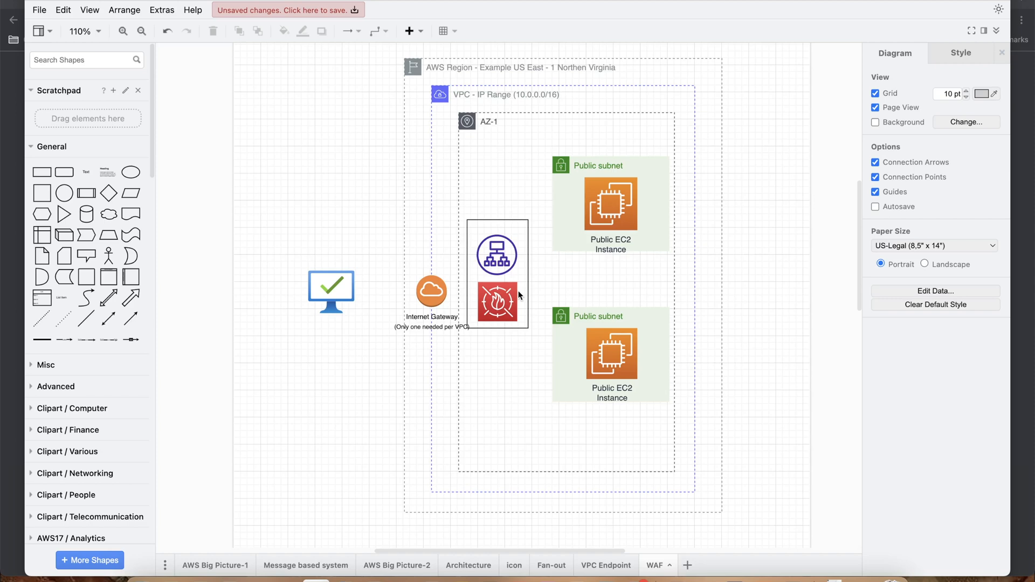
mouse_move(496, 310)
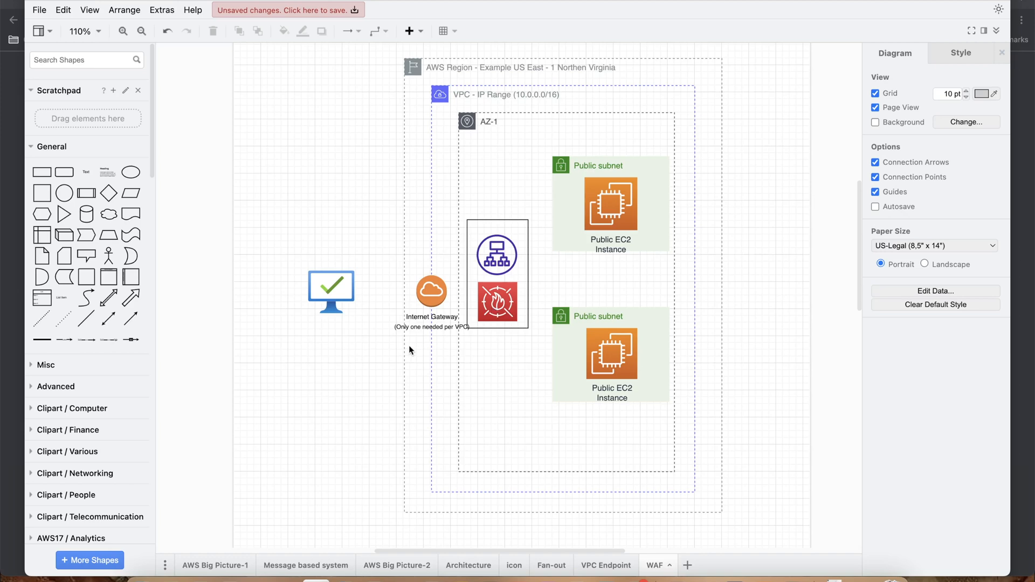
mouse_move(313, 243)
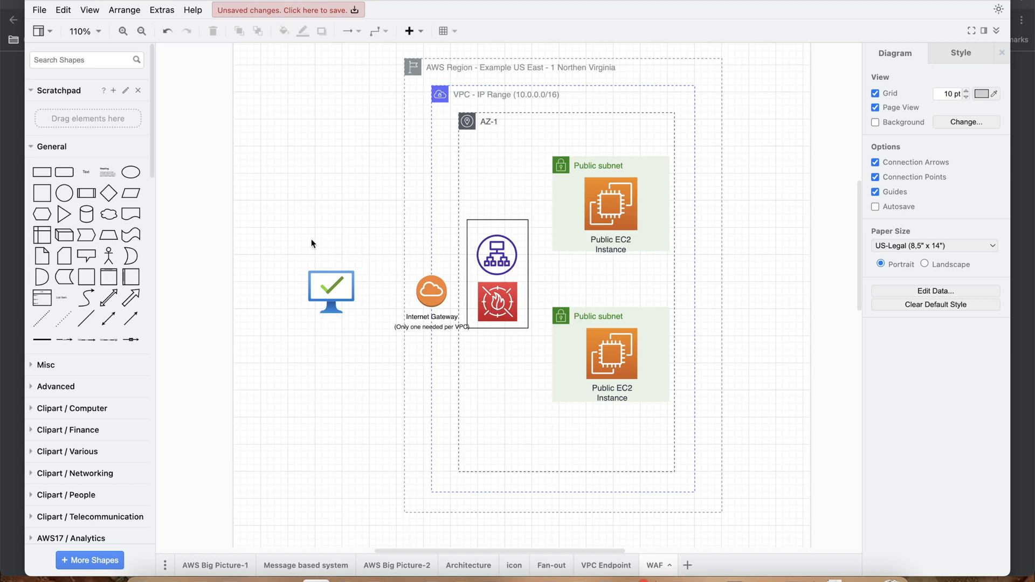
mouse_move(287, 351)
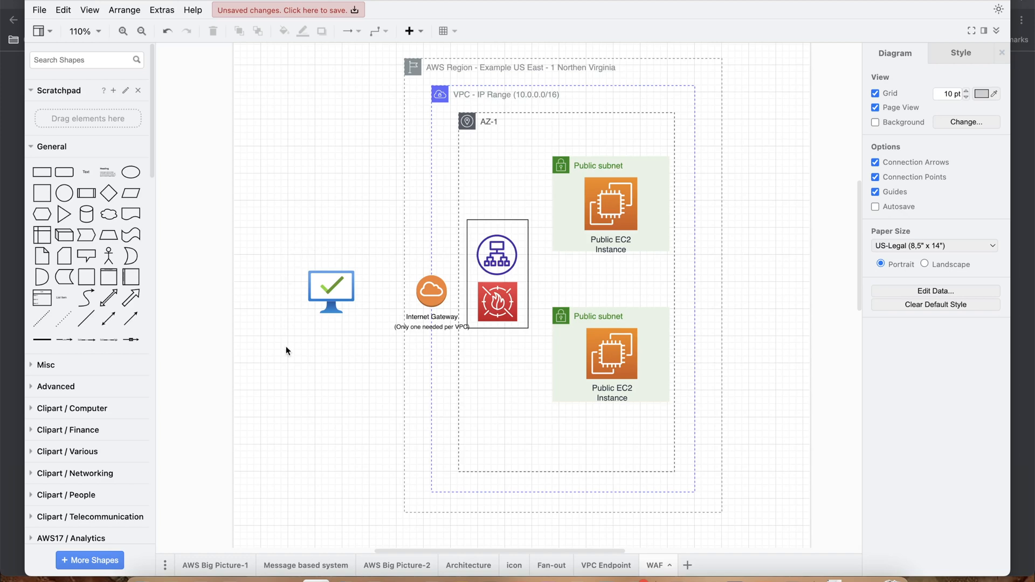
mouse_move(321, 352)
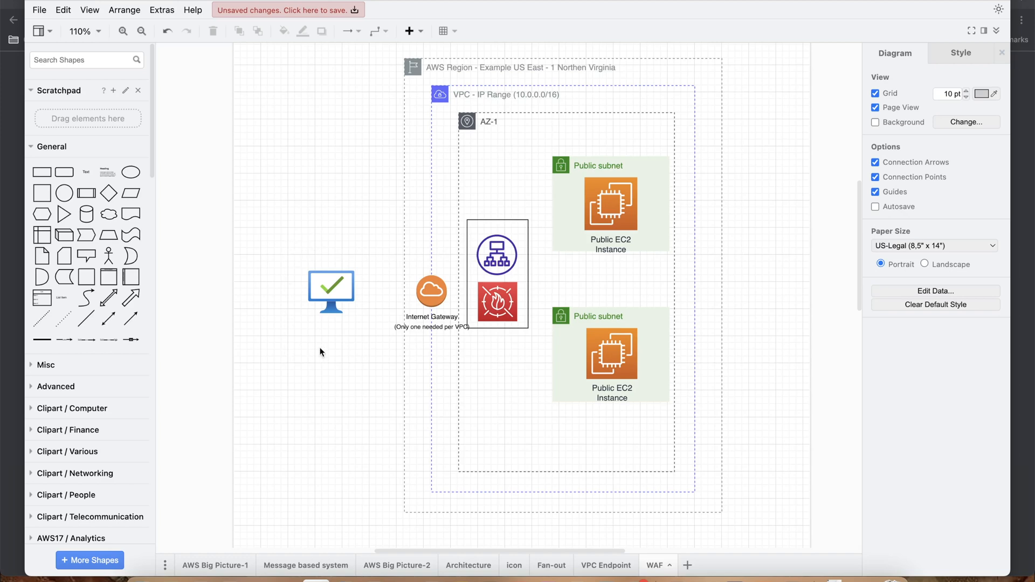
mouse_move(357, 343)
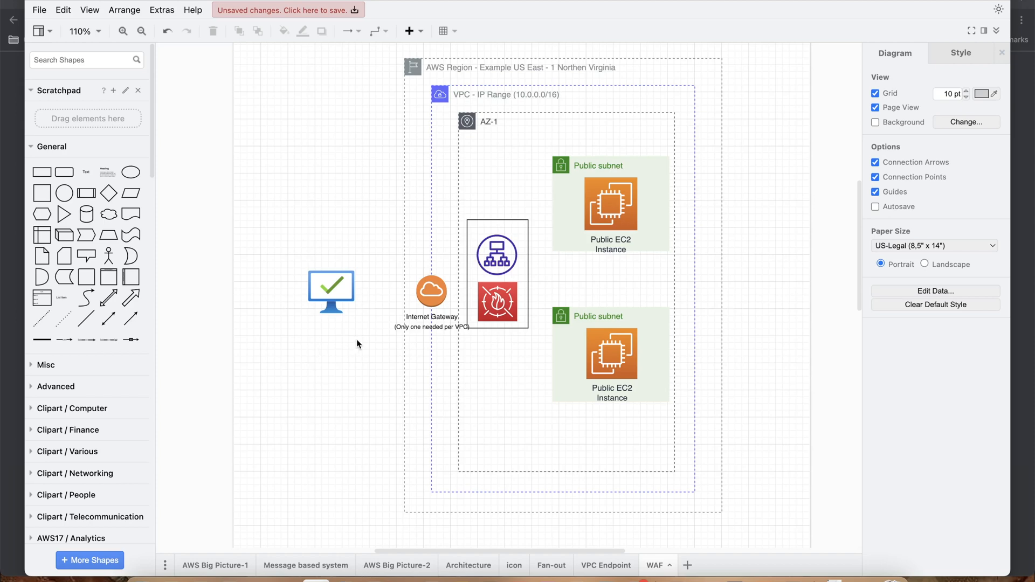
mouse_move(374, 311)
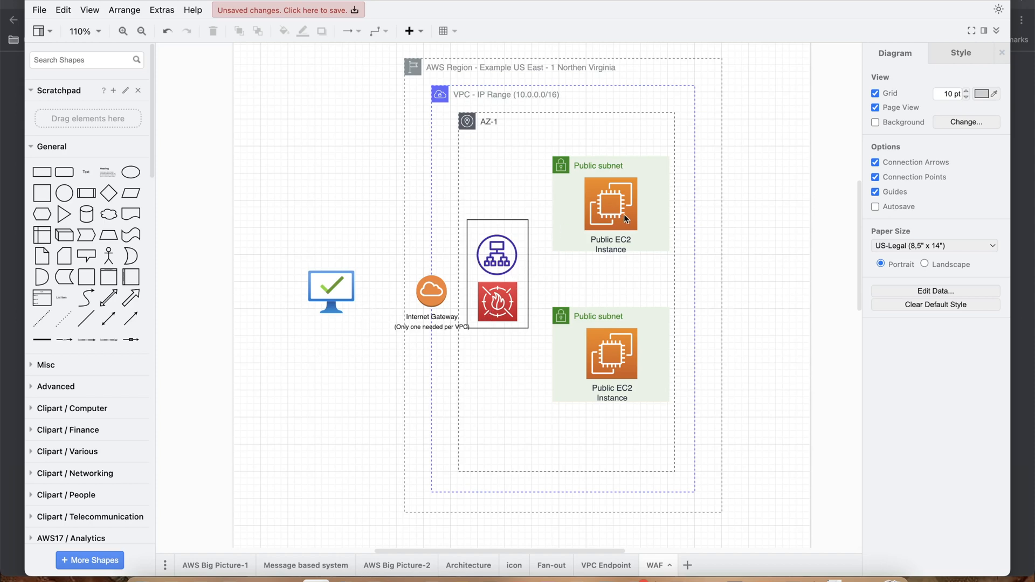
mouse_move(628, 374)
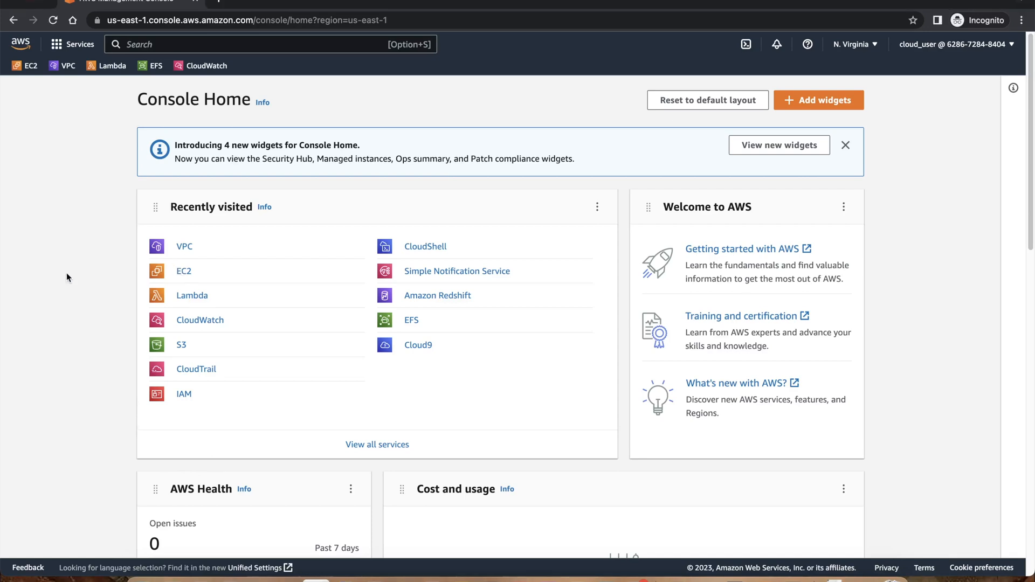
mouse_move(127, 274)
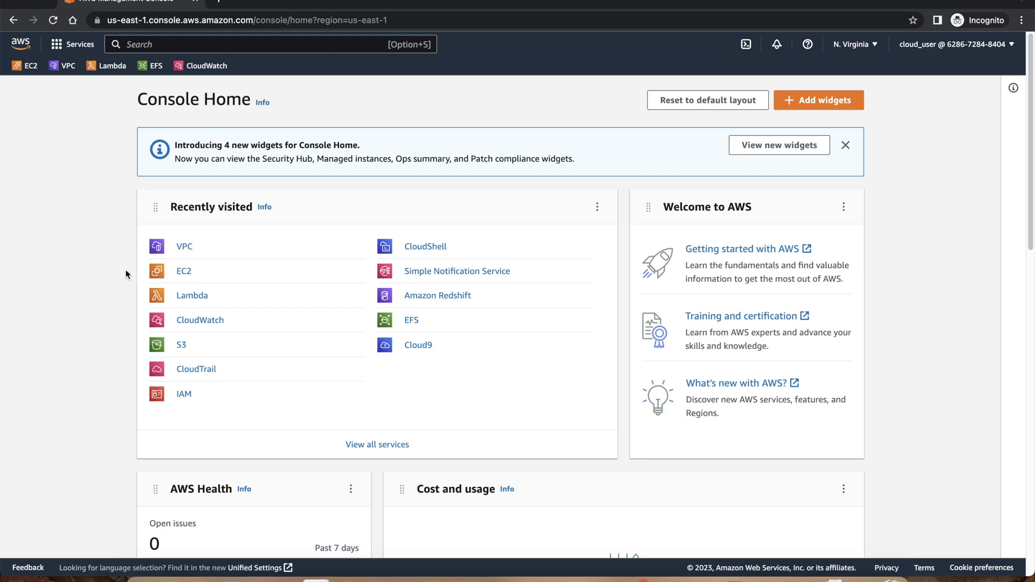
- Show the running EC2 instances Public1 and Public2 from the EC2 dashboard
left_click(184, 270)
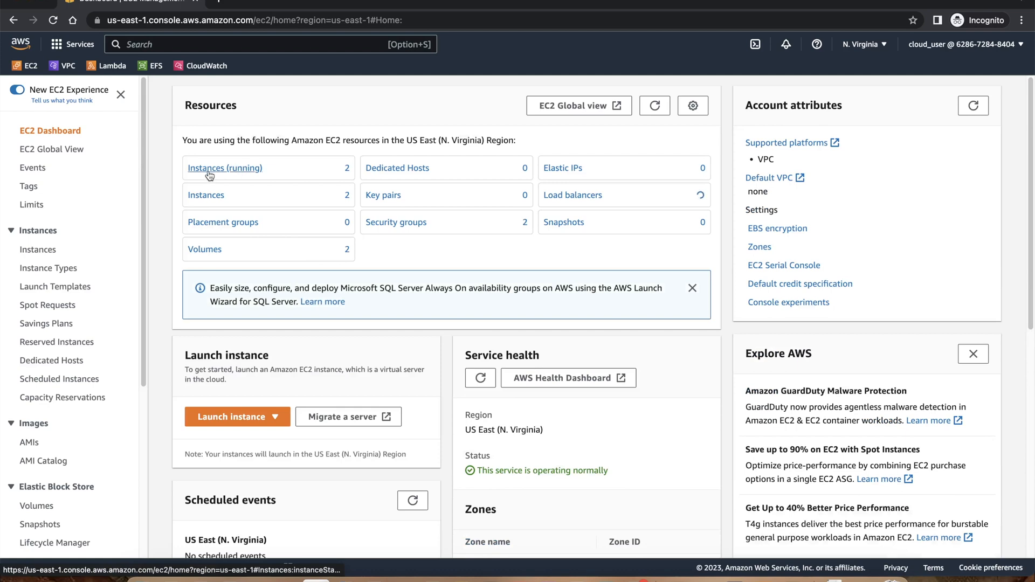
left_click(225, 168)
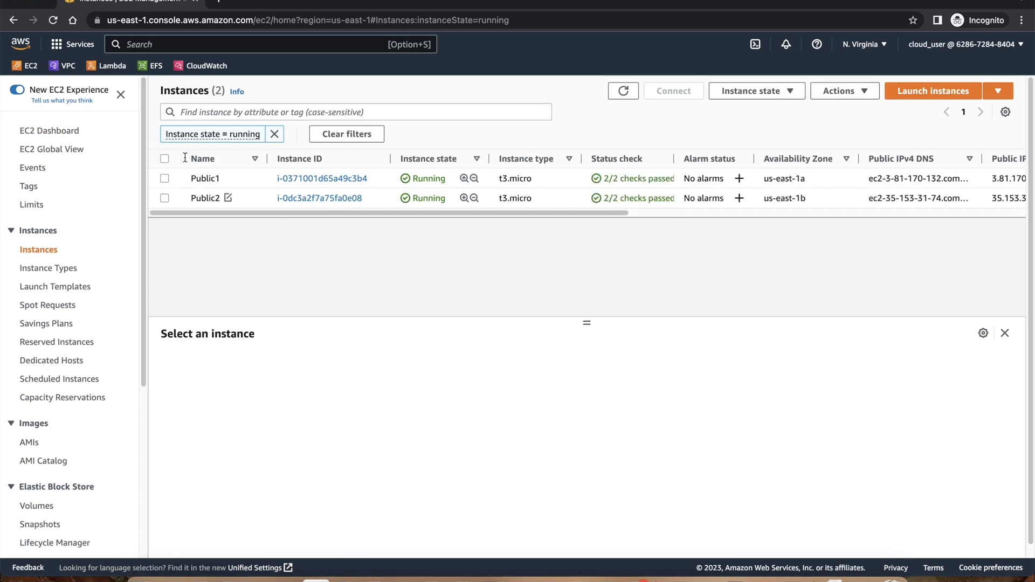
mouse_move(152, 43)
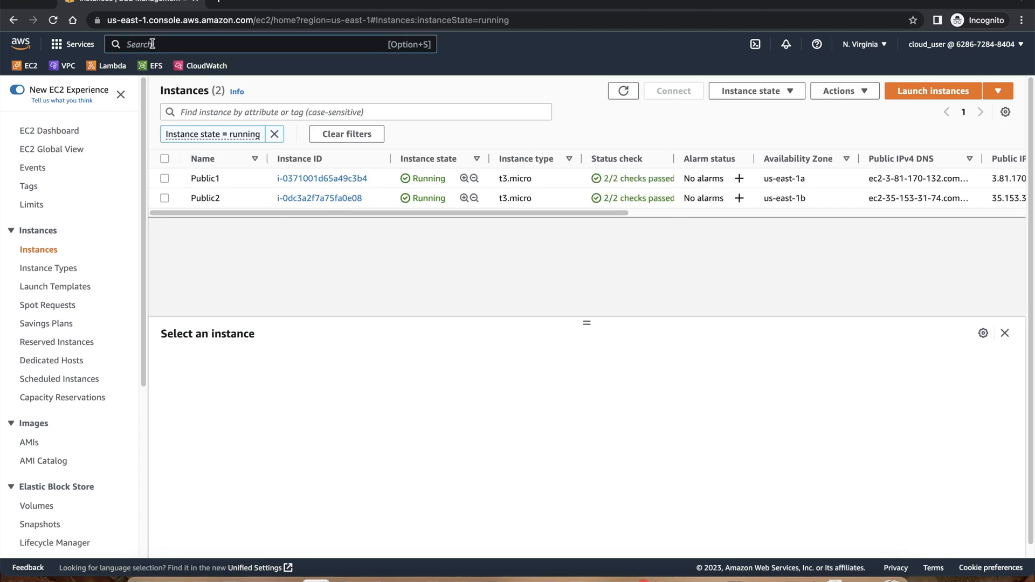
- Find the EC2 Load balancers page by searching 'load ba' in the console
type("load")
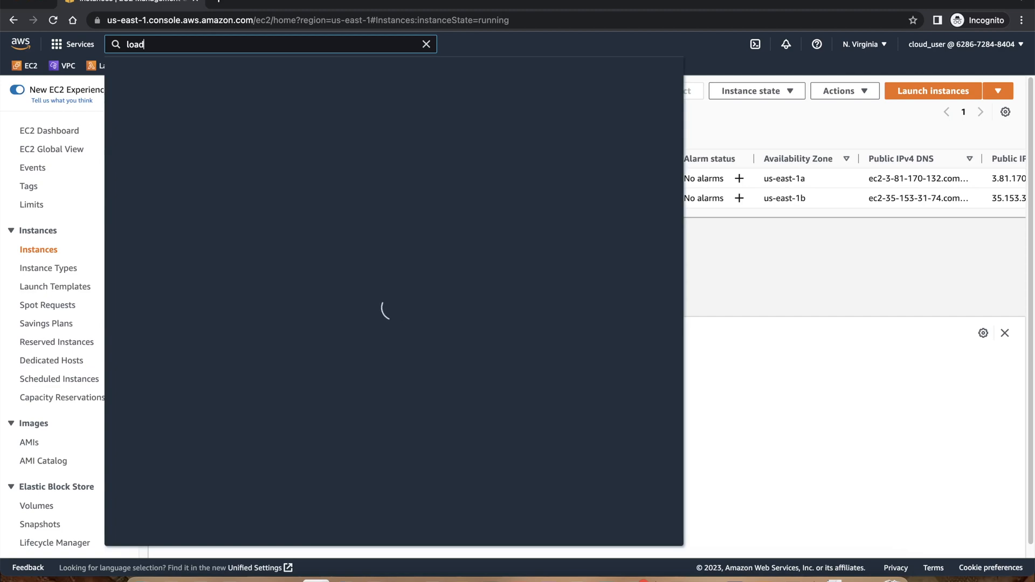
type("ba")
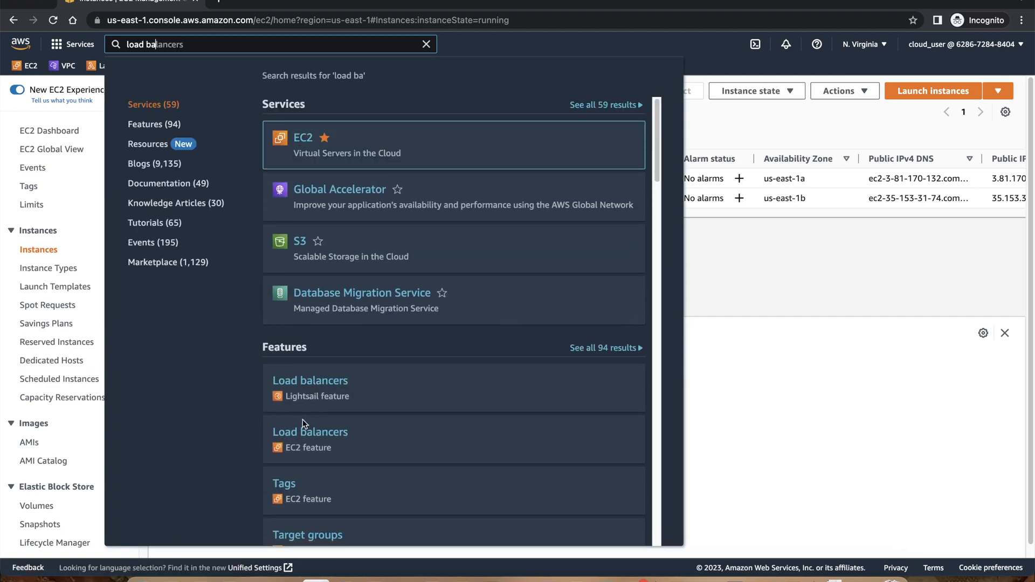
left_click(310, 431)
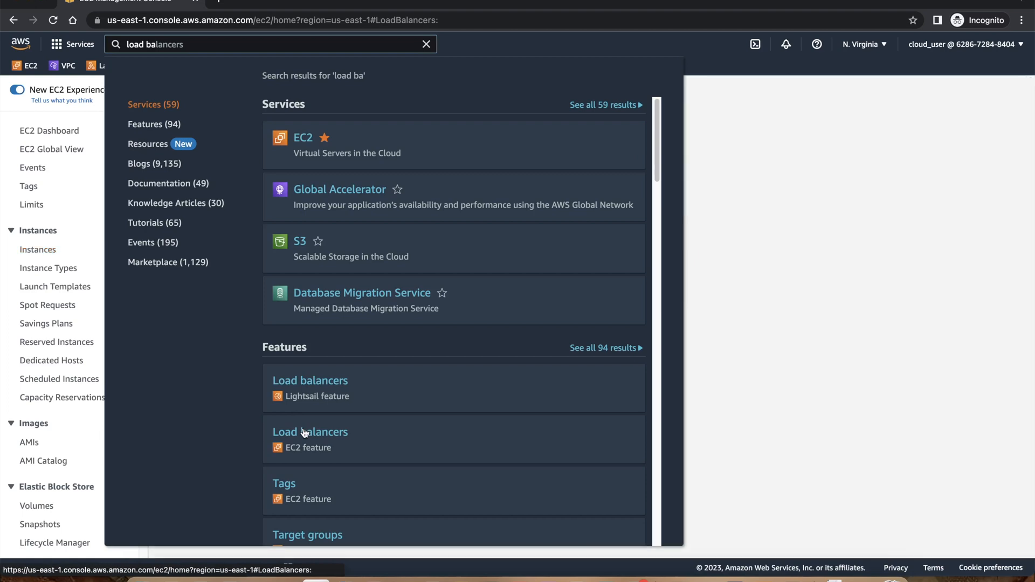
left_click(310, 431)
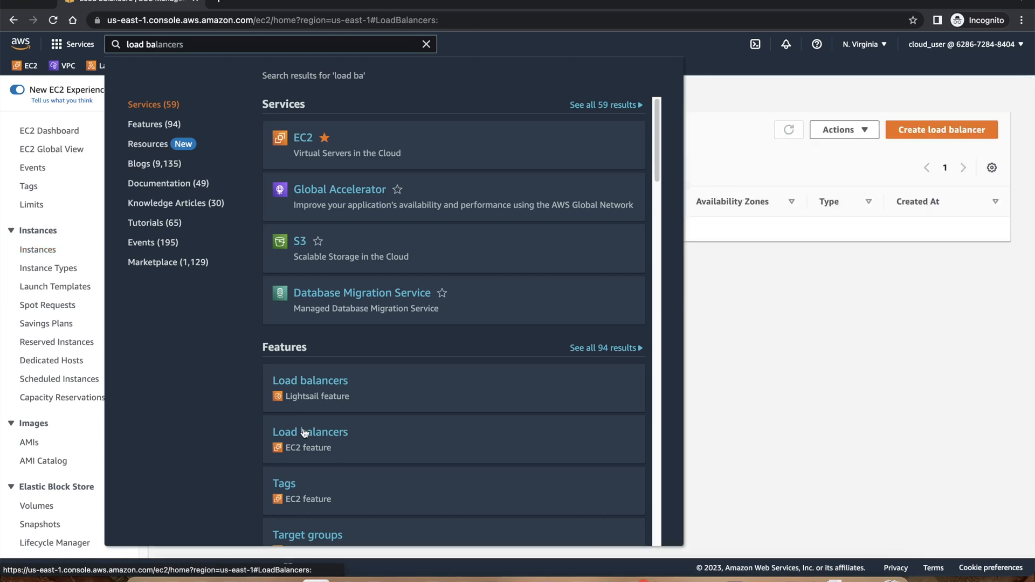
left_click(310, 432)
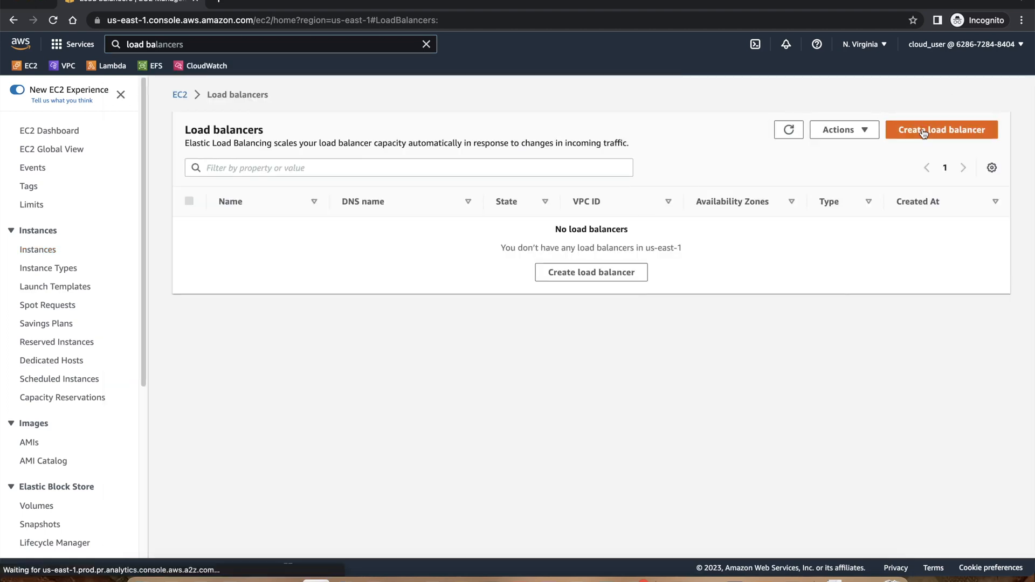
- Start creating a new load balancer and view the available load balancer types
left_click(941, 129)
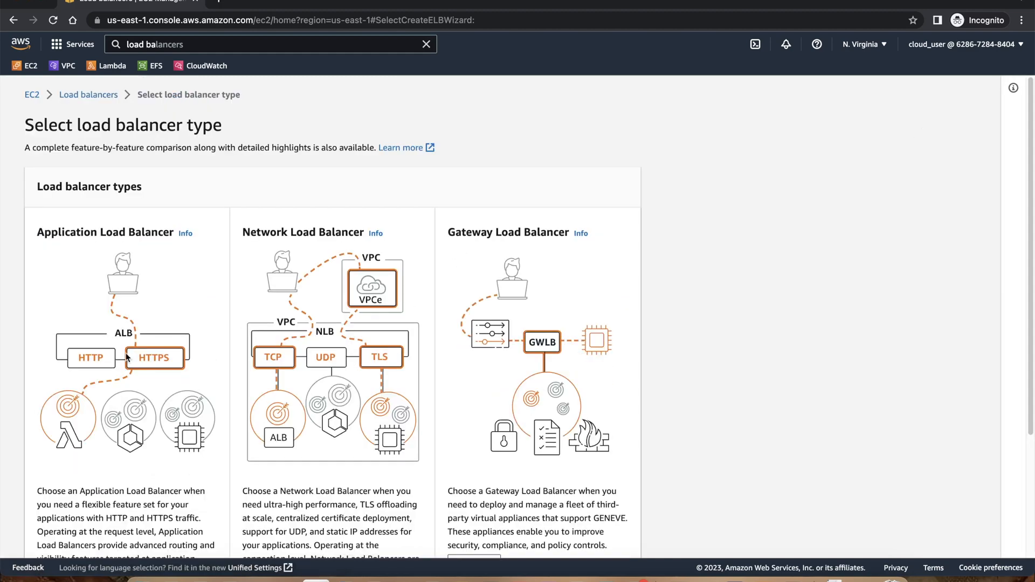
scroll("down", 3)
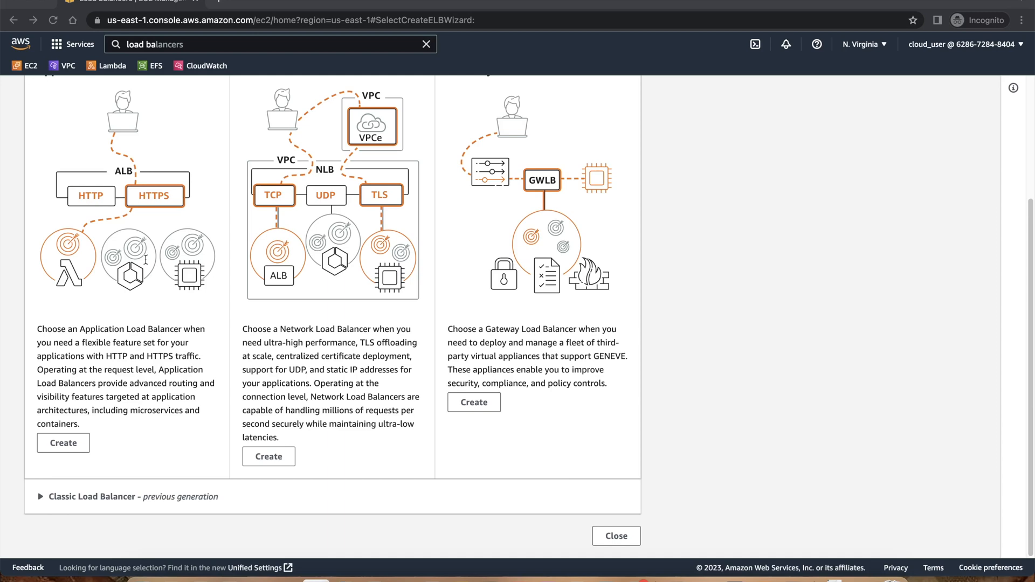
mouse_move(117, 410)
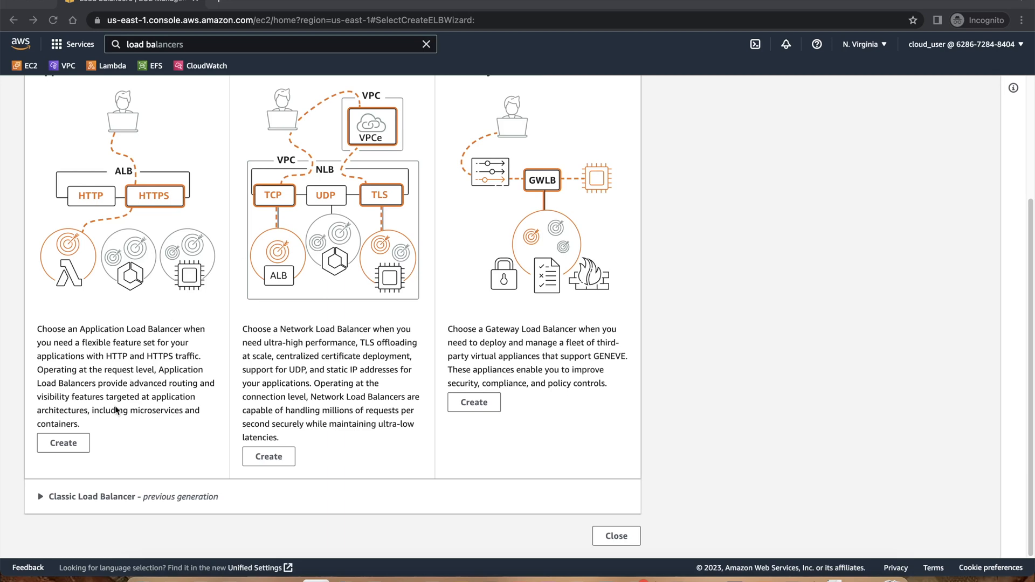
mouse_move(64, 444)
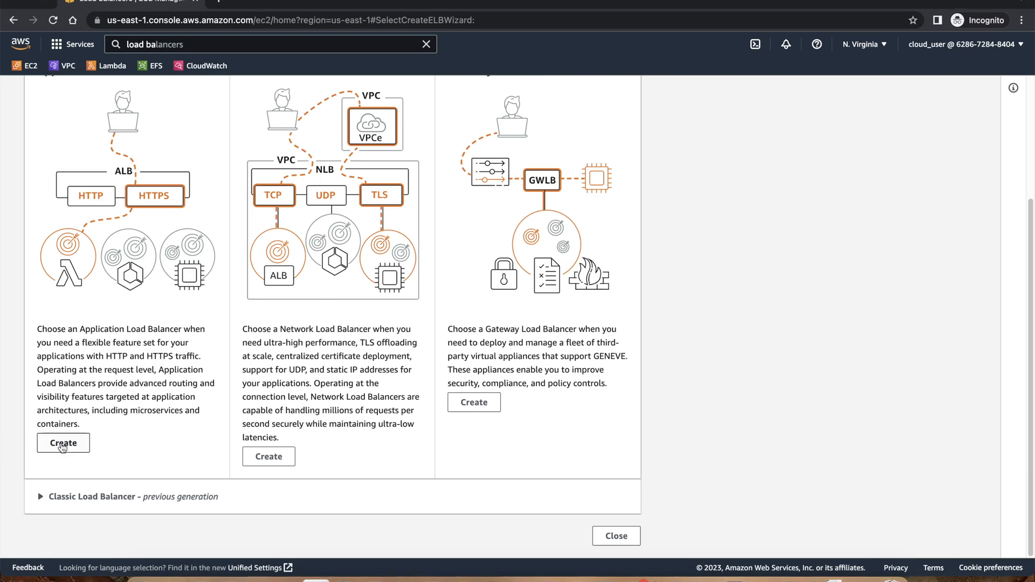
- Begin an Application Load Balancer named ALB1 mapped to zones us-east-1a and us-east-1b
left_click(63, 443)
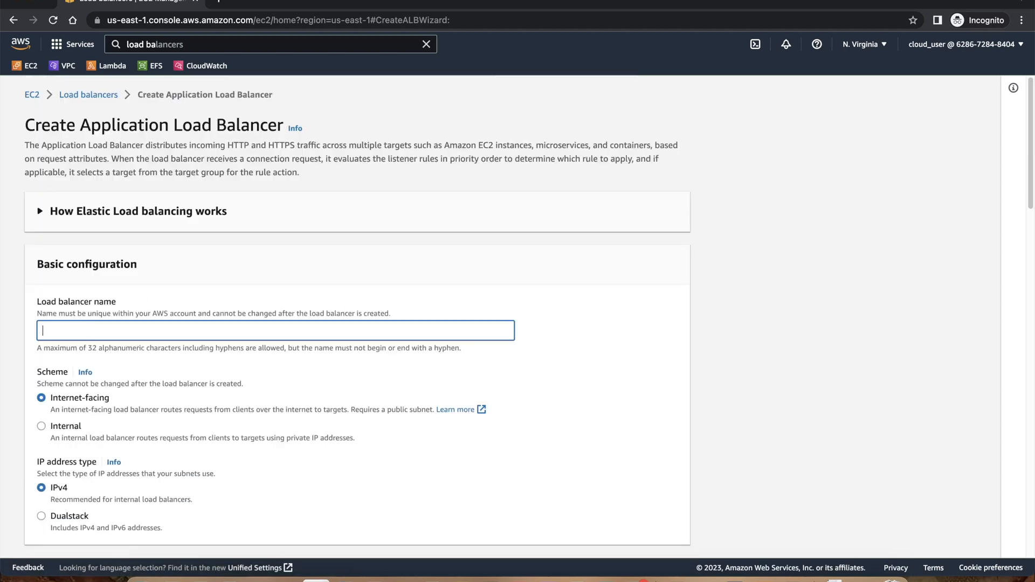
type("ALB1")
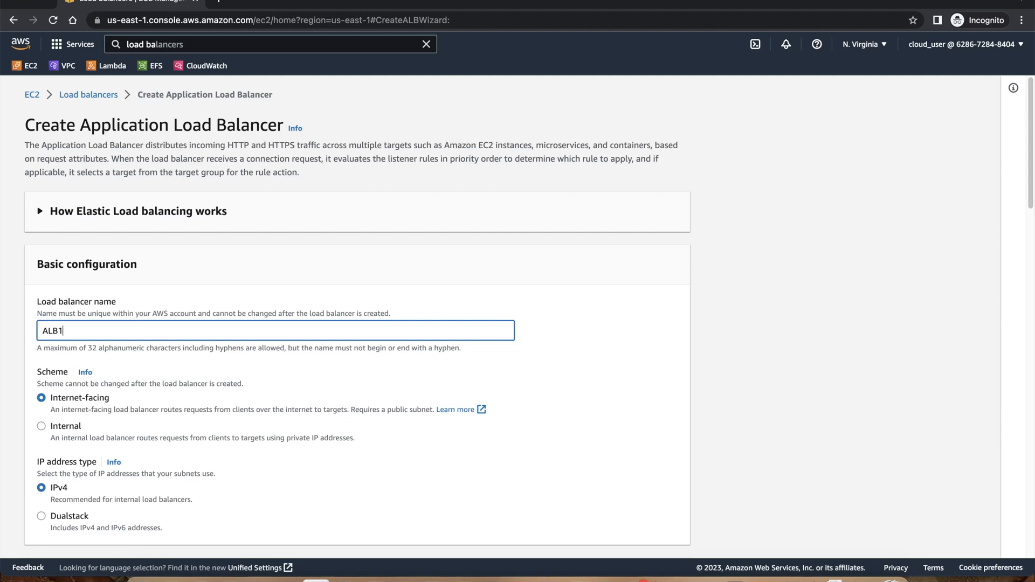
scroll("down", 3)
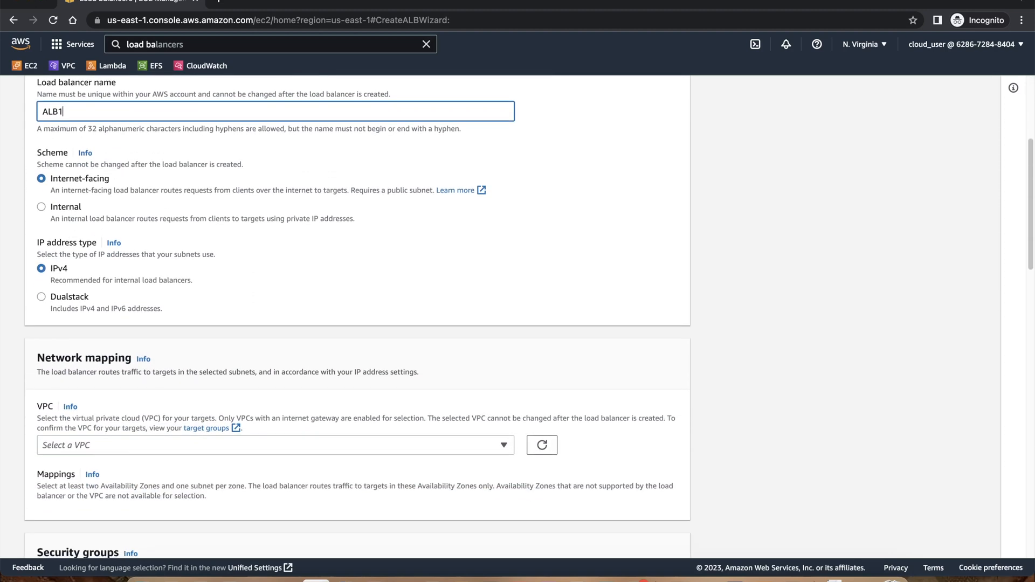
scroll("down", 3)
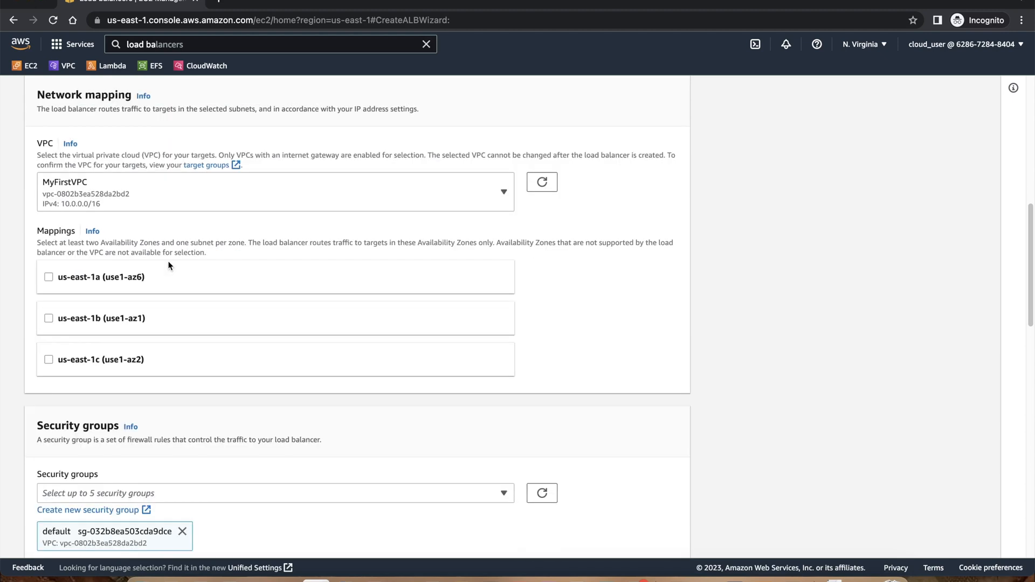
left_click(49, 277)
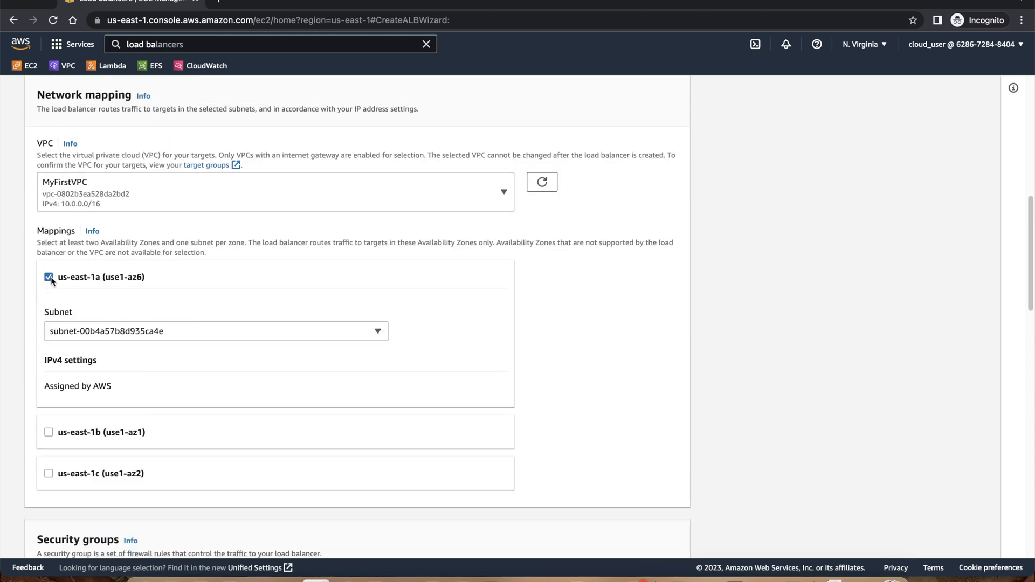
mouse_move(47, 432)
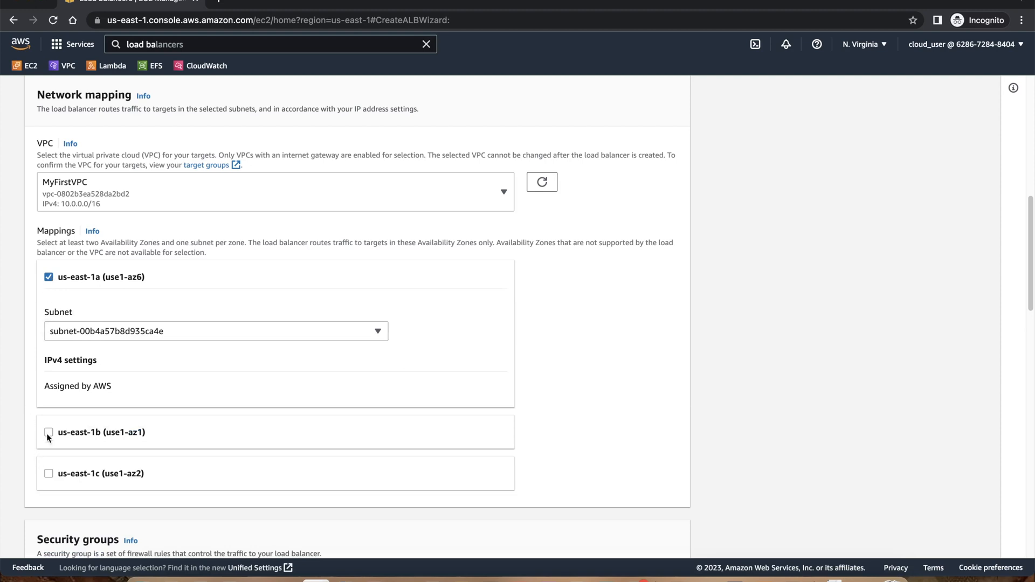
left_click(48, 432)
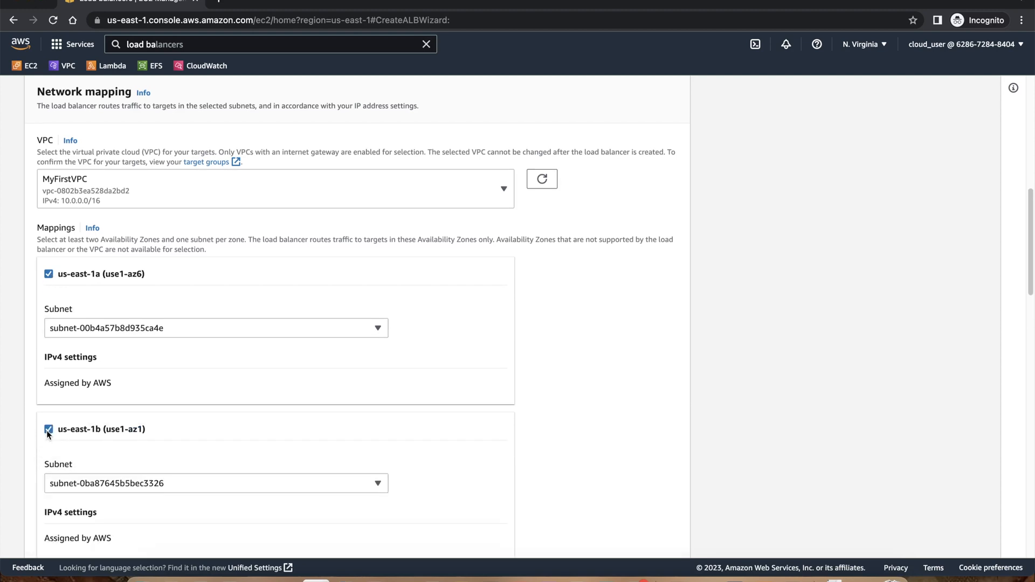
- Check the HTTP:80 listener has no target groups and bring up options for the Create target group link
scroll("down", 3)
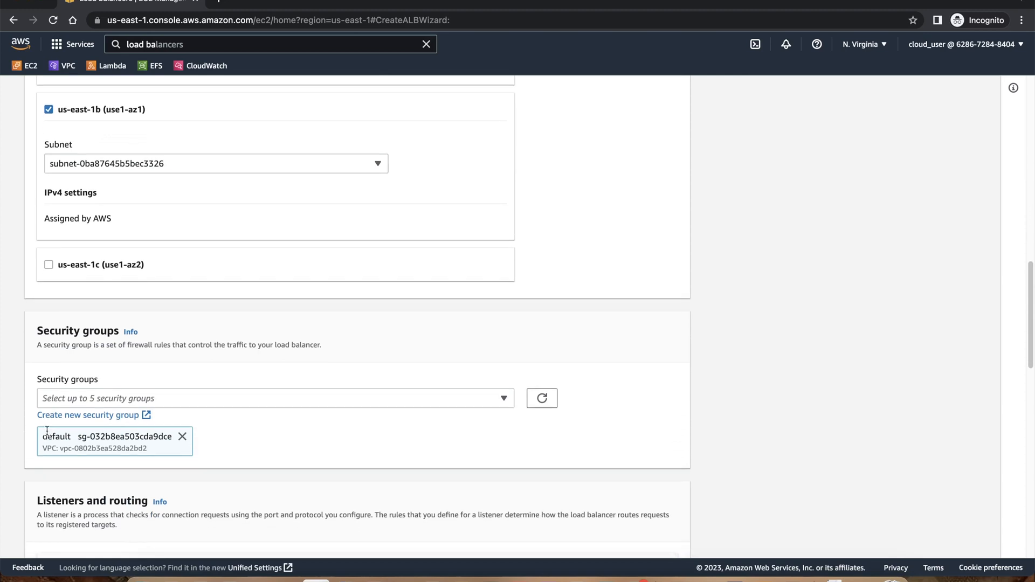
scroll("down", 3)
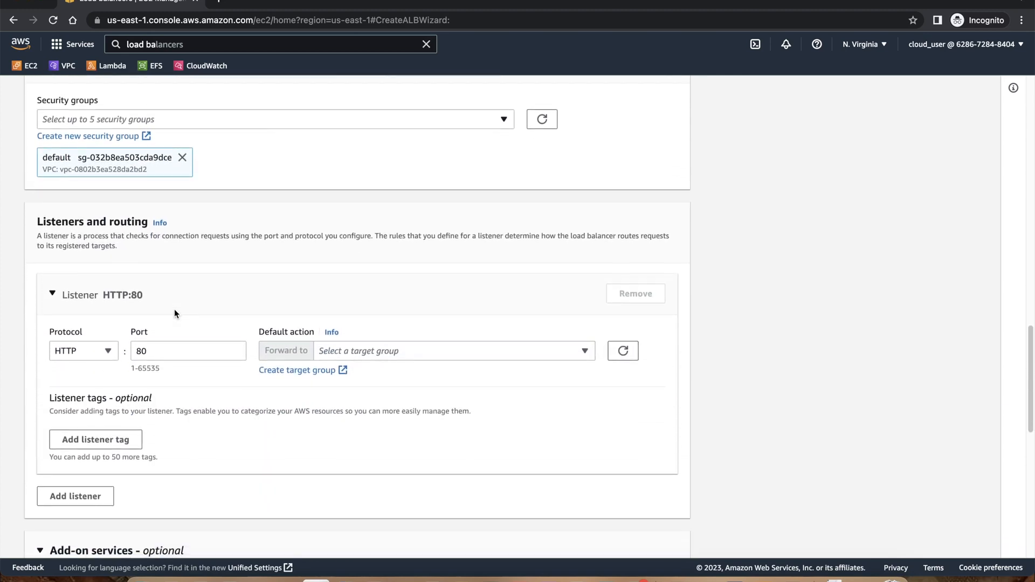
scroll("down", 3)
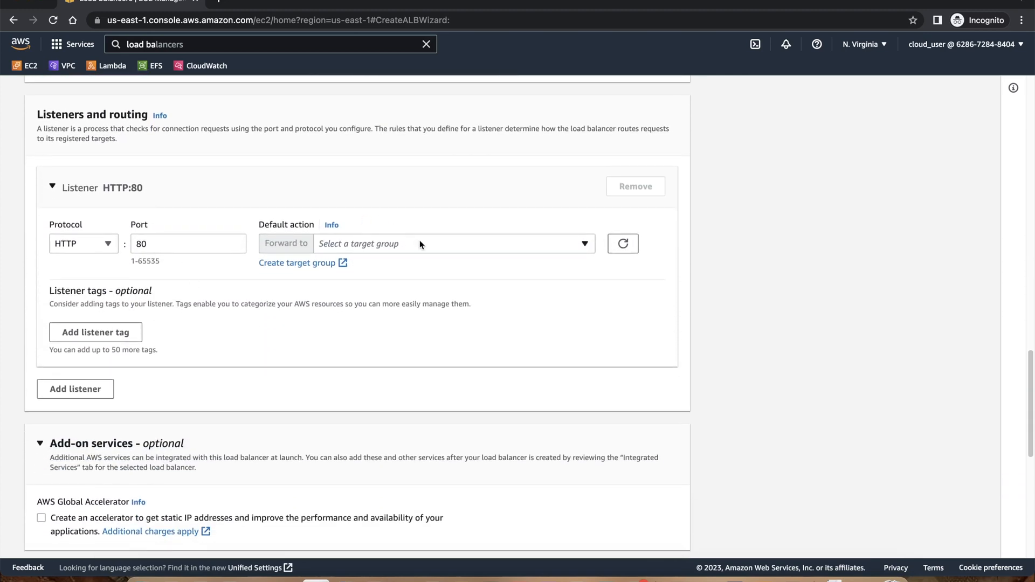
left_click(454, 243)
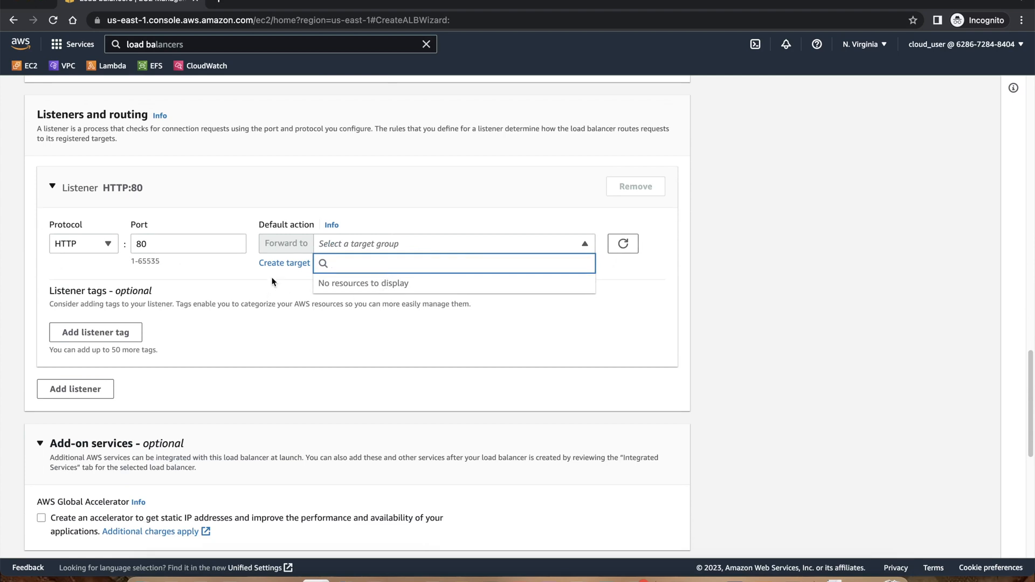
right_click(284, 263)
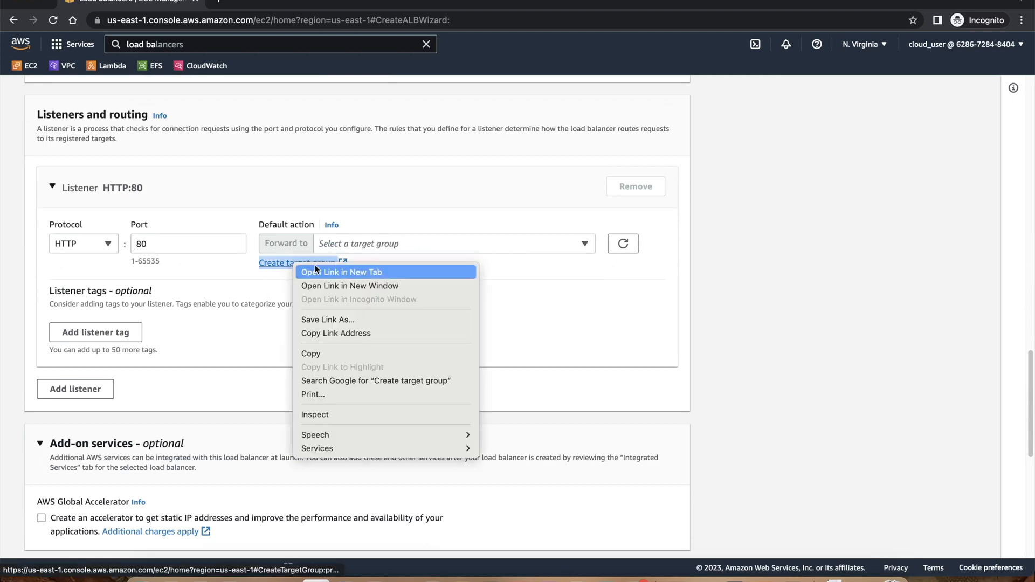
- In a new tab, specify an instance target group TG1 on HTTP:80 in MyFirstVPC and continue to targets
left_click(342, 272)
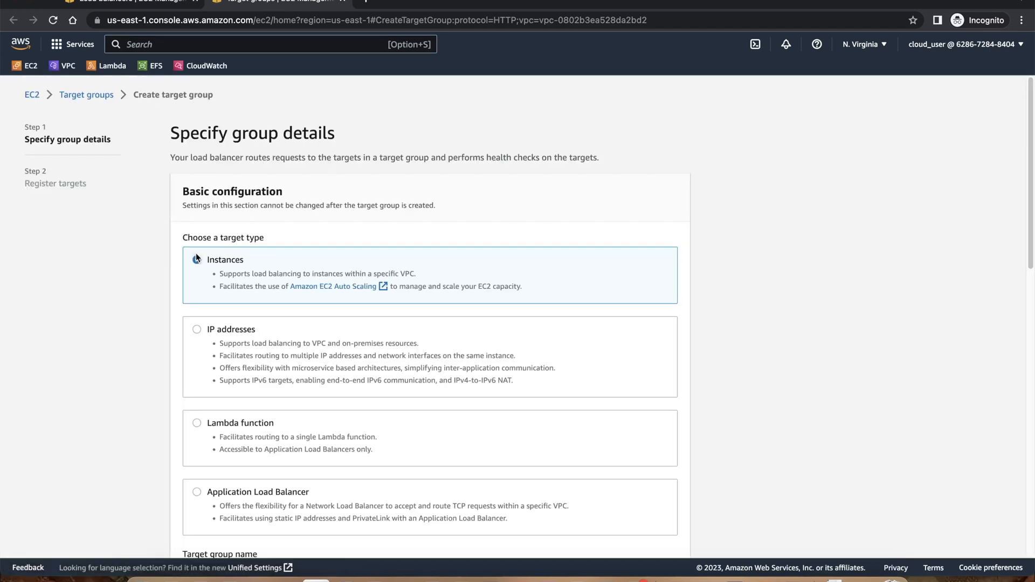
scroll("down", 3)
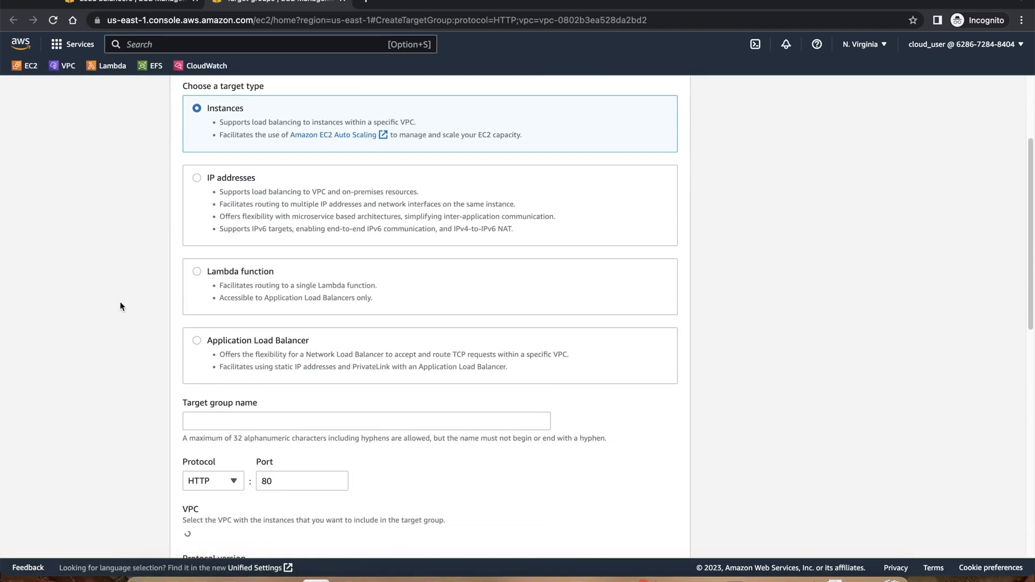
scroll("up", 3)
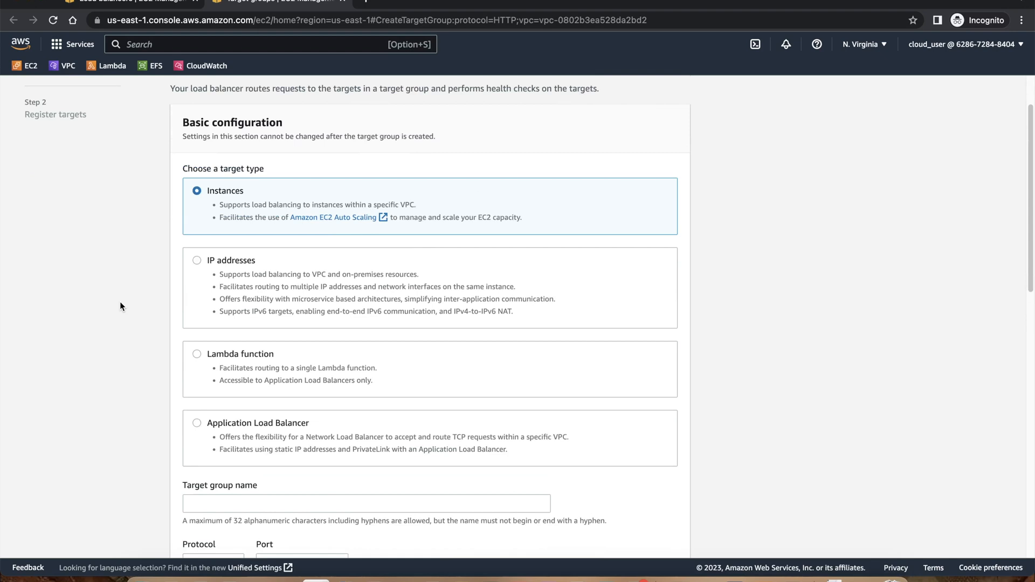
scroll("down", 3)
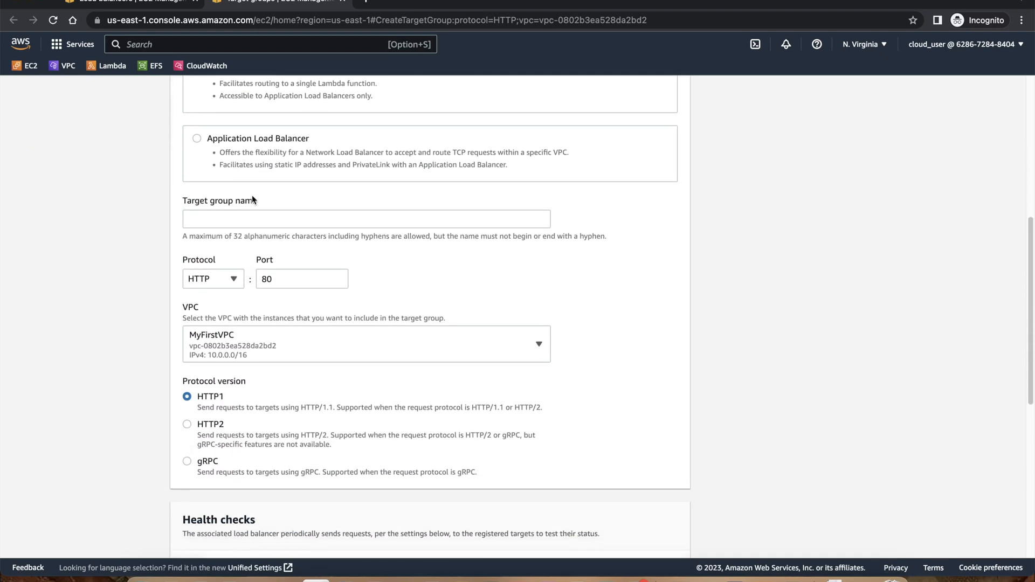
type("TG1")
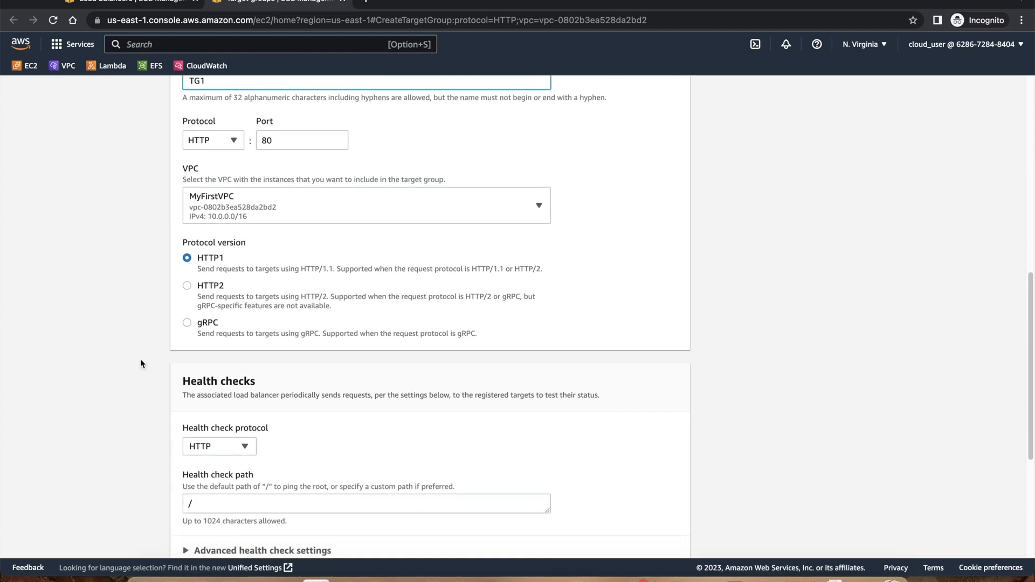
scroll("down", 3)
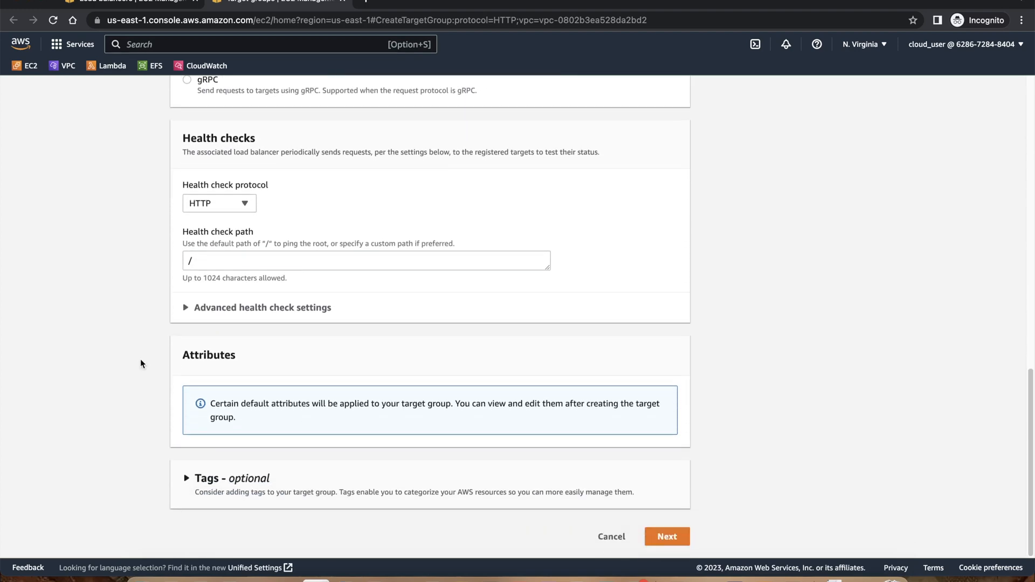
scroll("up", 3)
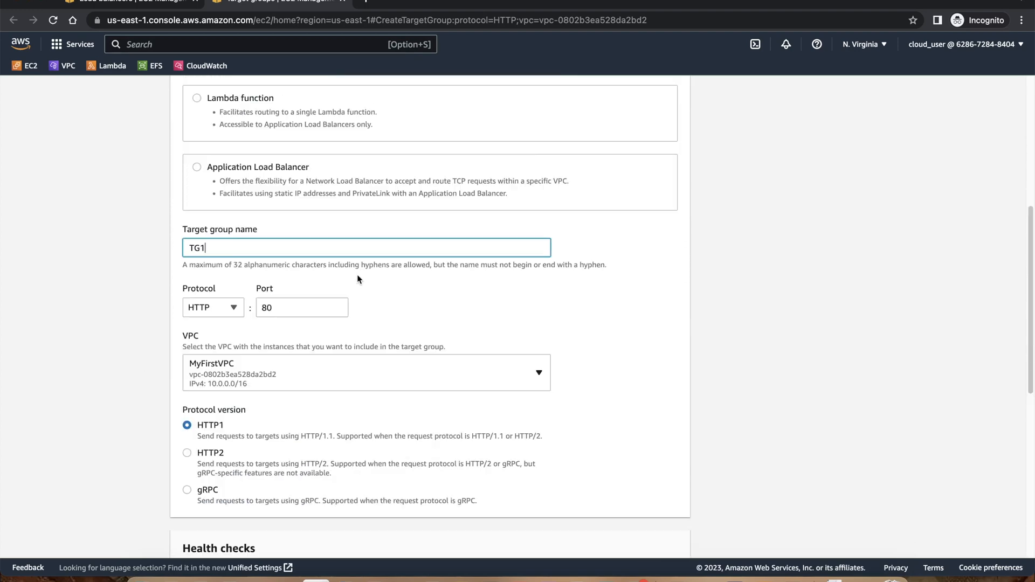
scroll("down", 3)
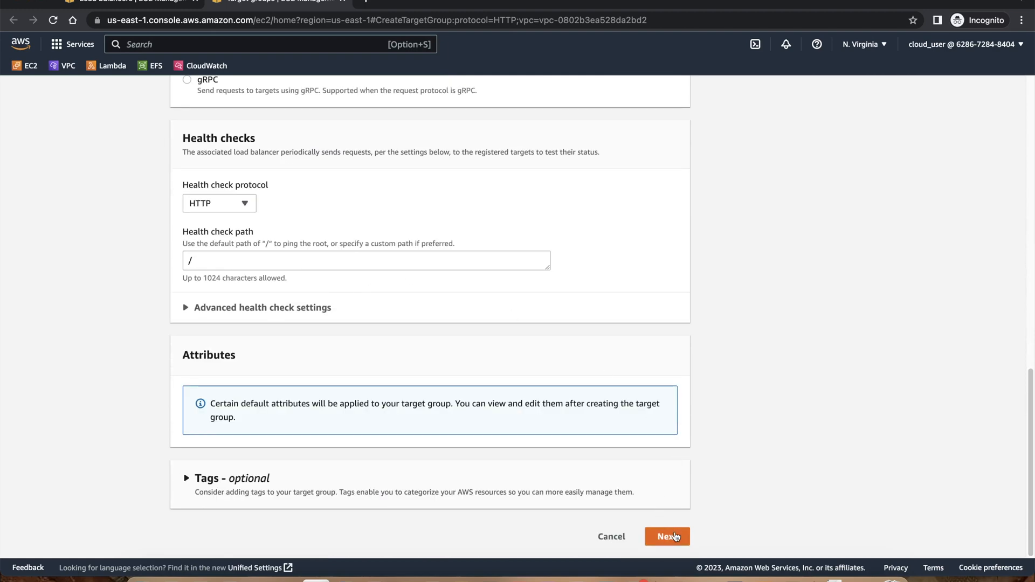
left_click(666, 536)
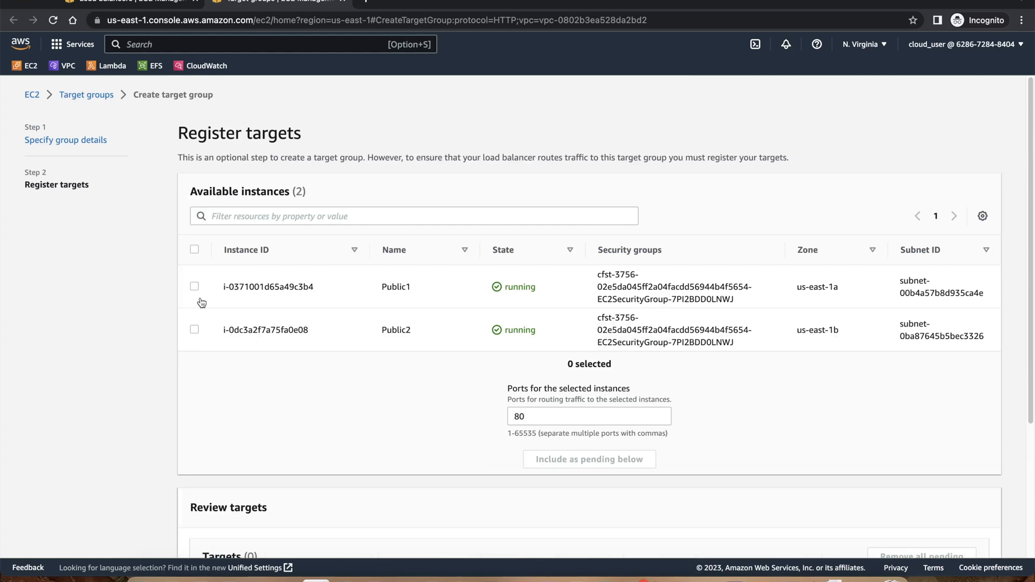
- Register Public1 and Public2 as pending targets on port 80 and create target group TG1
left_click(194, 285)
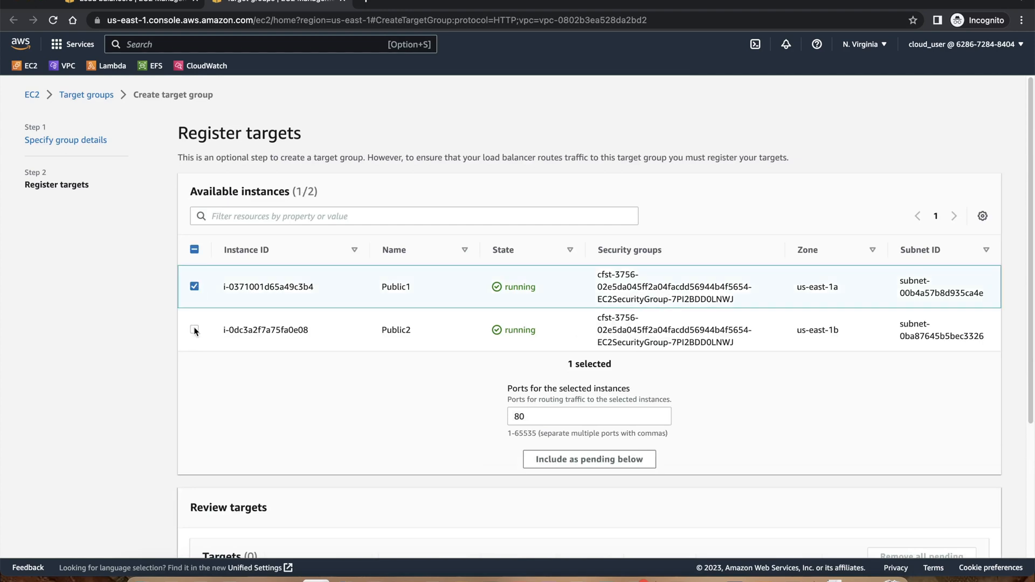
left_click(194, 330)
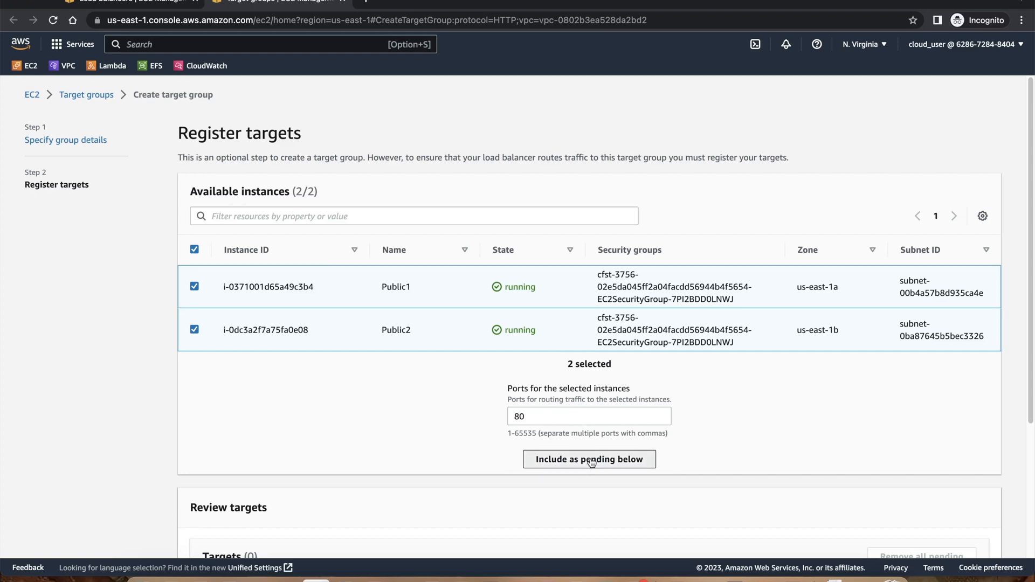
left_click(589, 459)
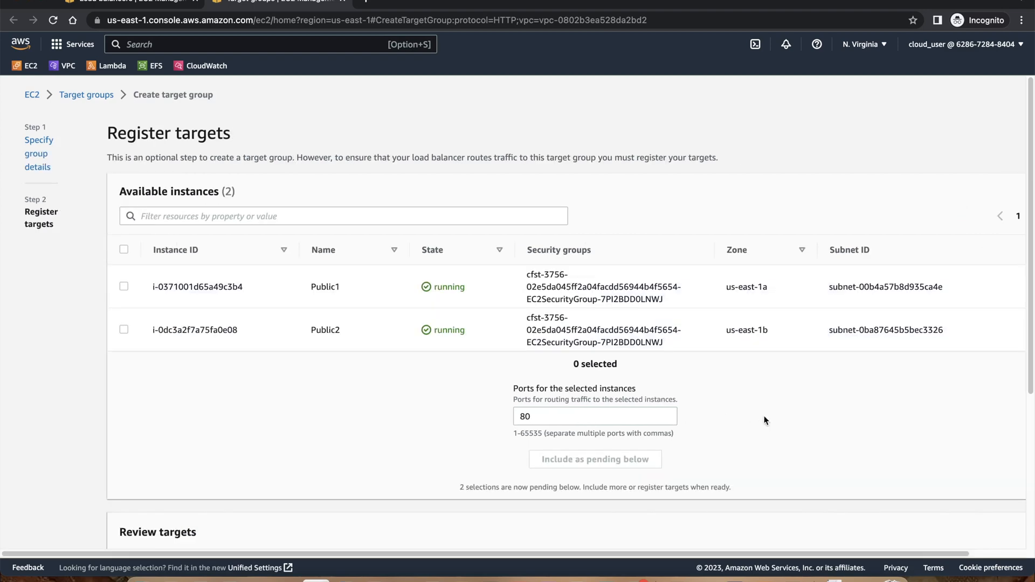
scroll("down", 3)
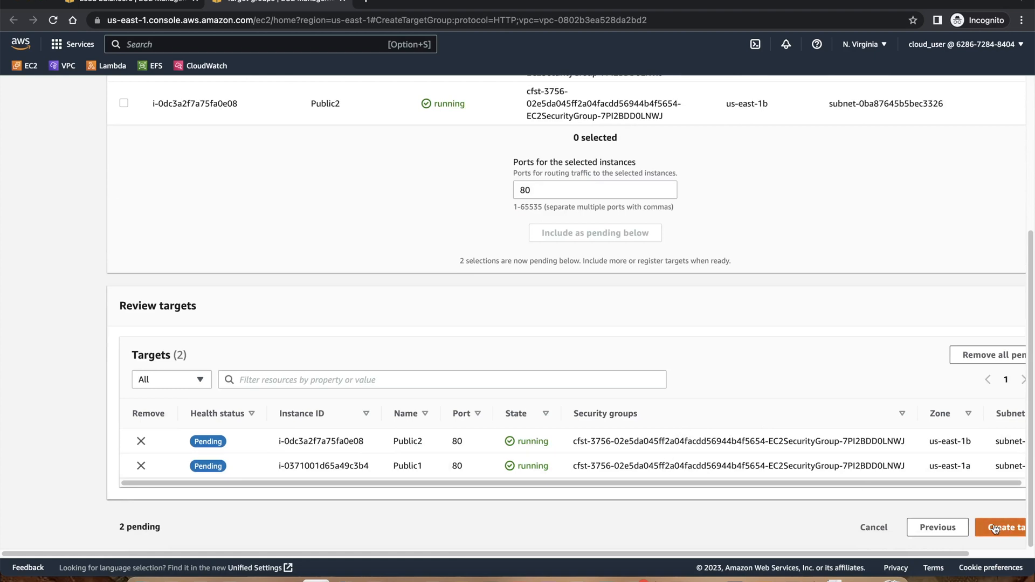
left_click(1005, 528)
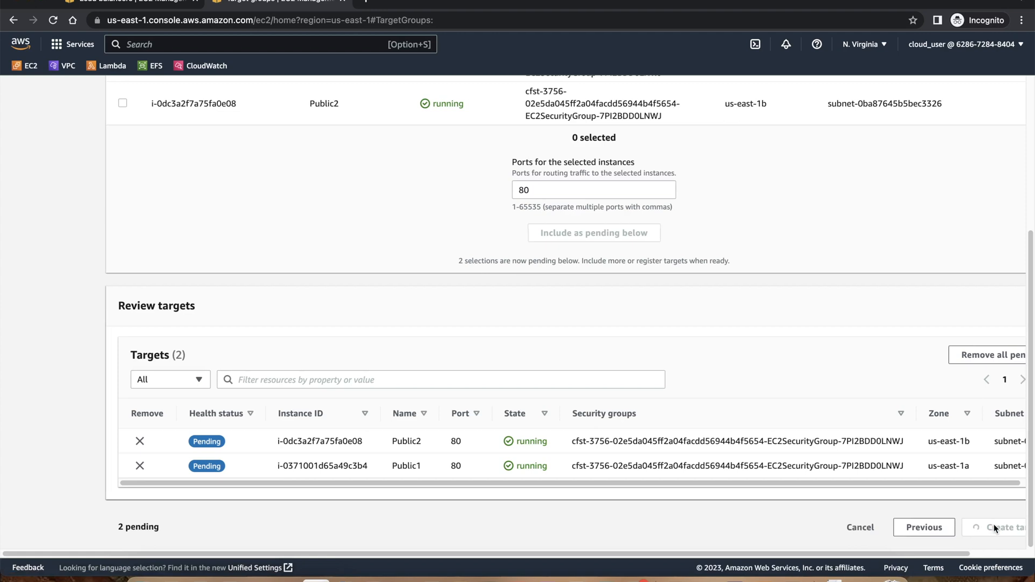
left_click(998, 527)
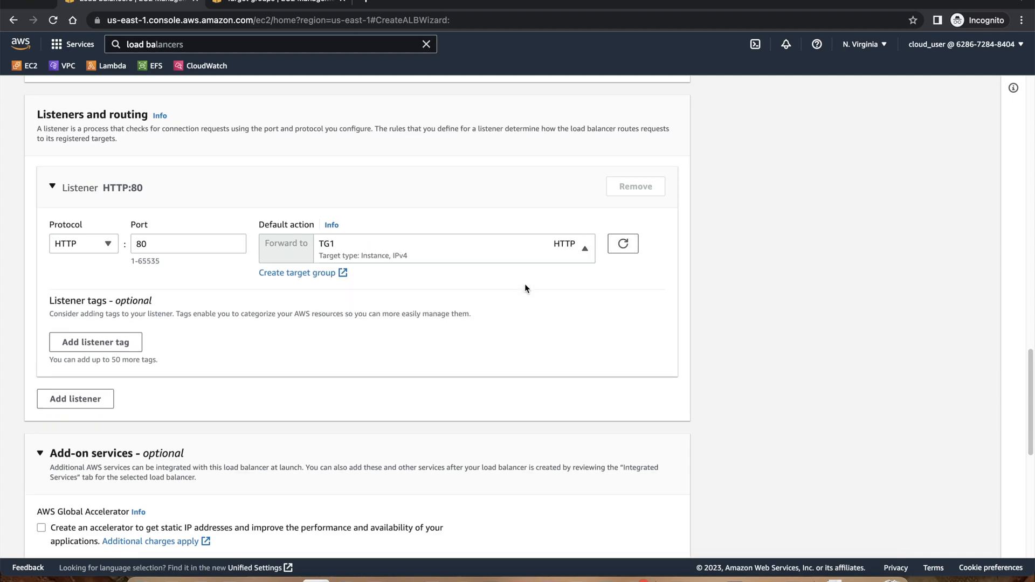
- Create load balancer ALB1 with its HTTP:80 listener forwarding to TG1
scroll("down", 3)
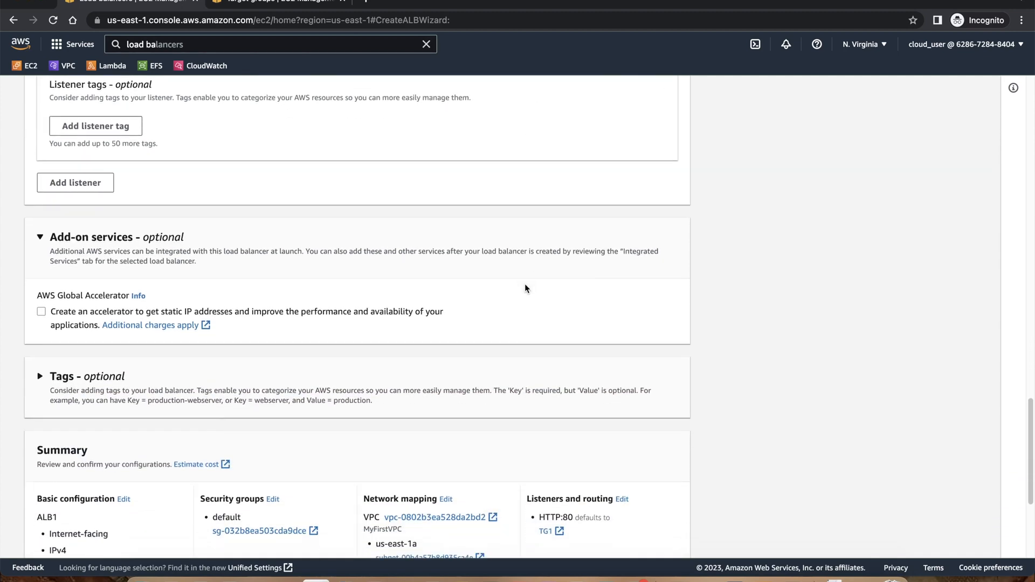
scroll("down", 3)
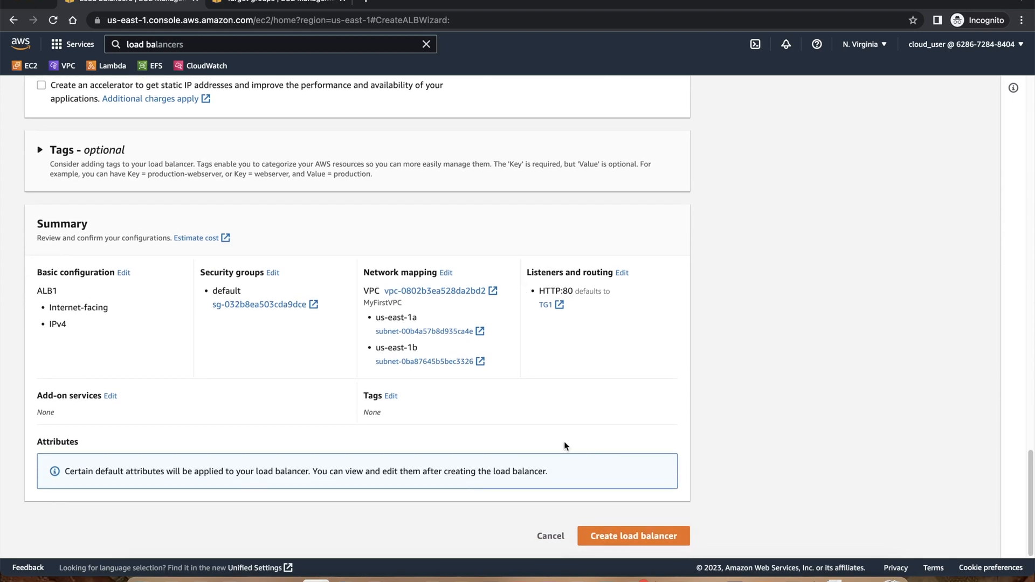
left_click(633, 536)
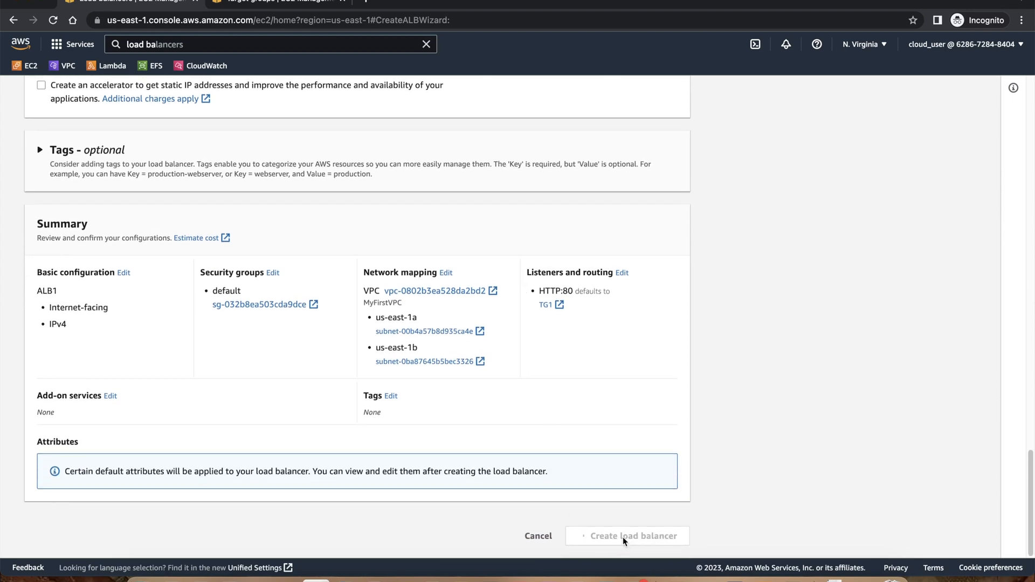
left_click(626, 536)
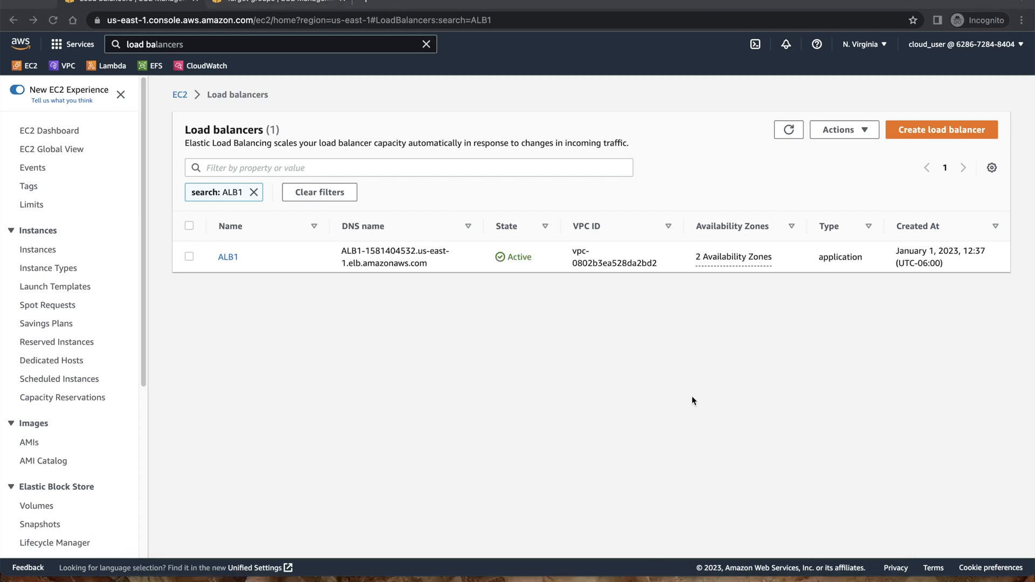
mouse_move(576, 246)
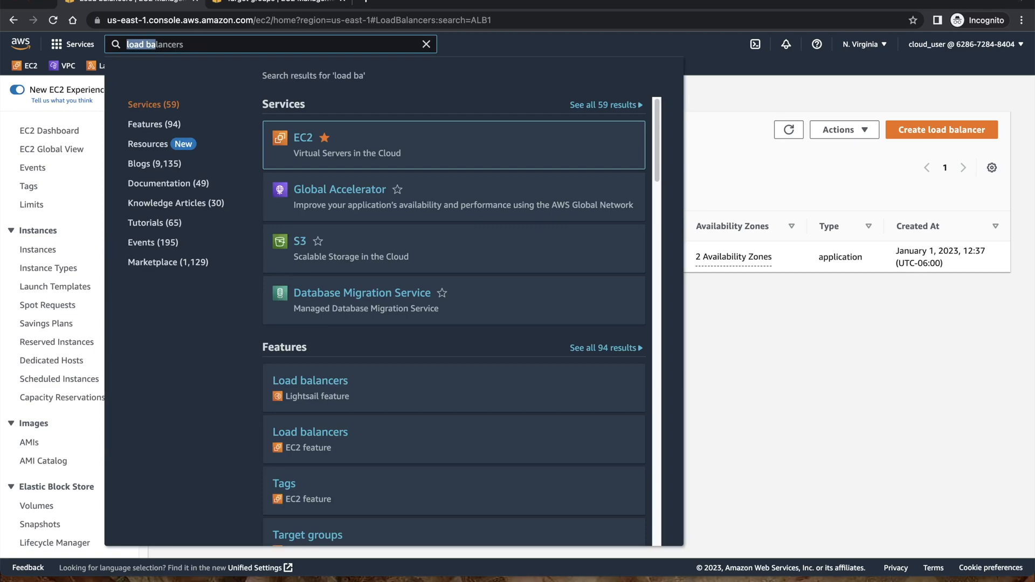
- Go to WAF & Shield via a 'waf' search and show the empty IP sets list
type("wa")
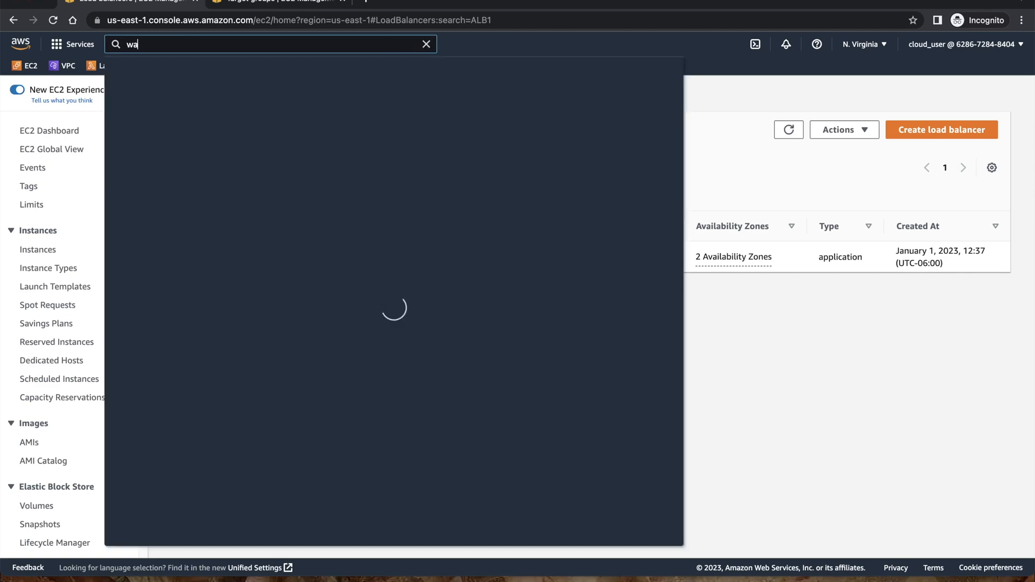
type("f")
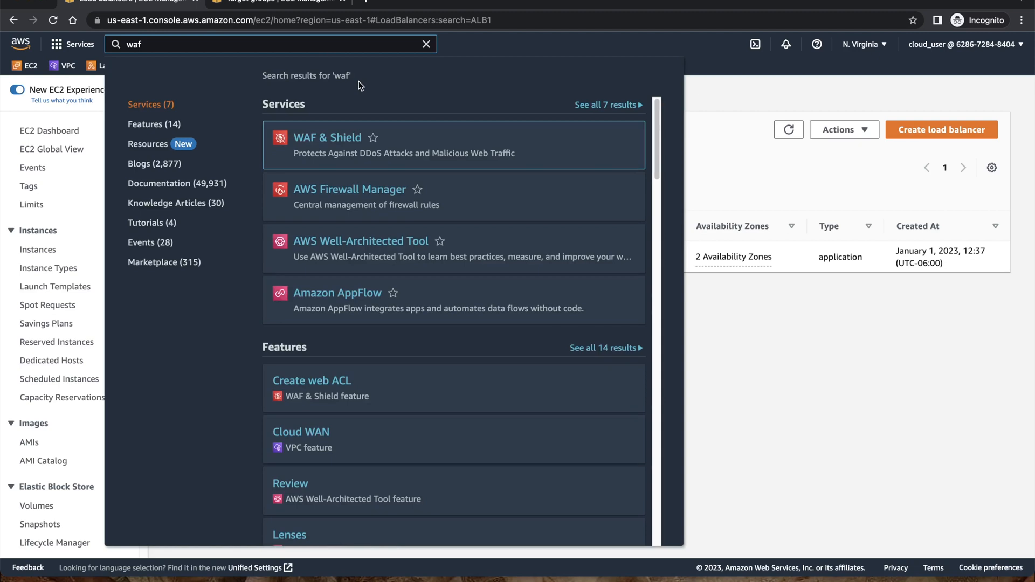
left_click(326, 137)
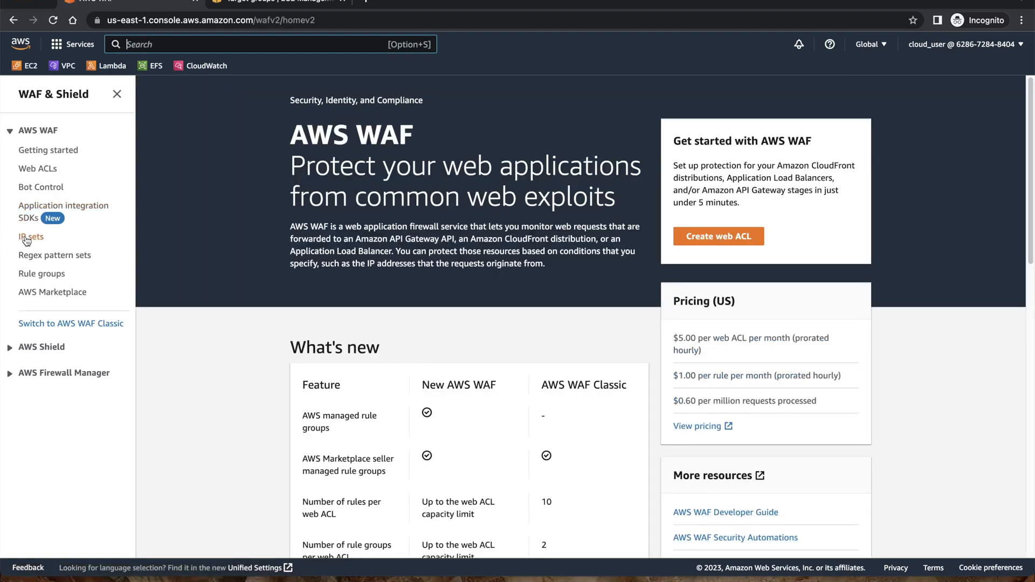
left_click(32, 236)
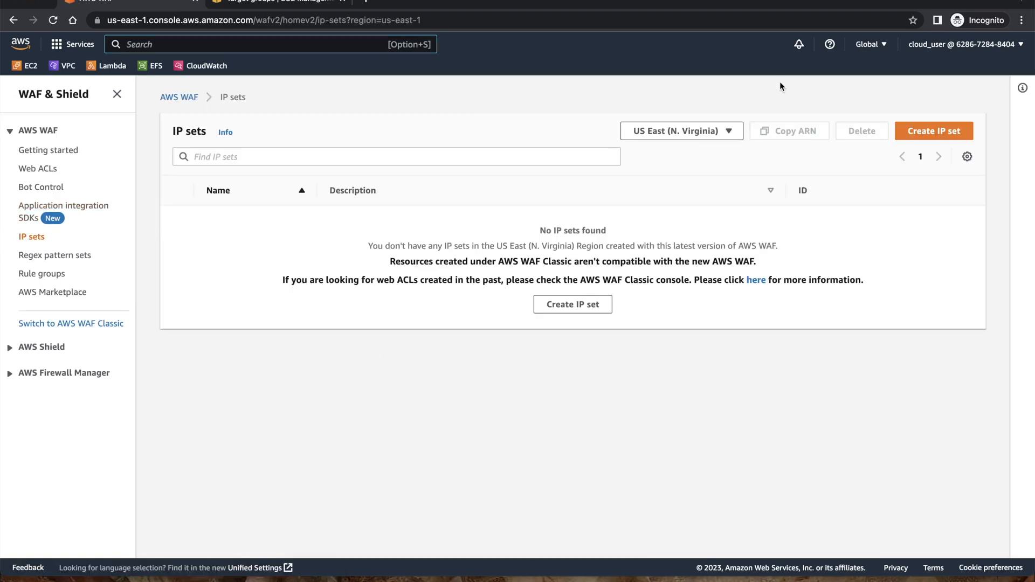
left_click(934, 131)
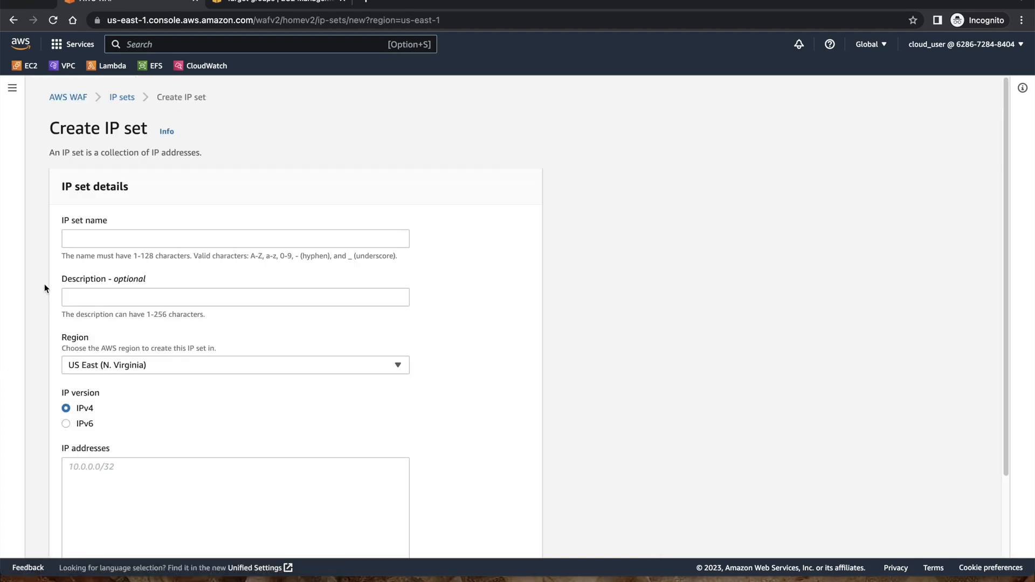
type("Set1")
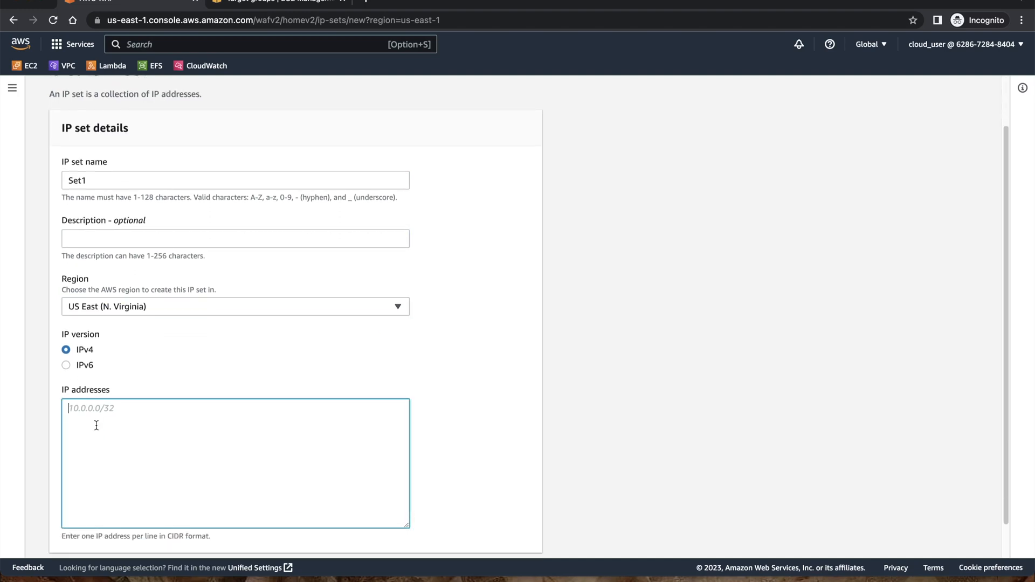
type("24.12.151.162/")
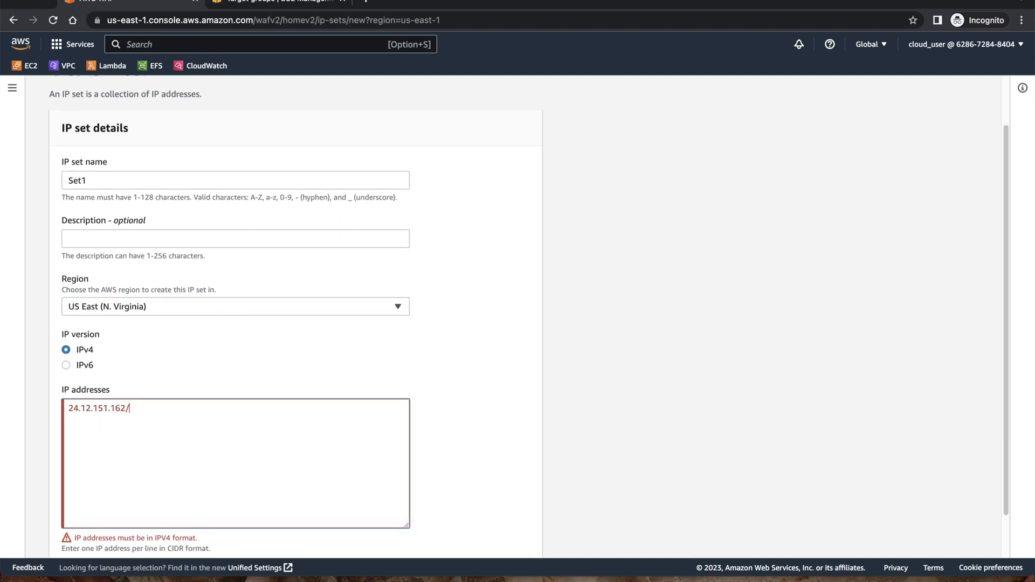
type("32")
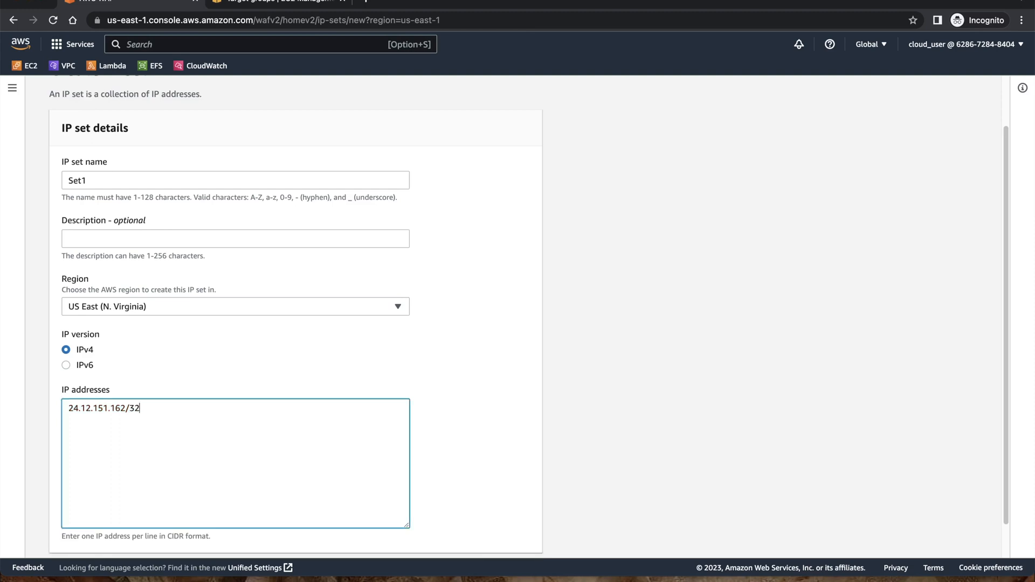
left_click(396, 1)
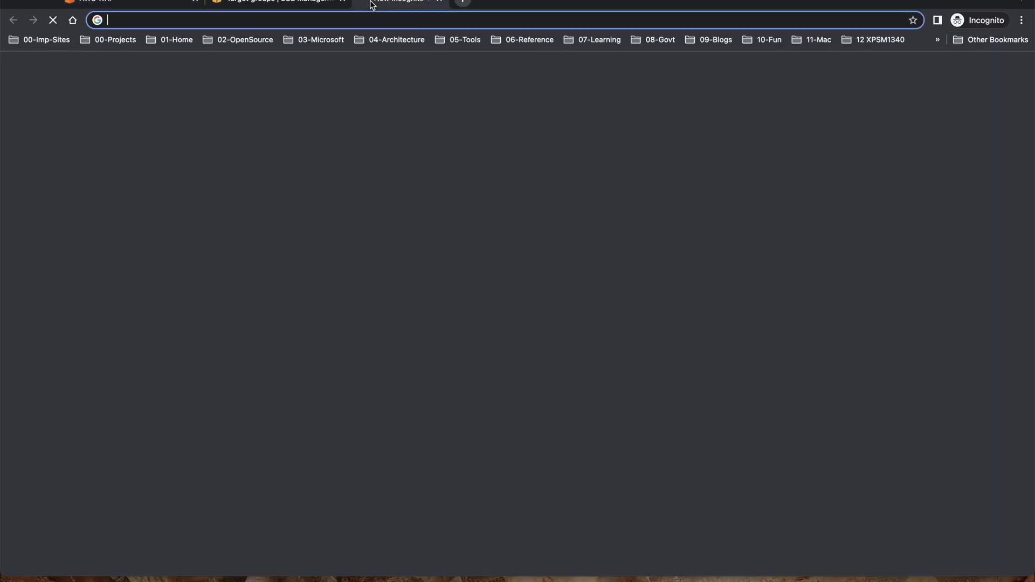
- Search 'what is my ip' and look up this computer's public IP on whatismyipaddress.com
type("what is my ip")
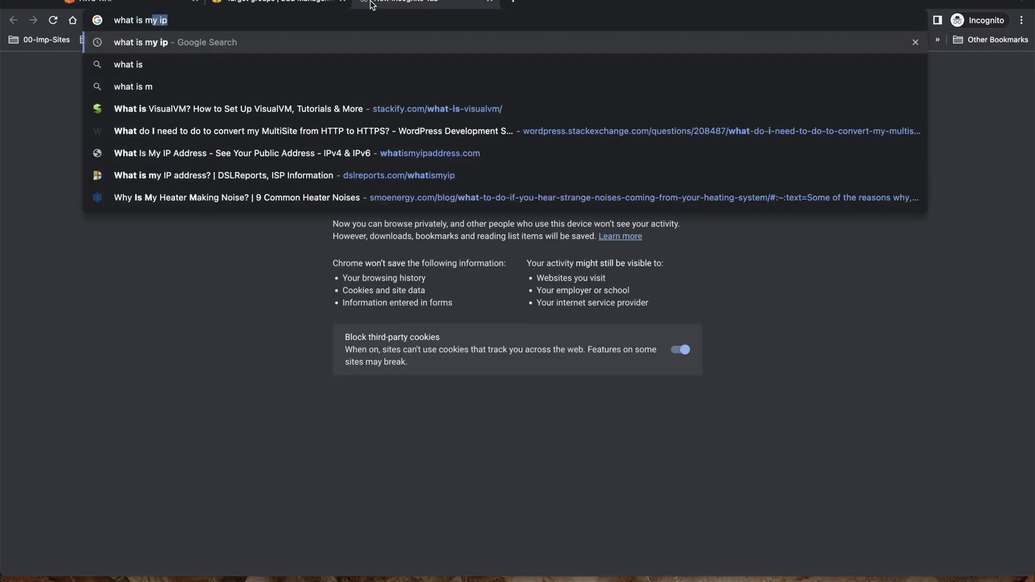
key("Return")
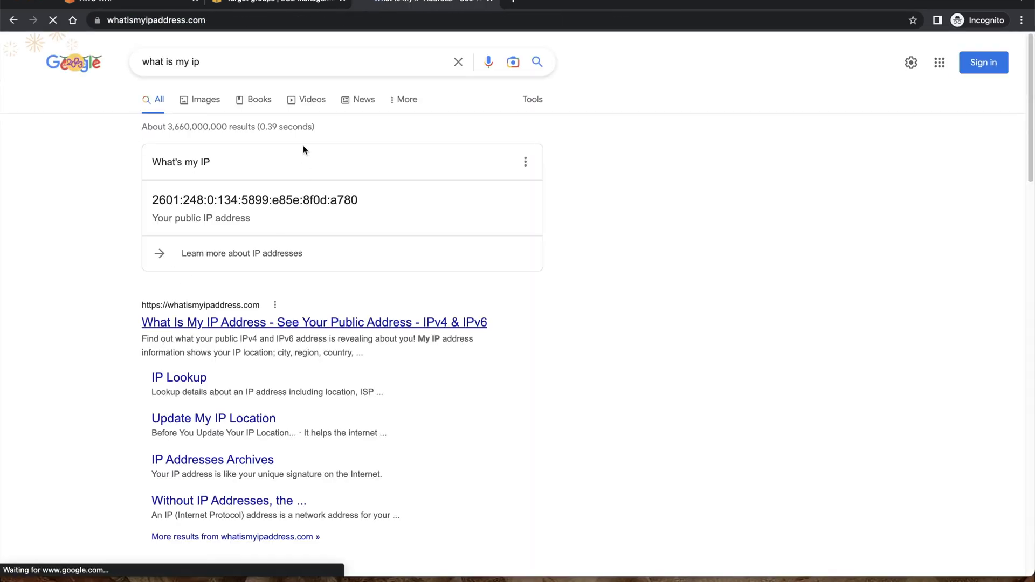
left_click(313, 323)
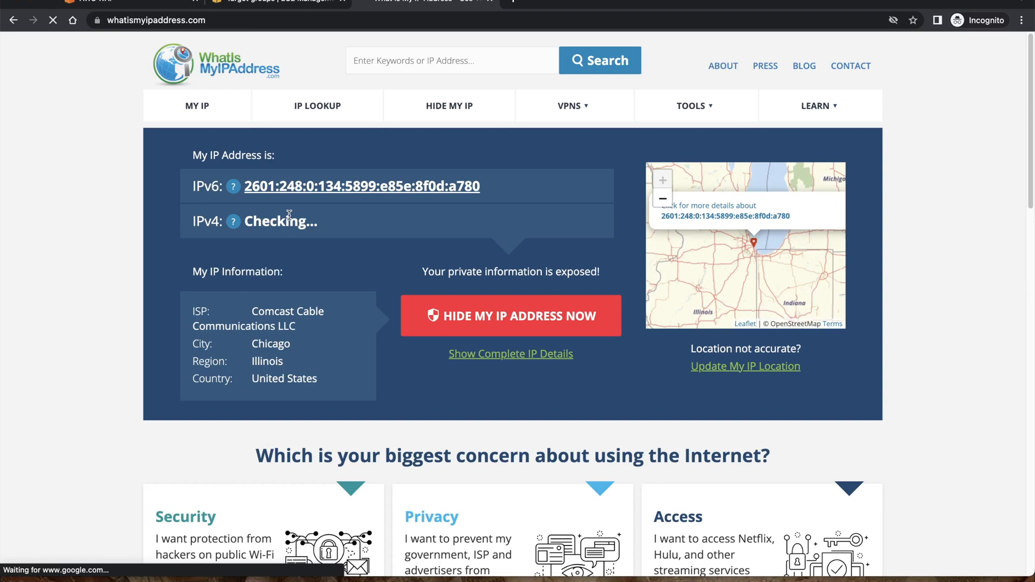
mouse_move(336, 228)
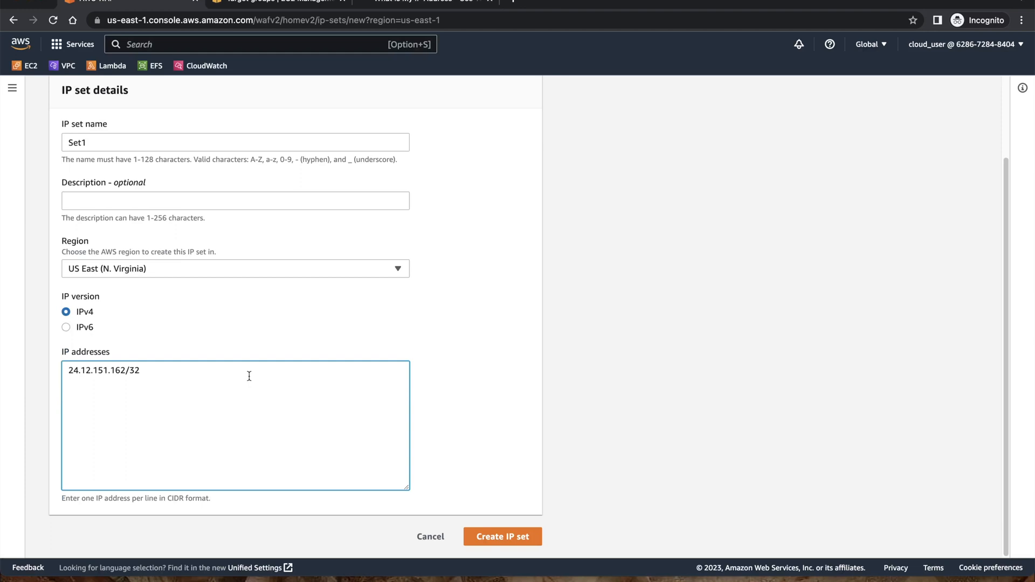
mouse_move(174, 369)
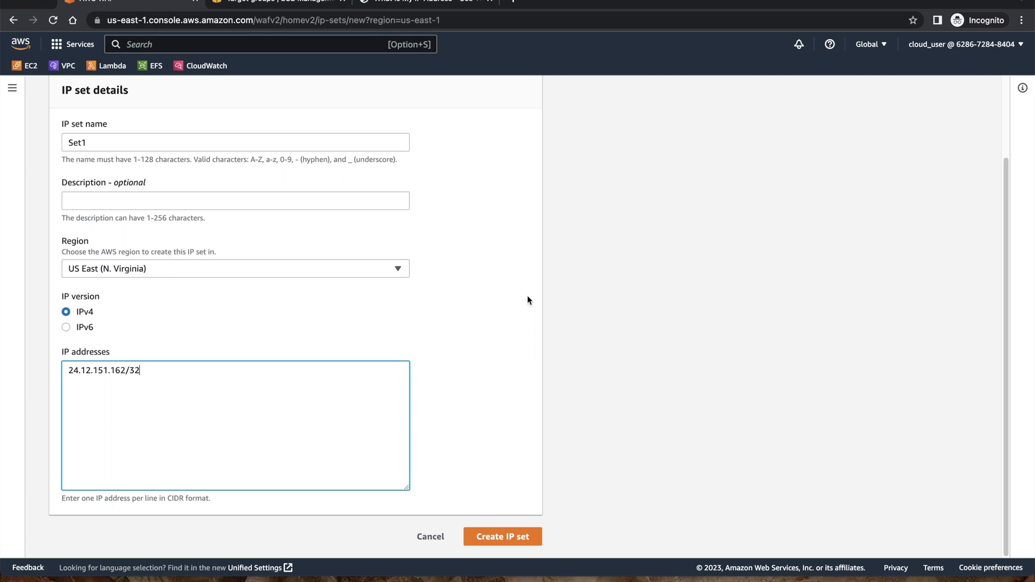
- Create IP set Set1 with 24.12.151.162/32 so it appears in the IP sets list
left_click(501, 536)
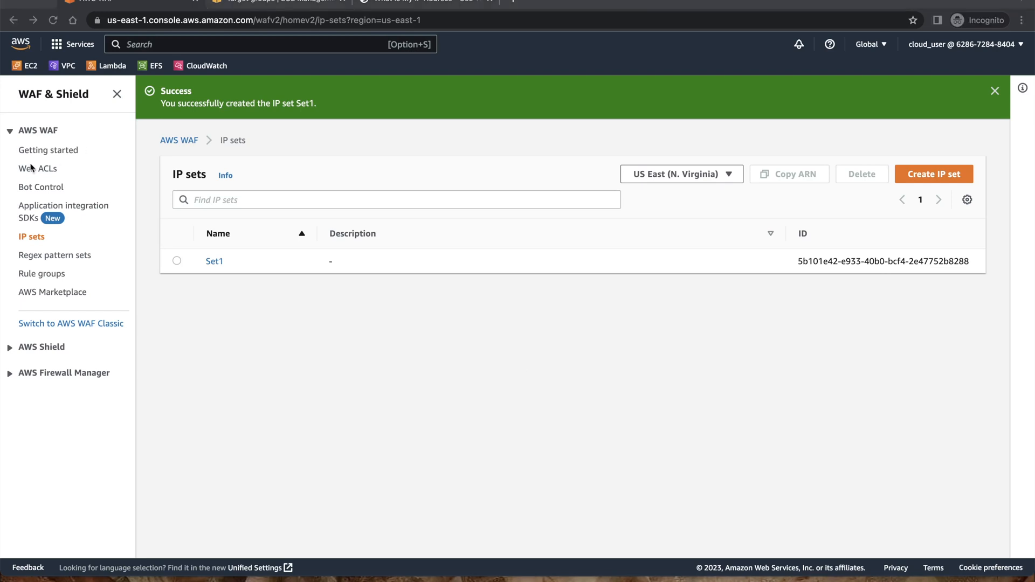
mouse_move(38, 168)
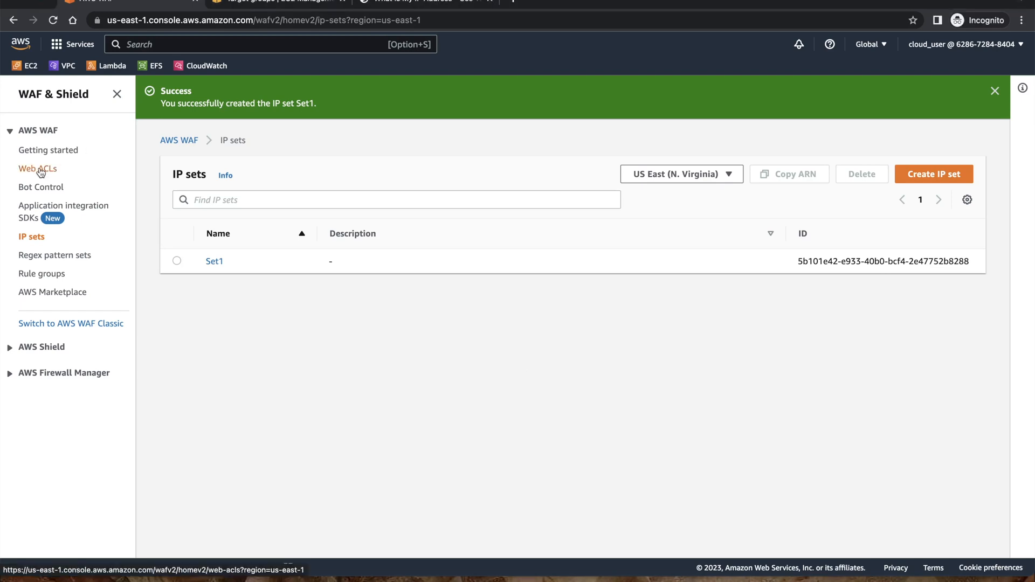
- Name the new regional web ACL 'mywebacl' in US East and advance to adding rules
left_click(37, 168)
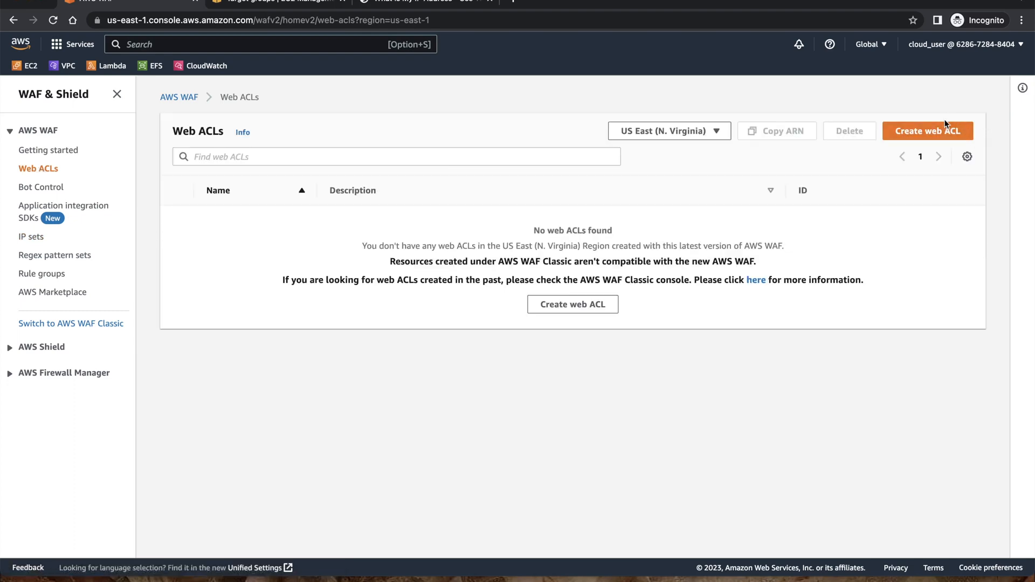
left_click(927, 130)
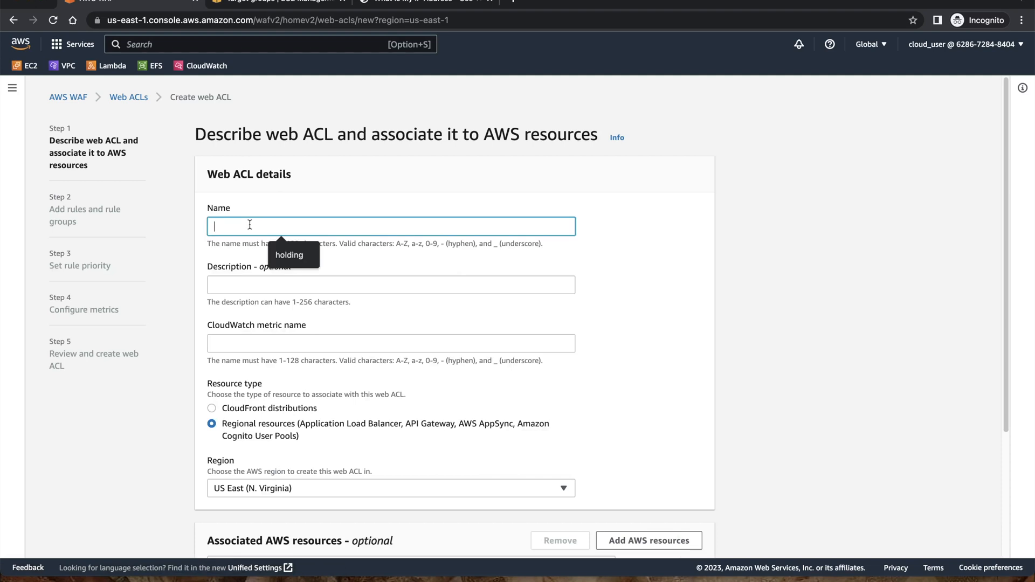
type("myweb")
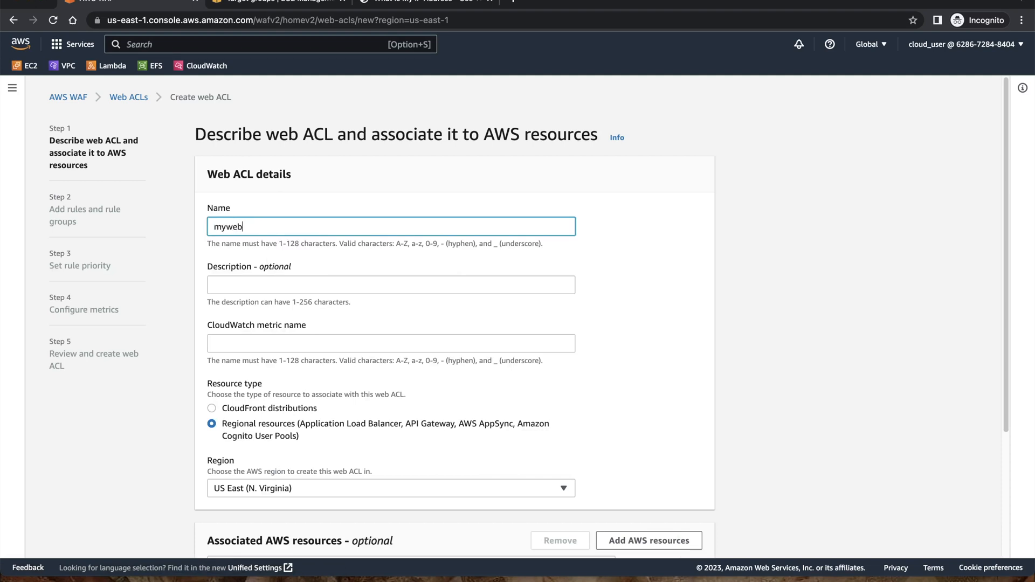
type("acl")
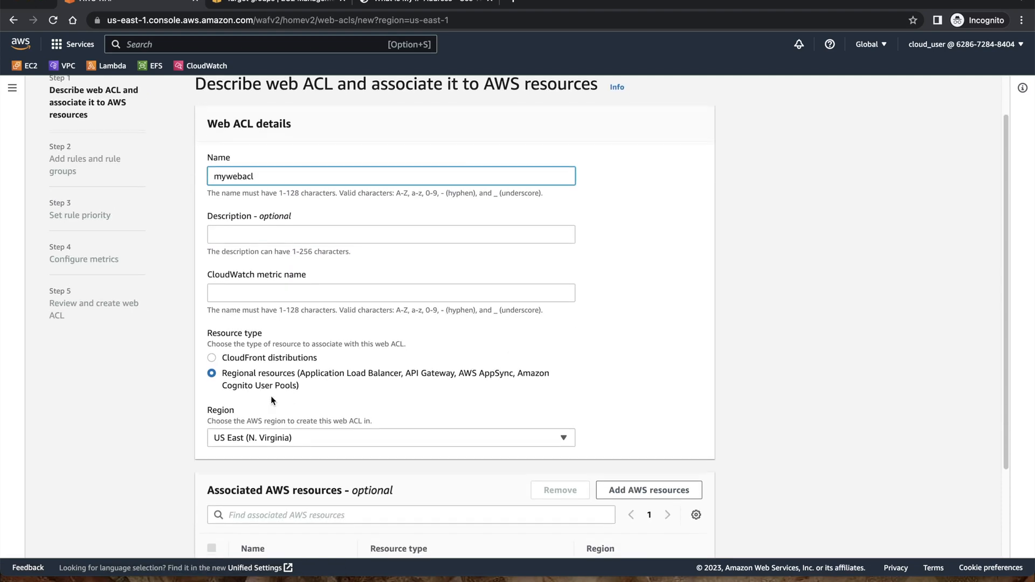
scroll("down", 3)
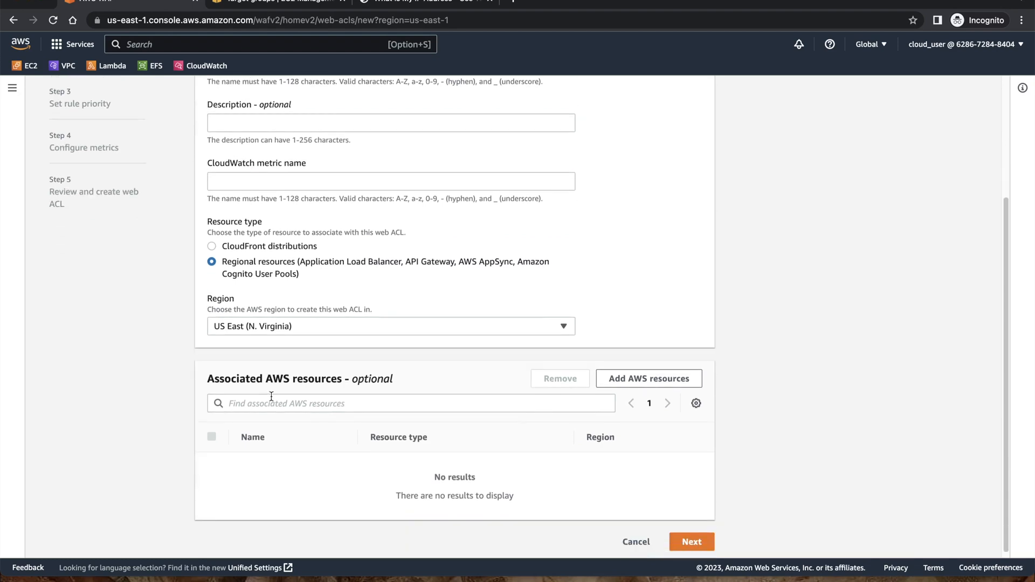
scroll("up", 3)
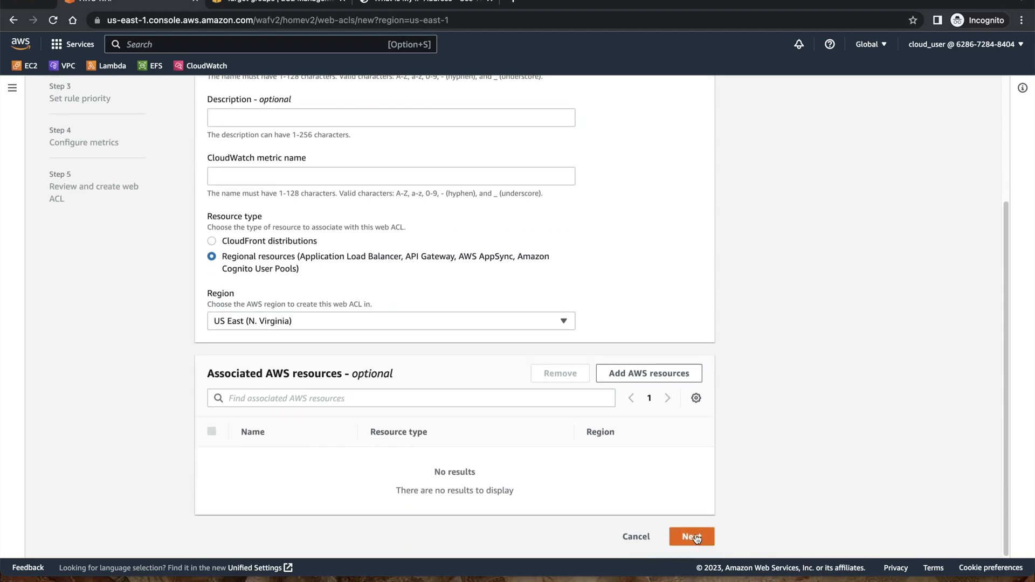
left_click(691, 536)
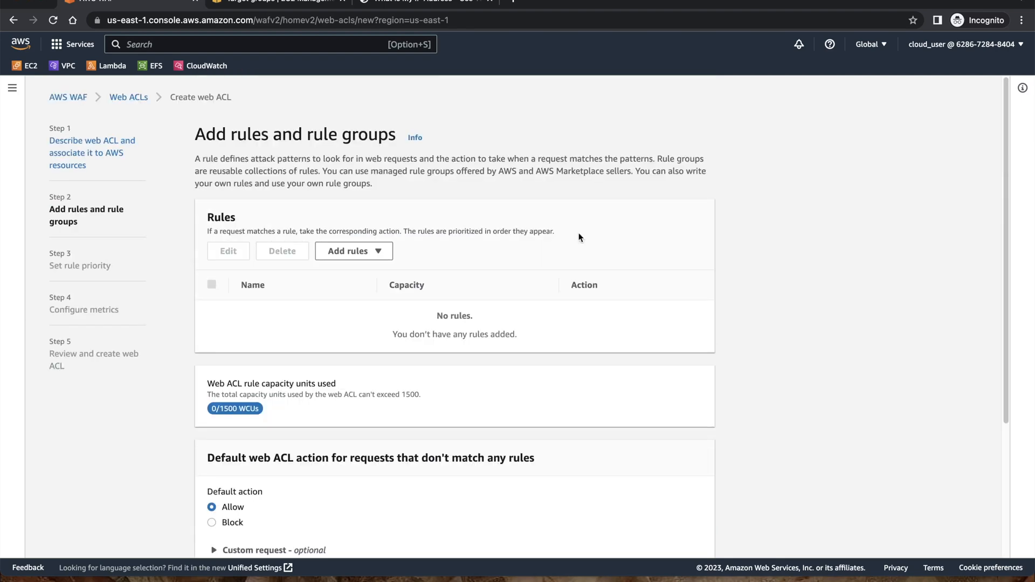
- Select the AWS managed Amazon IP reputation list rule group for the web ACL
scroll("down", 3)
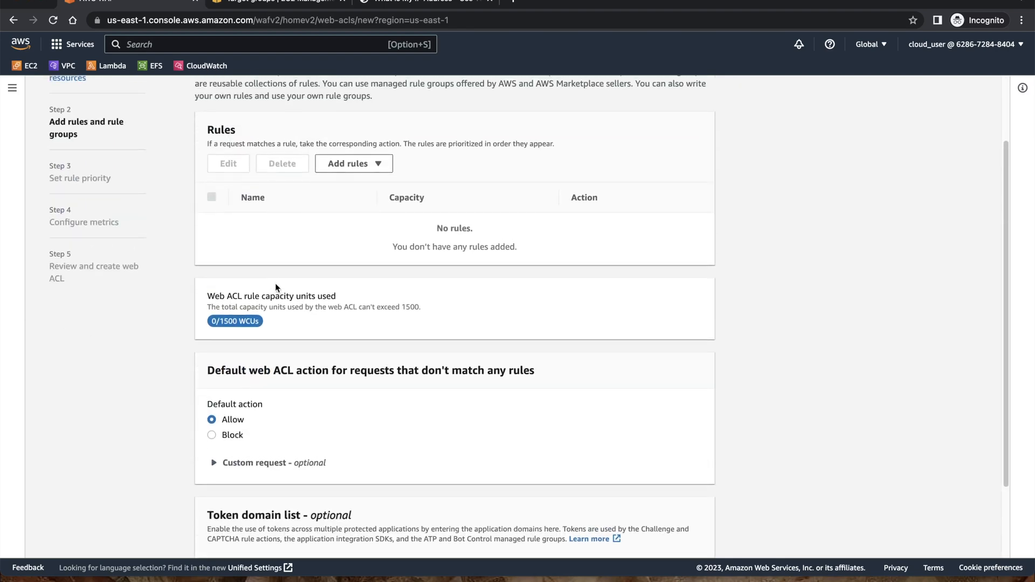
left_click(354, 162)
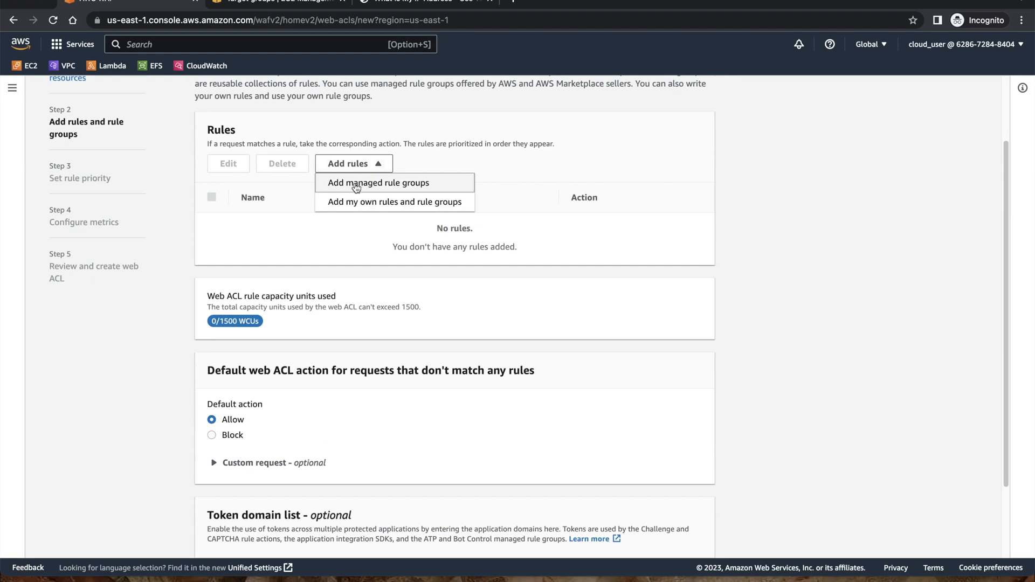
left_click(378, 183)
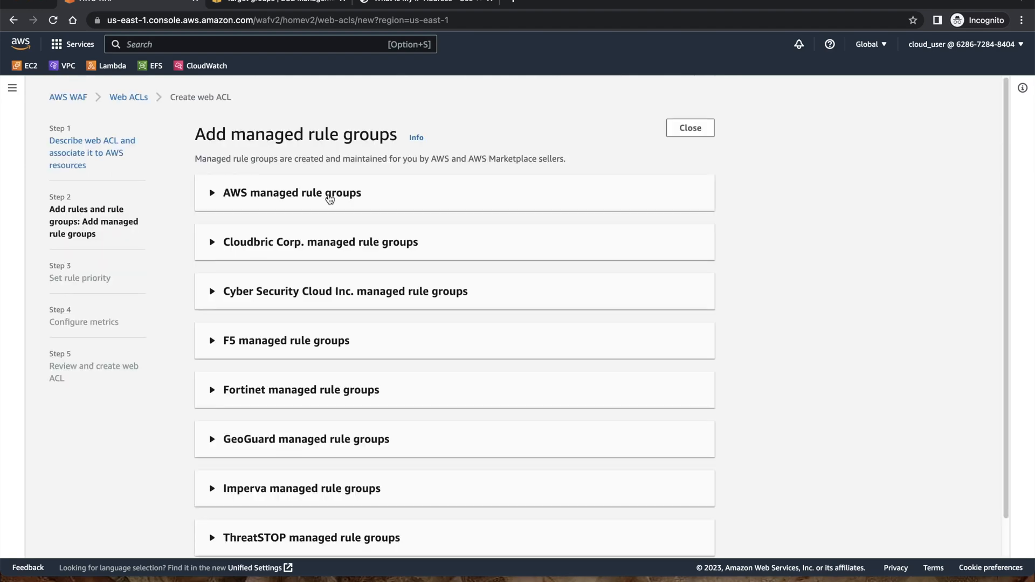
left_click(291, 191)
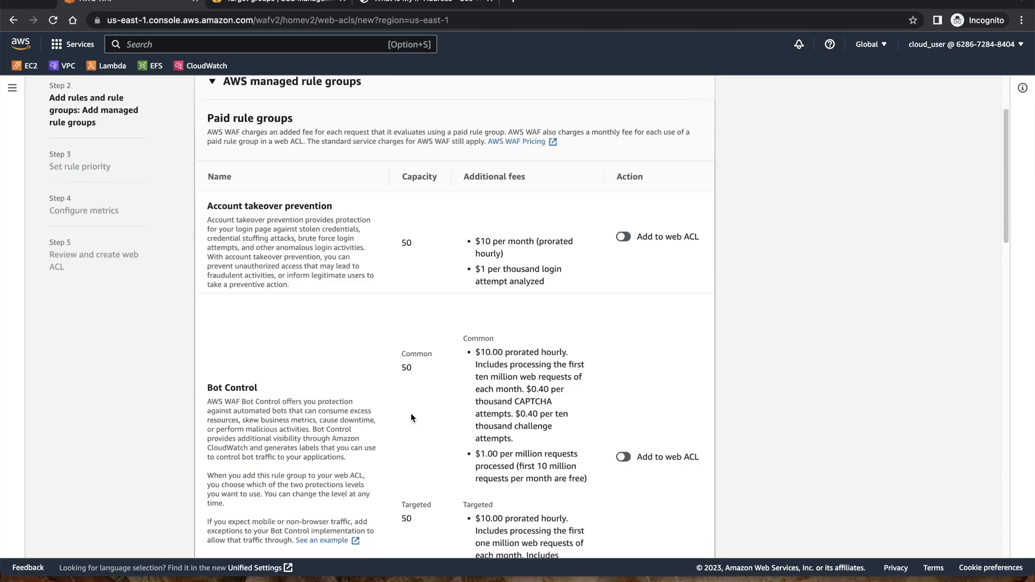
scroll("down", 3)
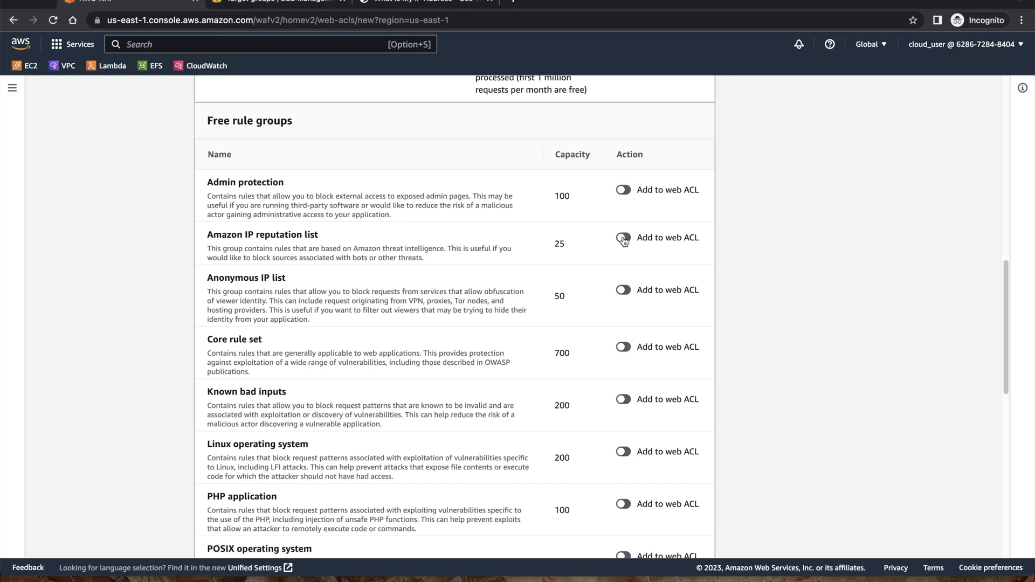
left_click(622, 237)
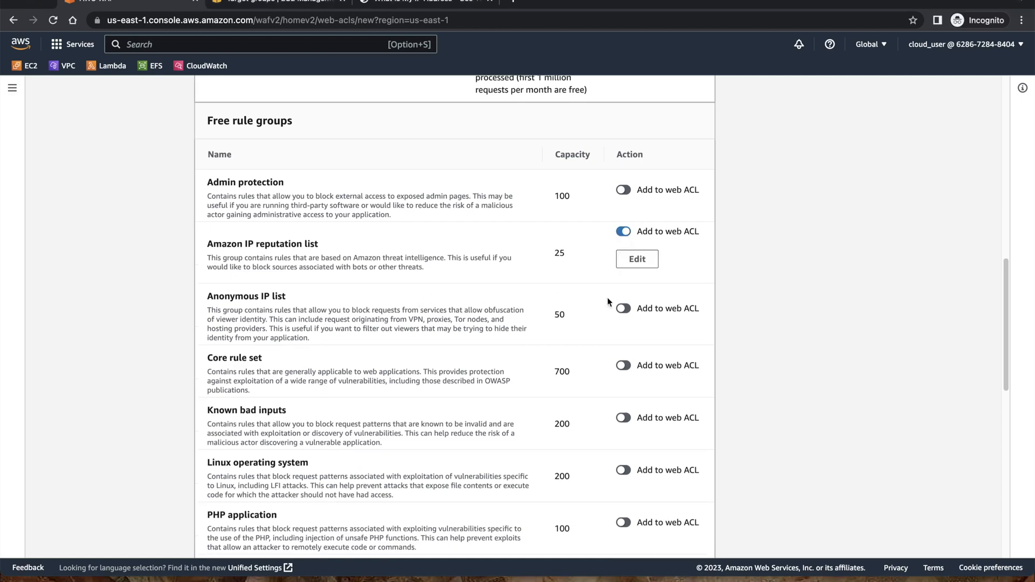
mouse_move(750, 304)
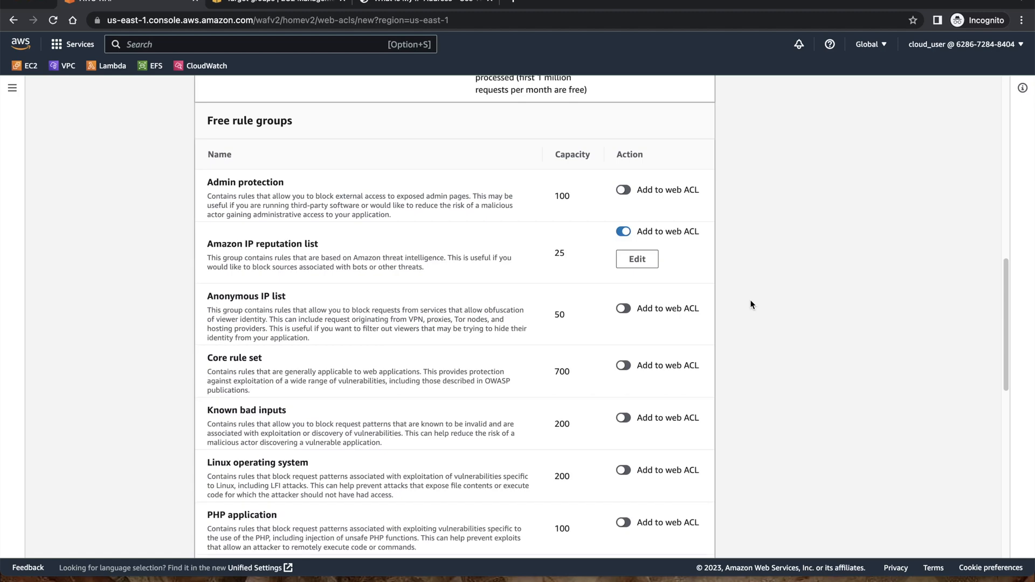
- Add the chosen rule group to mywebacl's rules, using 25 of 1500 WCUs
scroll("down", 3)
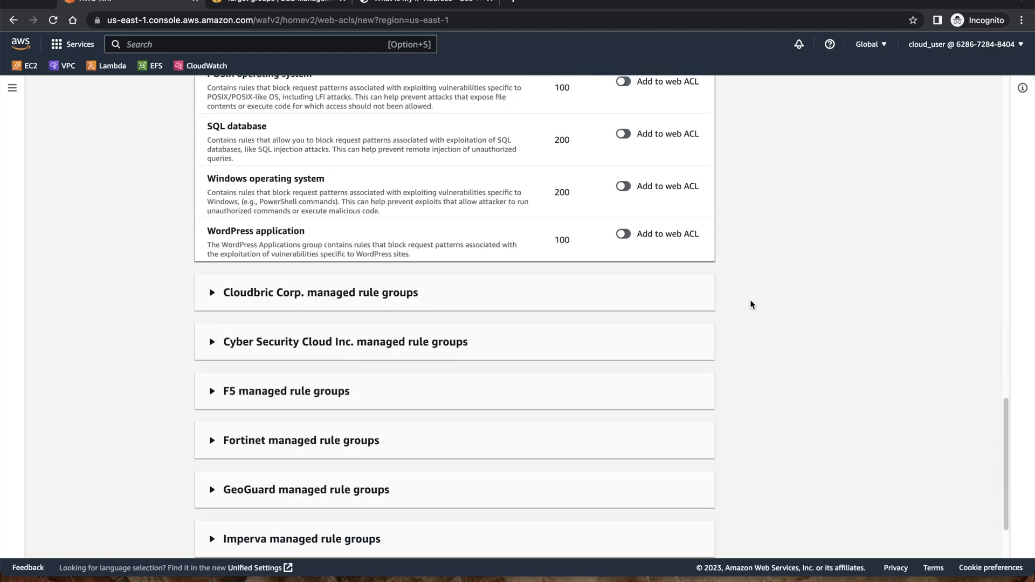
scroll("down", 3)
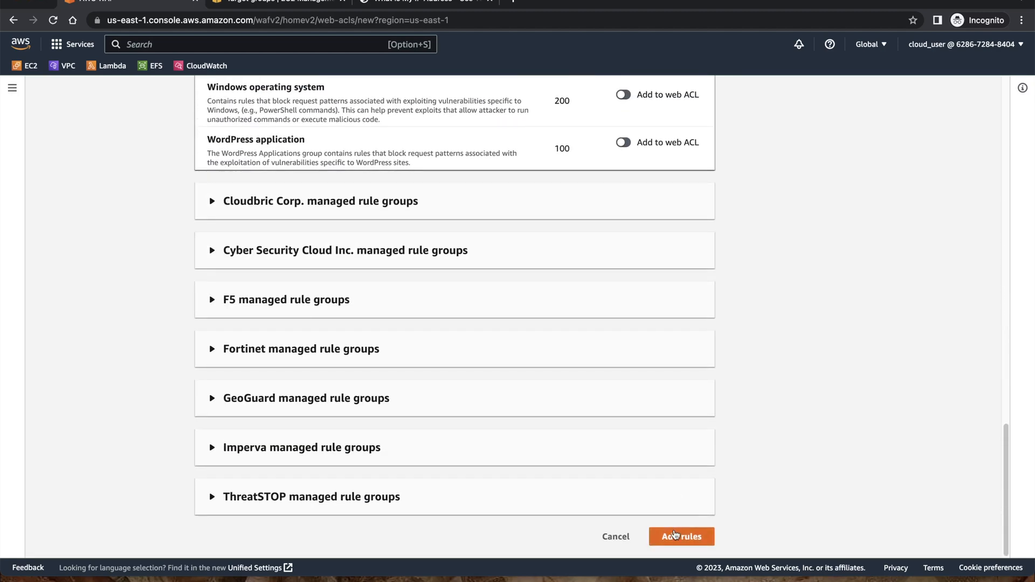
left_click(680, 536)
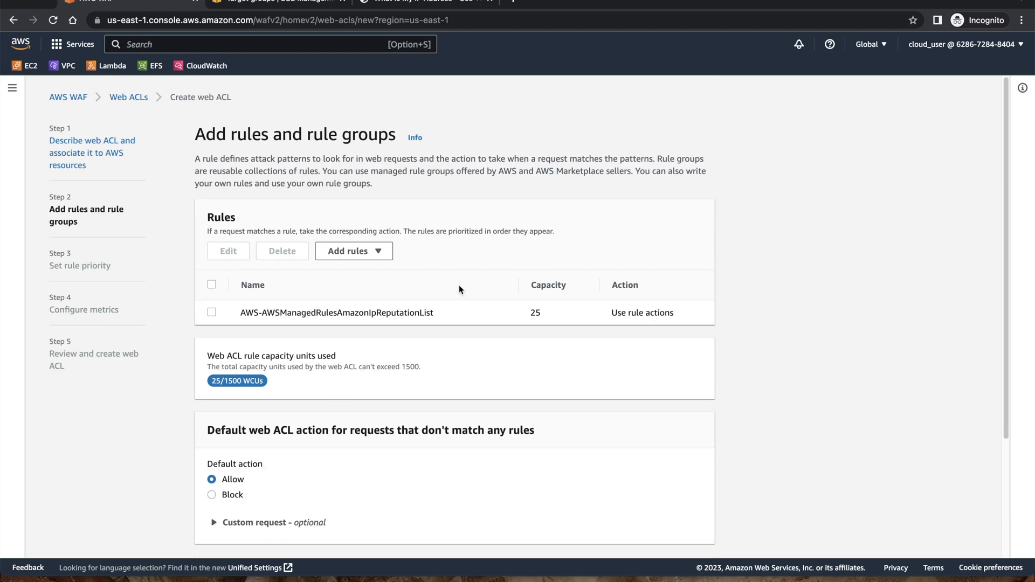
left_click(353, 251)
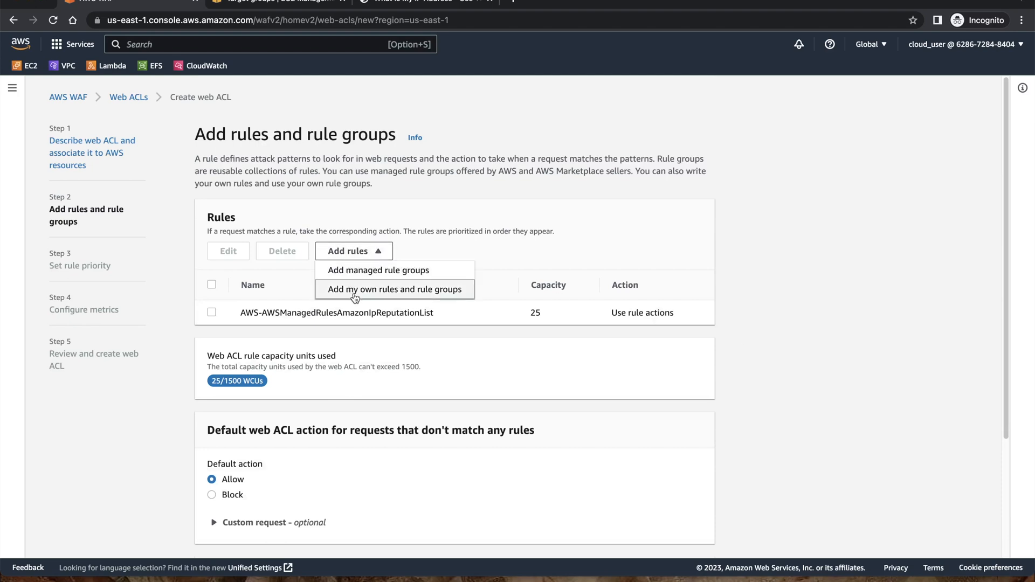
- Start custom rule 'rule1' inspecting requests by originating IP address
left_click(394, 289)
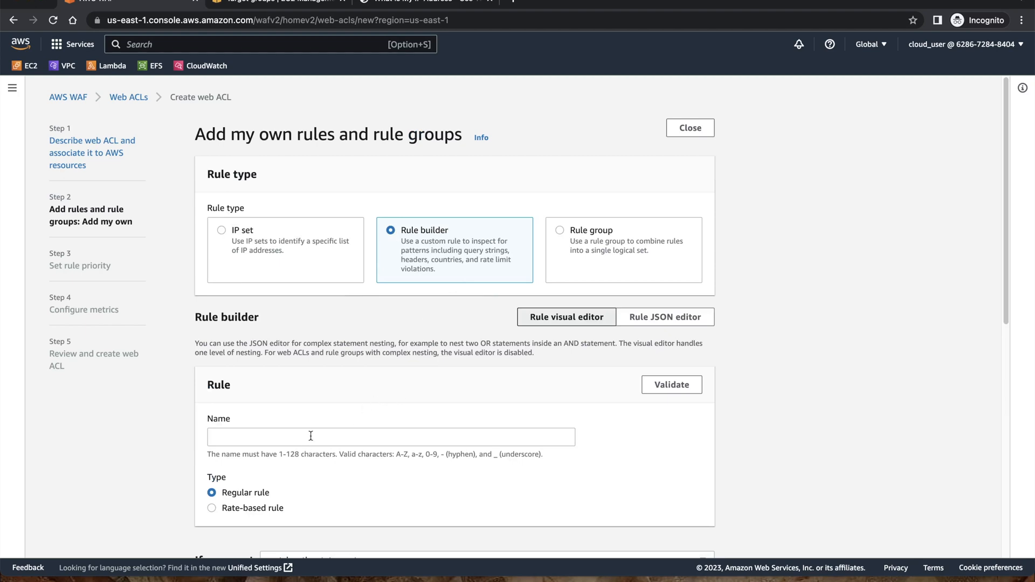
type("rule1")
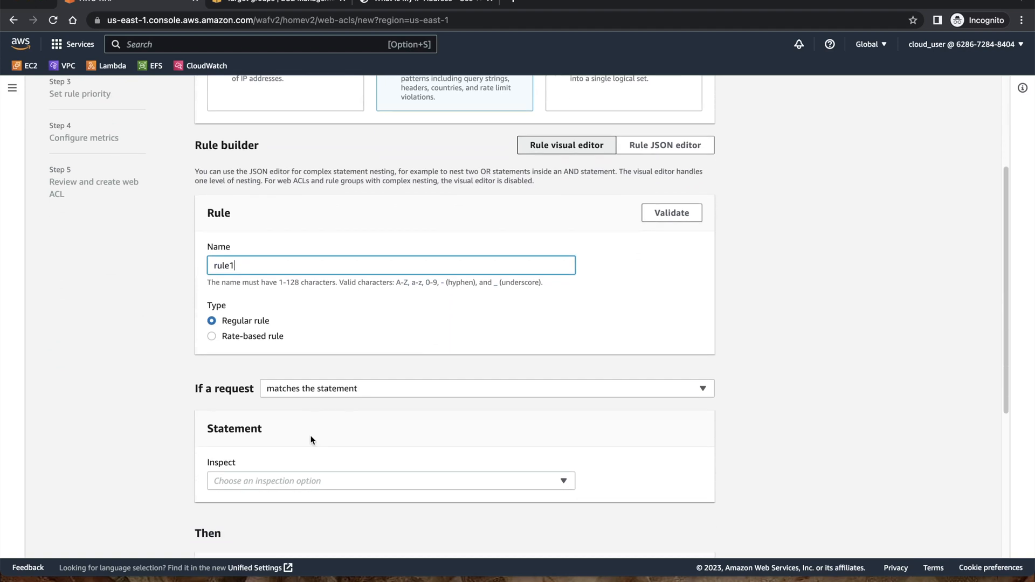
scroll("down", 3)
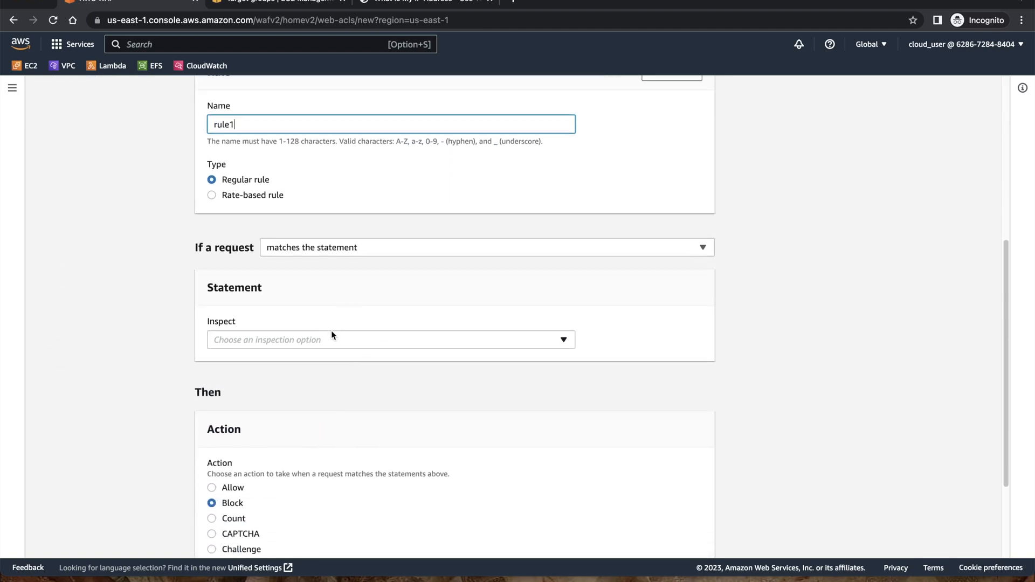
left_click(390, 339)
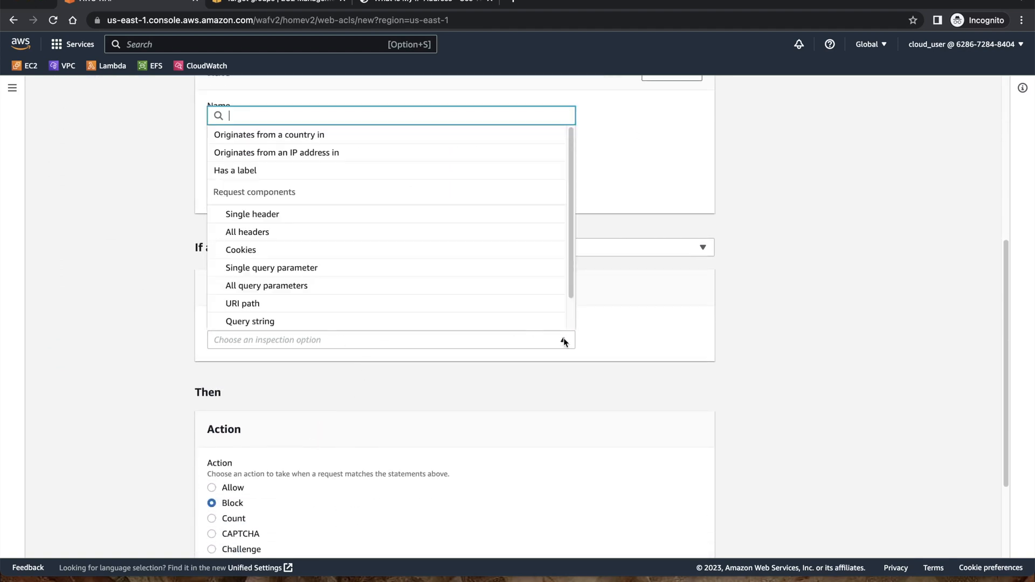
mouse_move(324, 152)
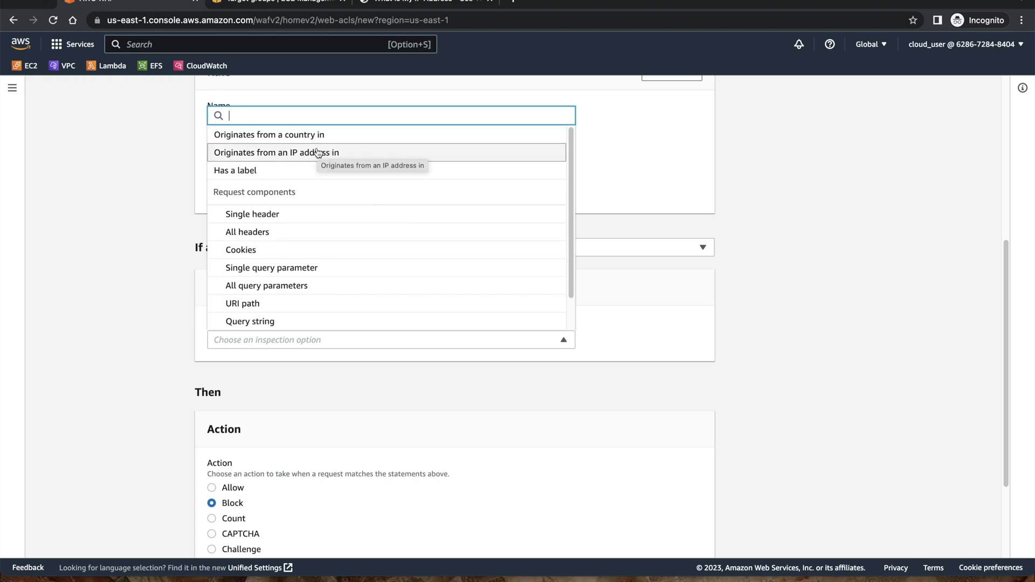
left_click(277, 152)
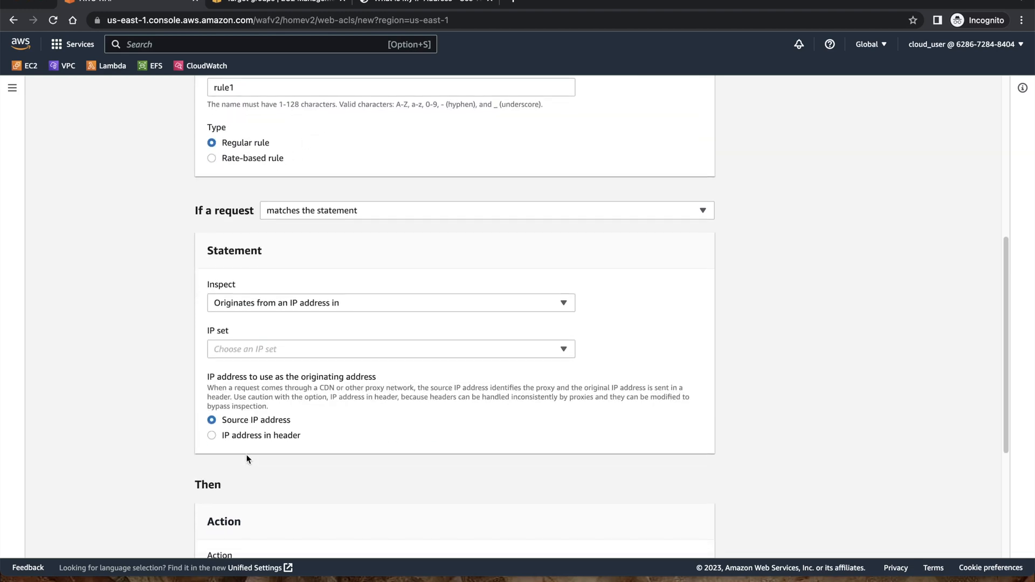
- Match rule1 against IP set Set1 with action Allow and save it into the web ACL
left_click(389, 348)
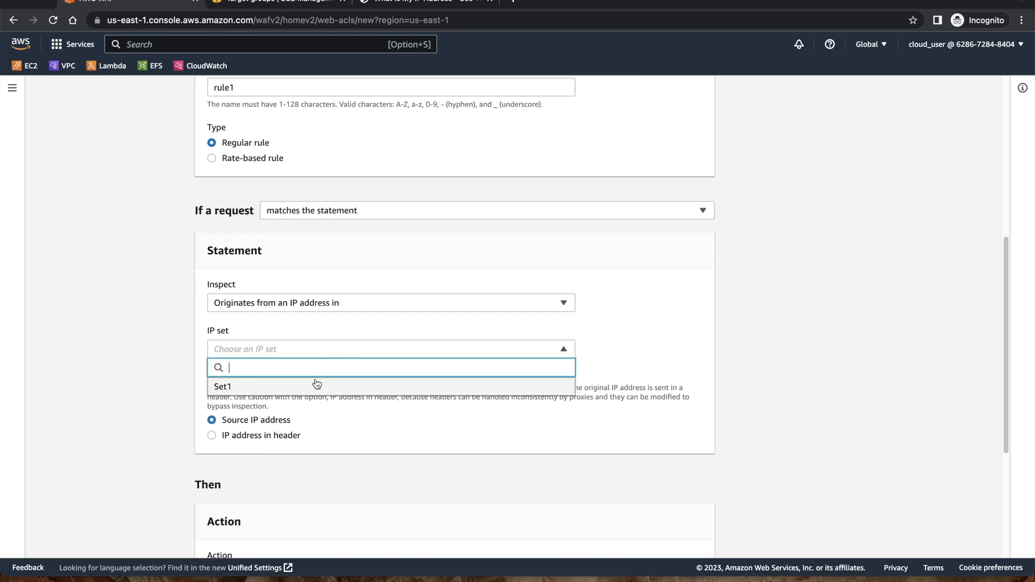
left_click(223, 386)
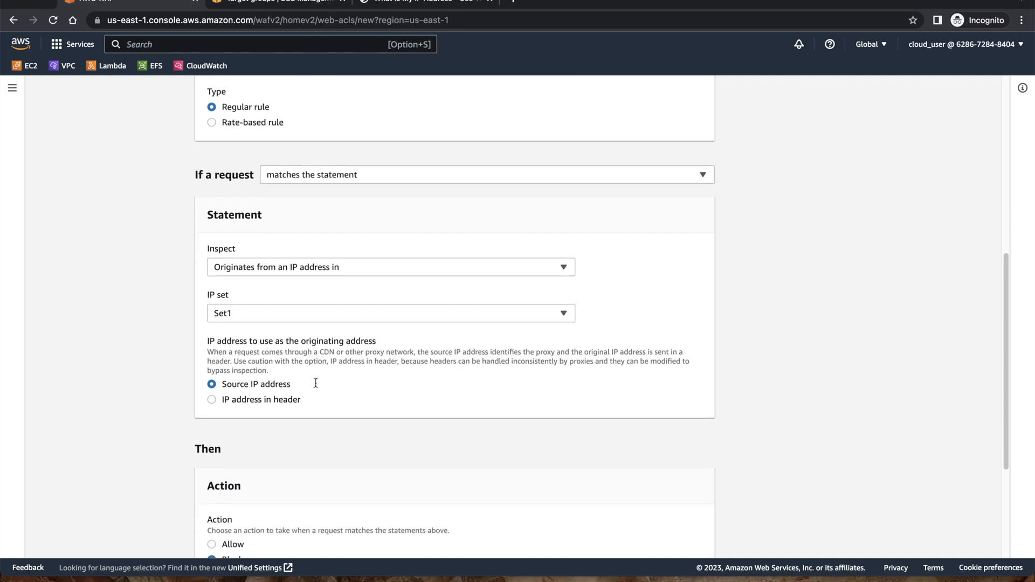
scroll("down", 3)
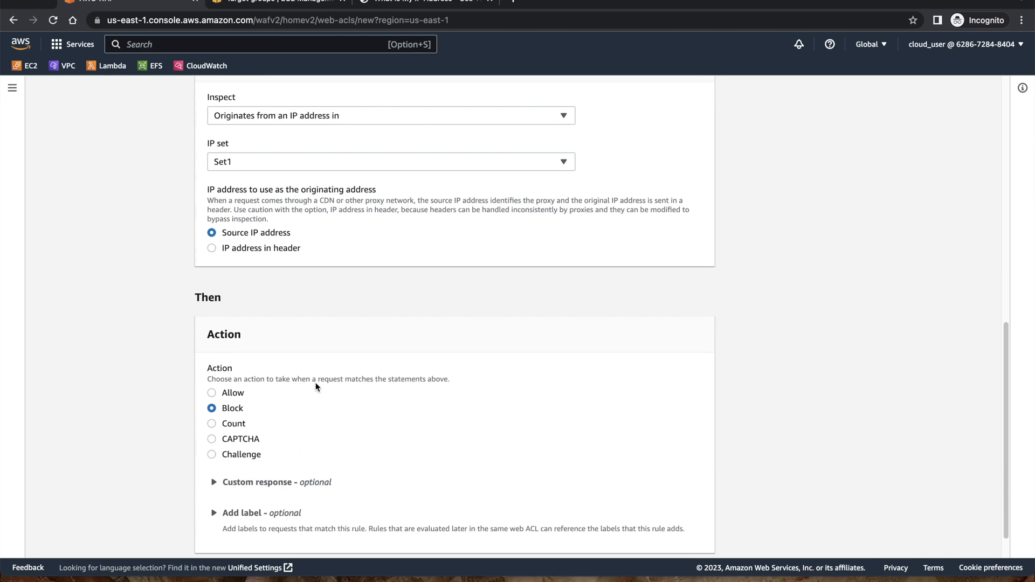
left_click(211, 355)
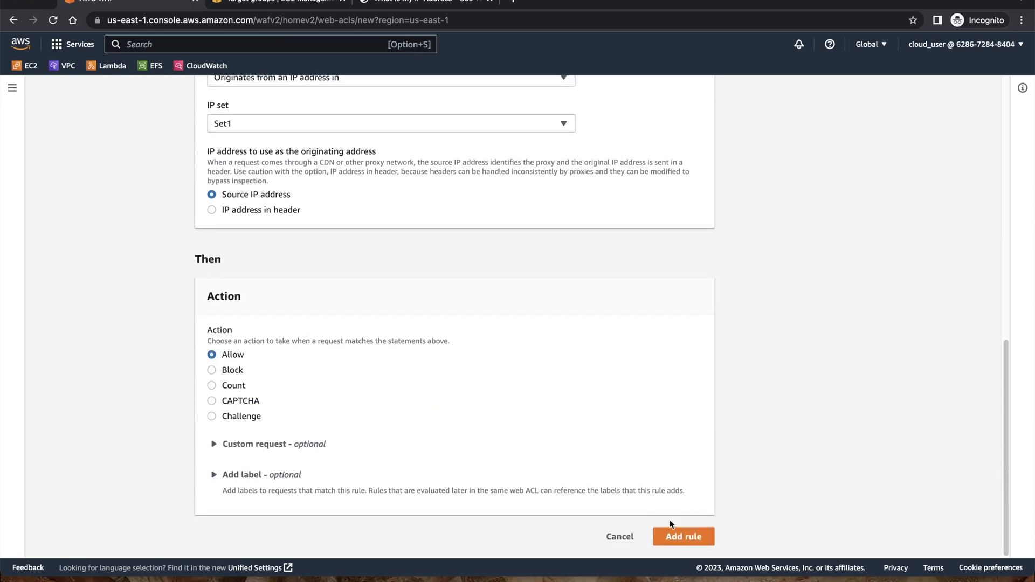
left_click(684, 535)
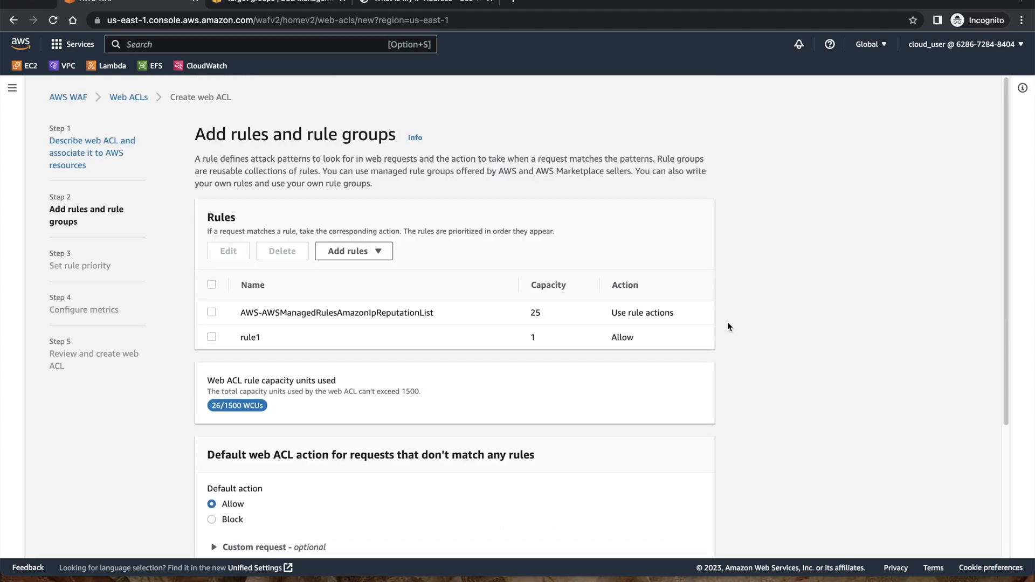
- Set the default web ACL action to Block for unmatched requests and continue to rule priority
scroll("down", 3)
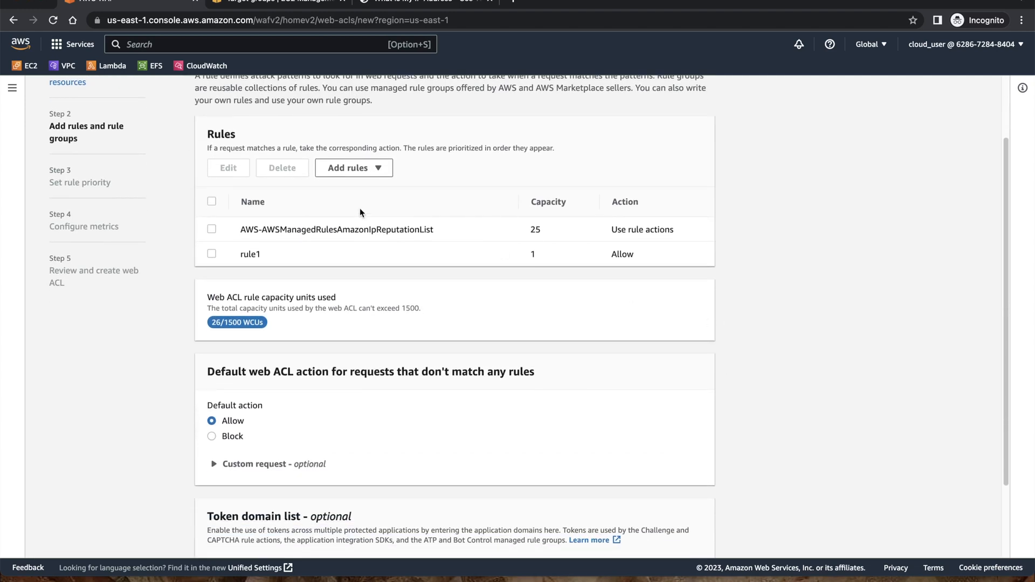
mouse_move(428, 233)
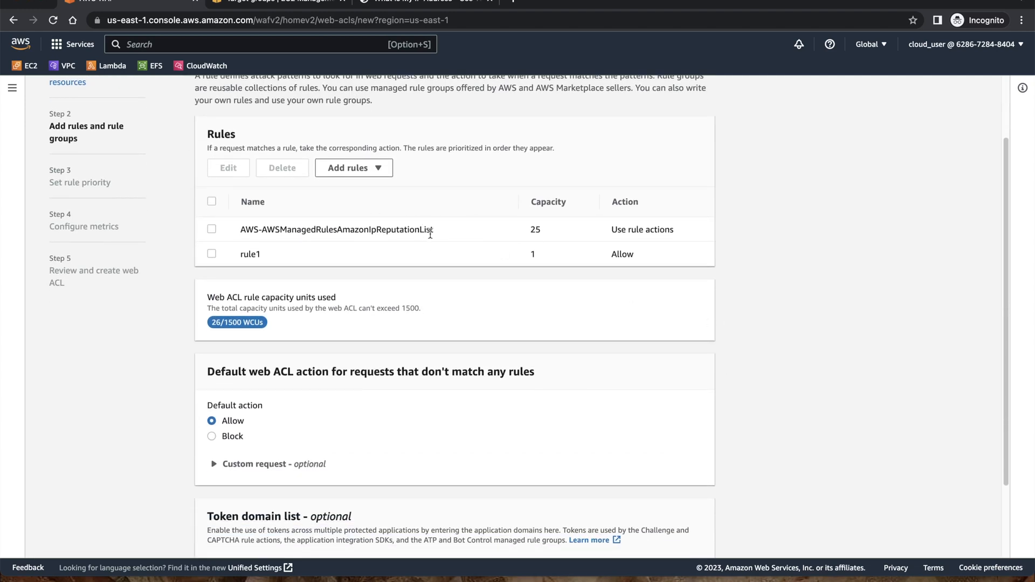
scroll("down", 3)
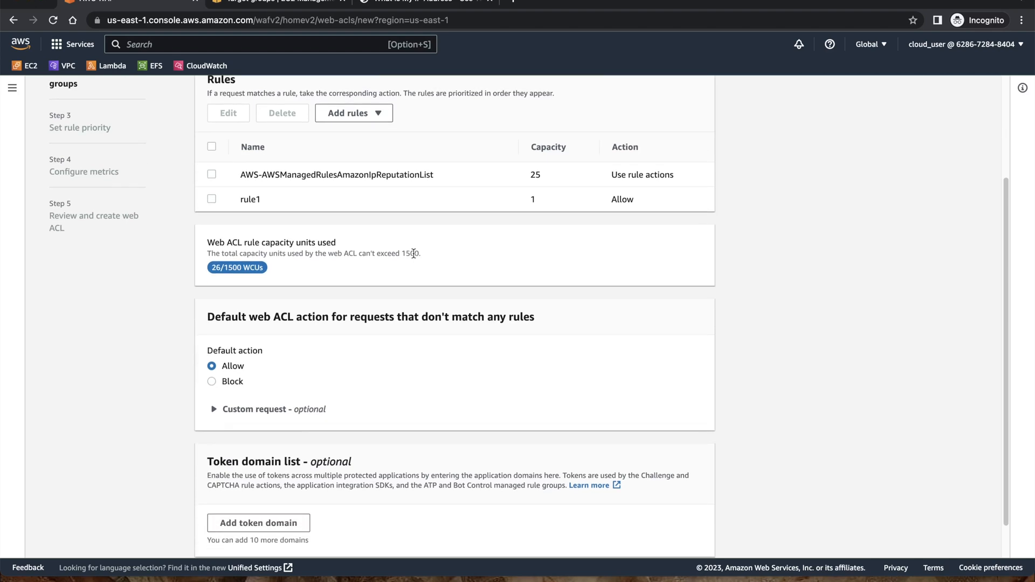
left_click(211, 381)
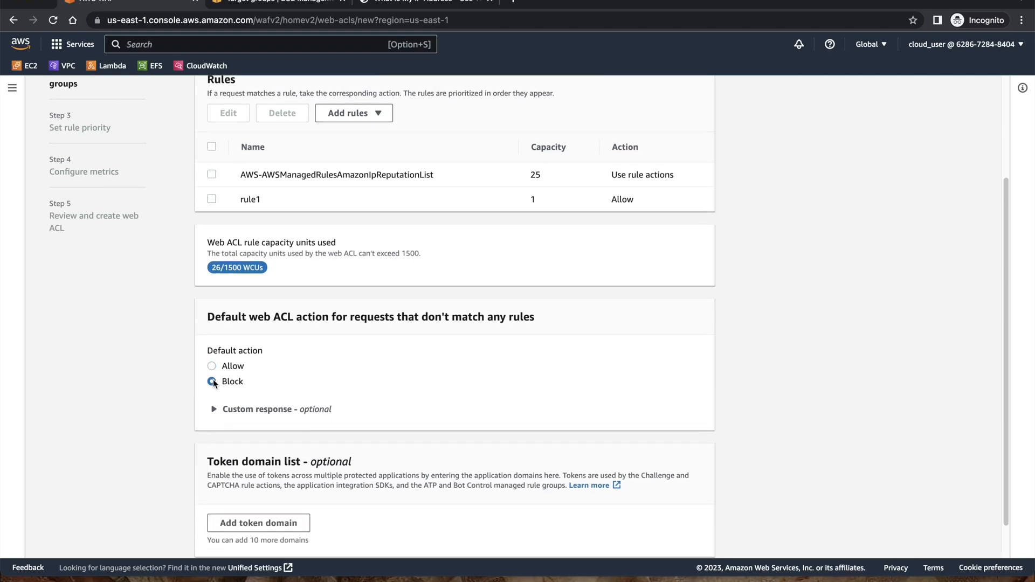
left_click(211, 382)
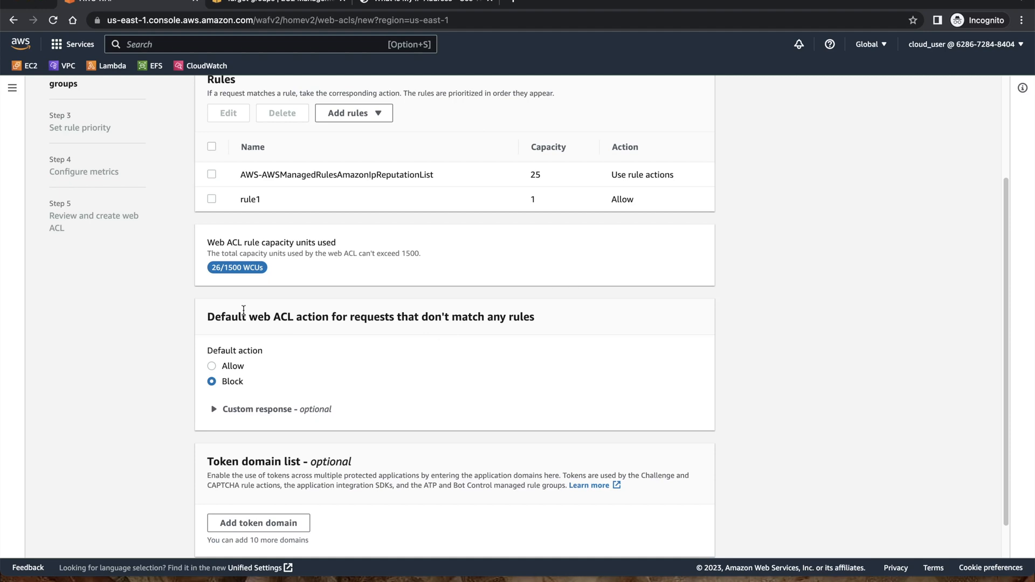
scroll("down", 3)
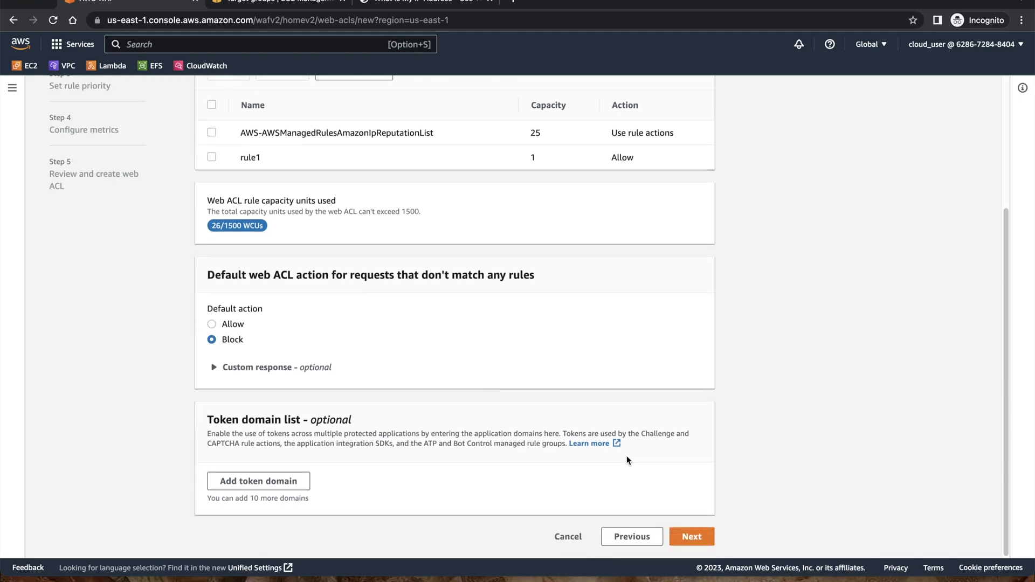
left_click(690, 536)
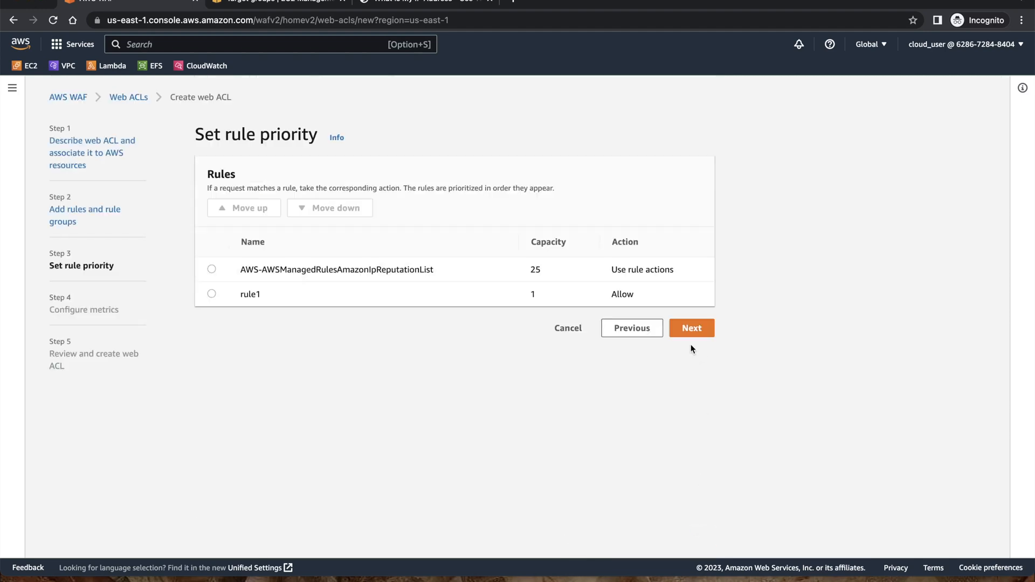
- Keep the rule order, disable sampled requests, review and create the web ACL mywebacl
left_click(691, 327)
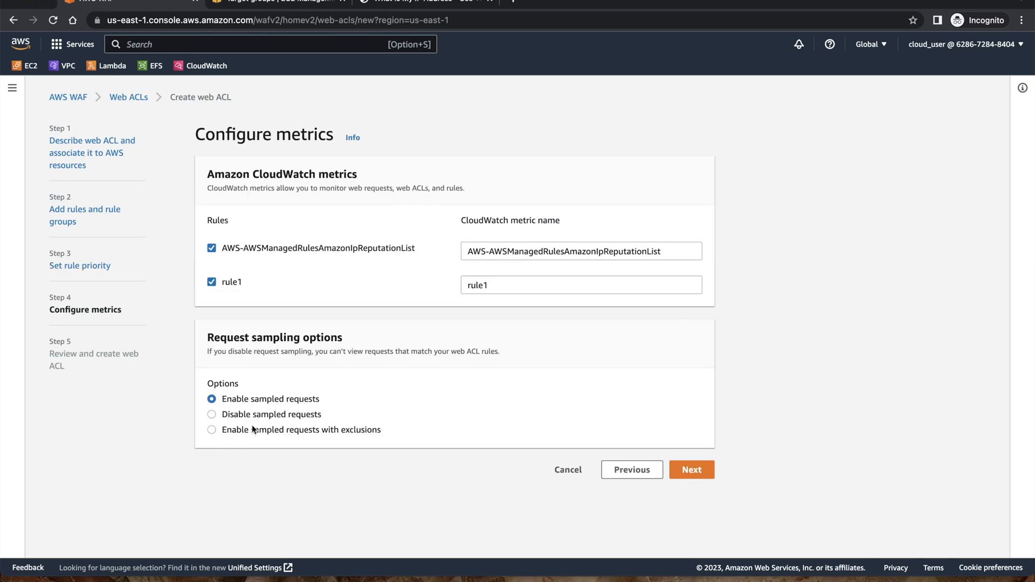
left_click(212, 414)
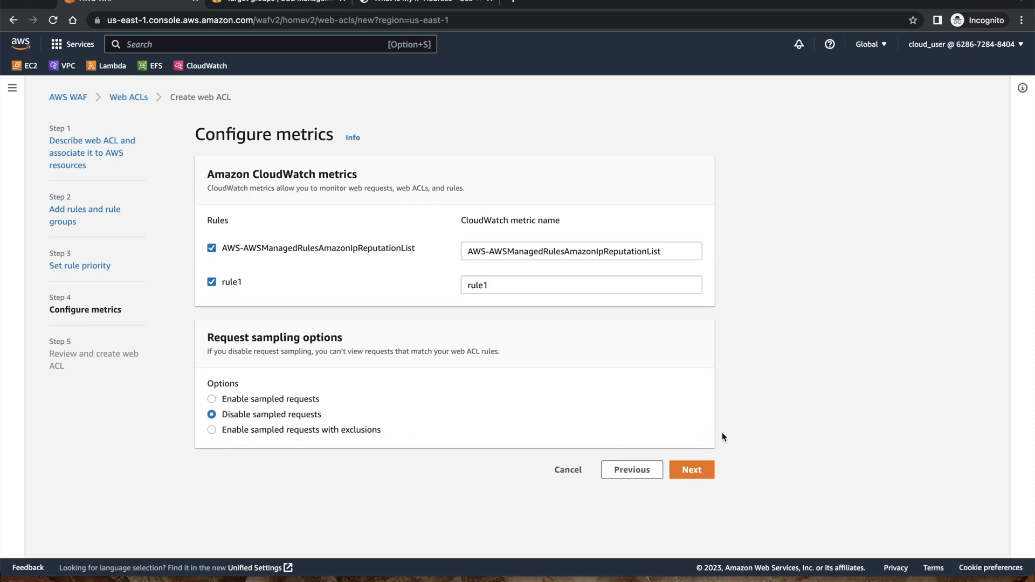
left_click(692, 469)
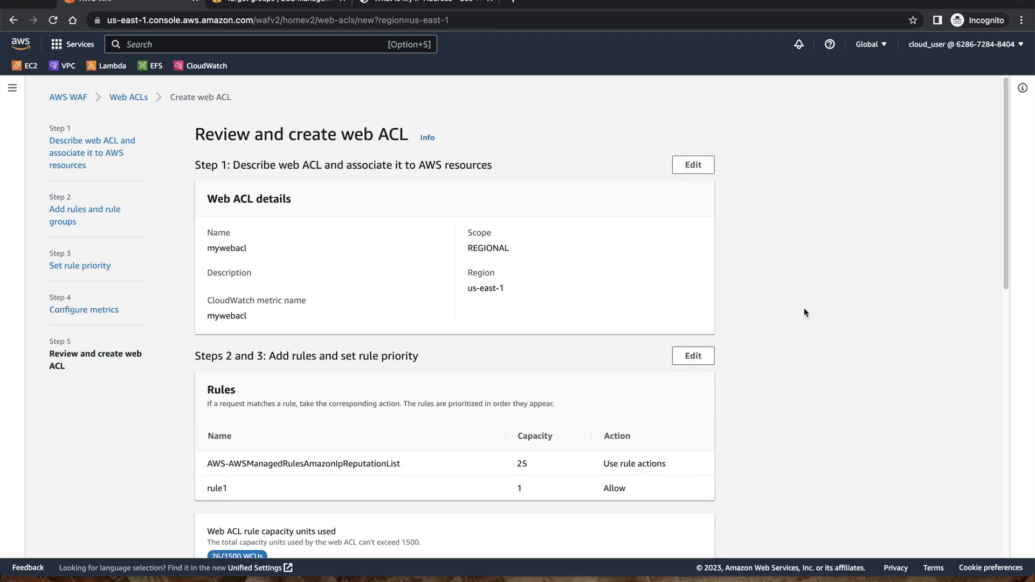
scroll("down", 3)
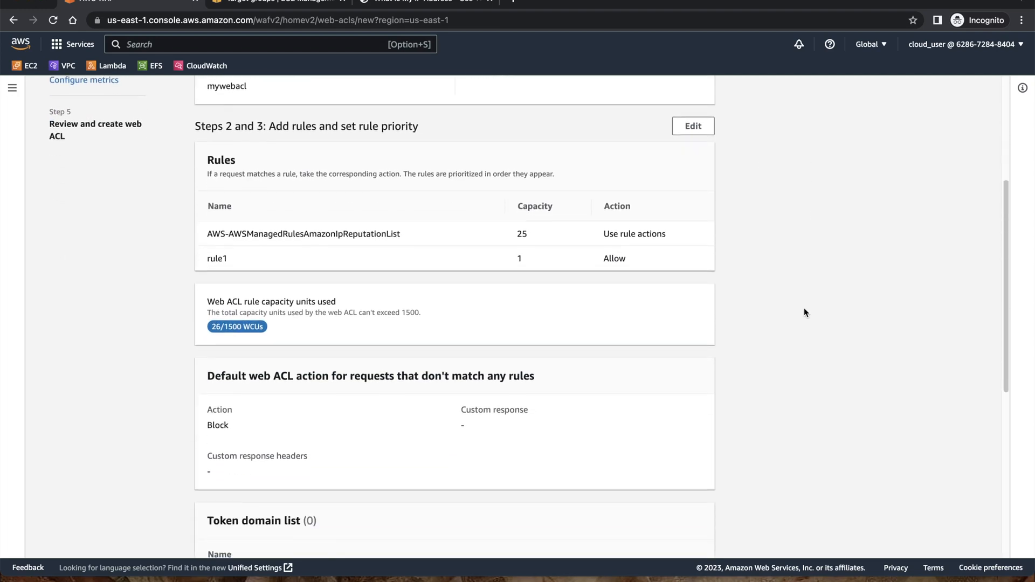
scroll("down", 3)
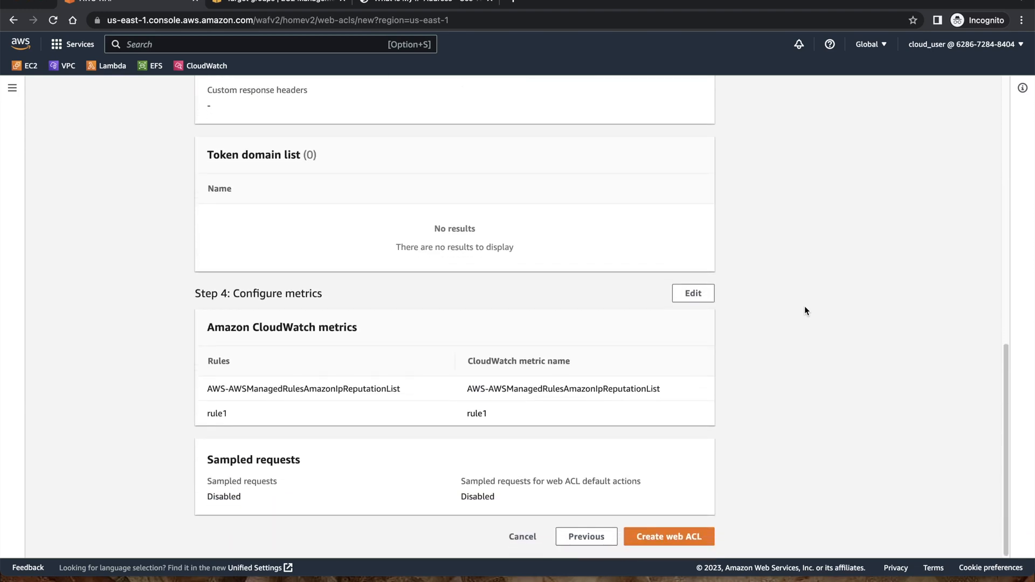
left_click(668, 536)
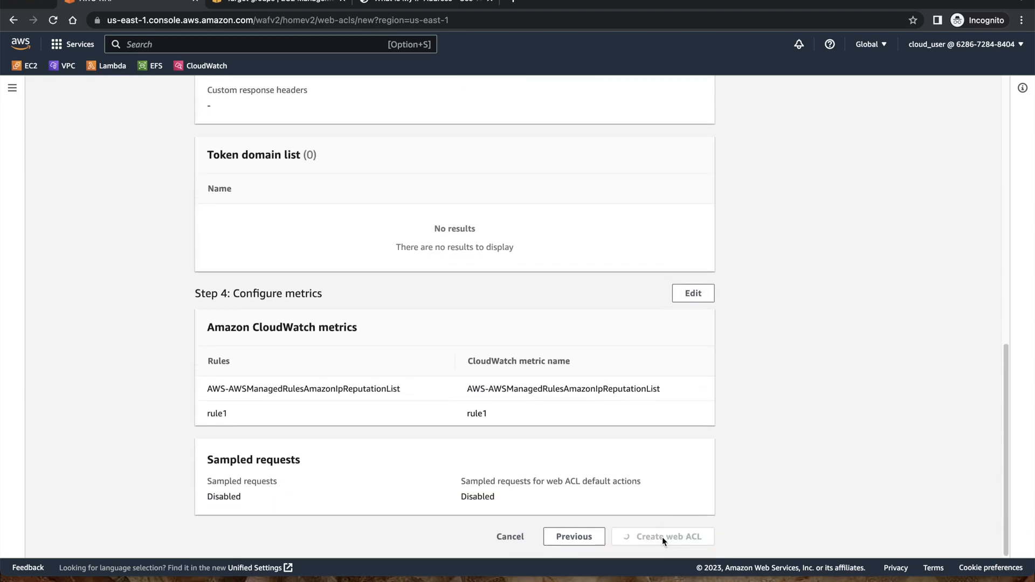
- Dismiss the creation success banner and view mywebacl's overview from the Web ACLs list
left_click(662, 536)
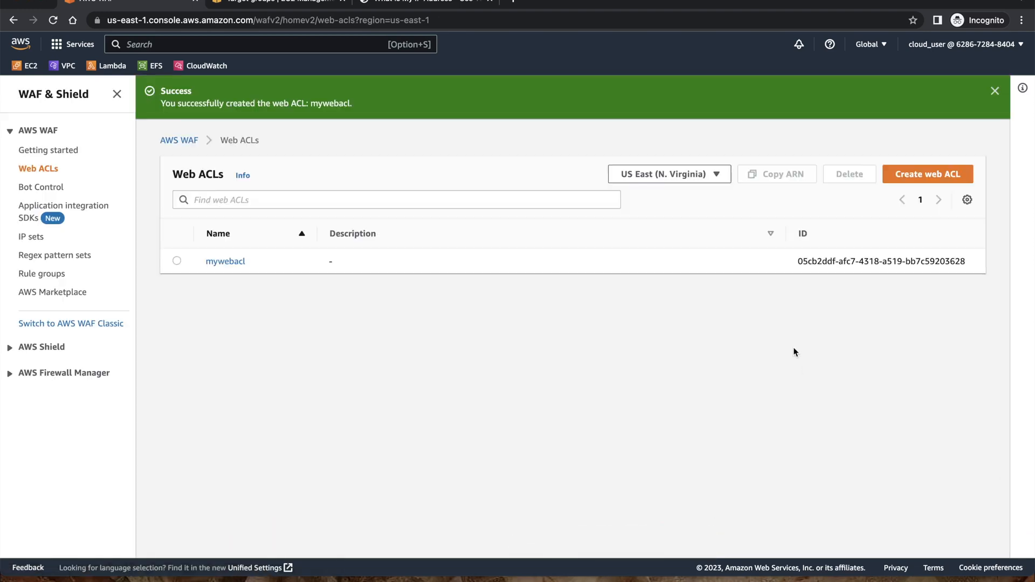
mouse_move(717, 193)
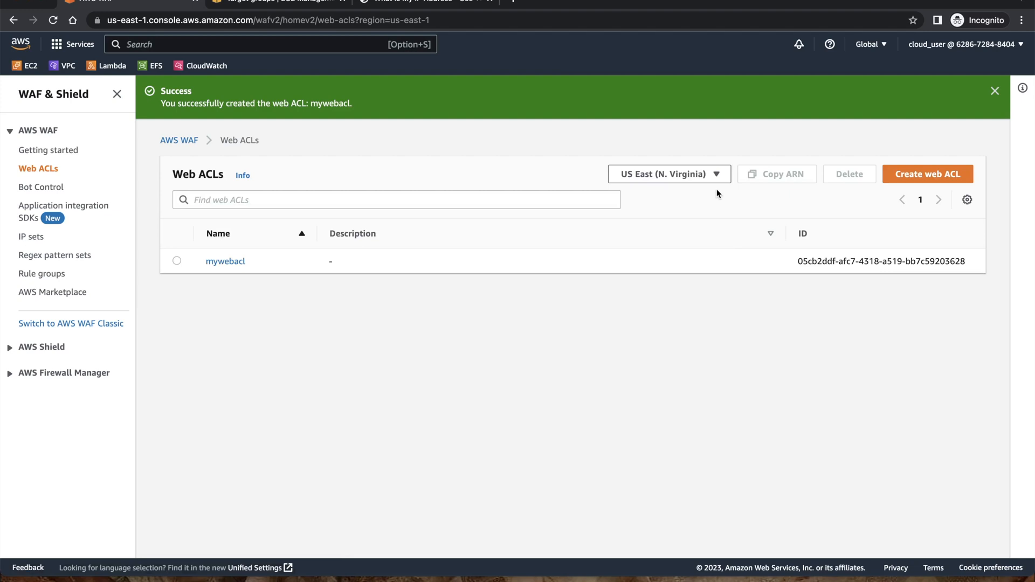
mouse_move(390, 252)
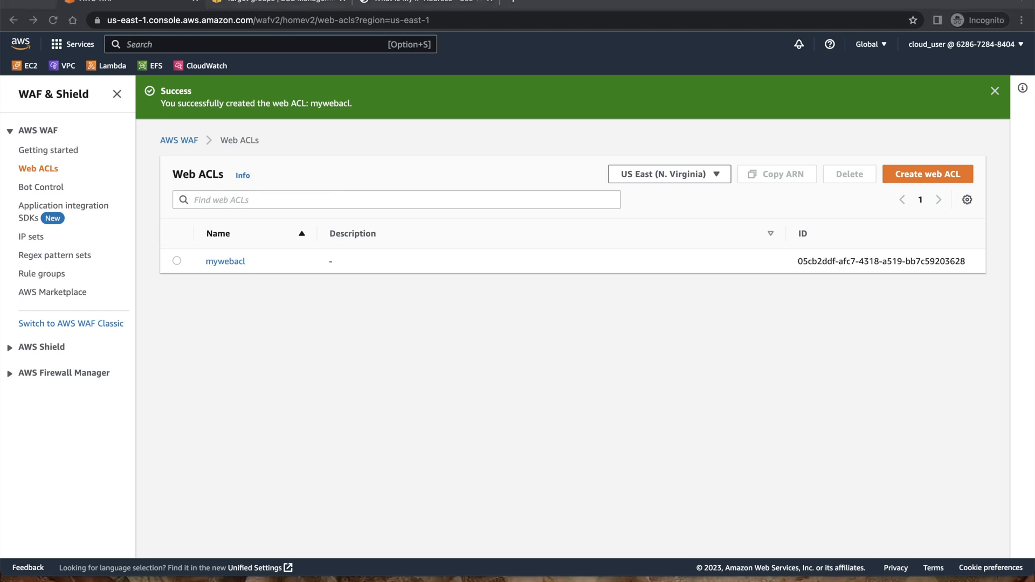
left_click(995, 90)
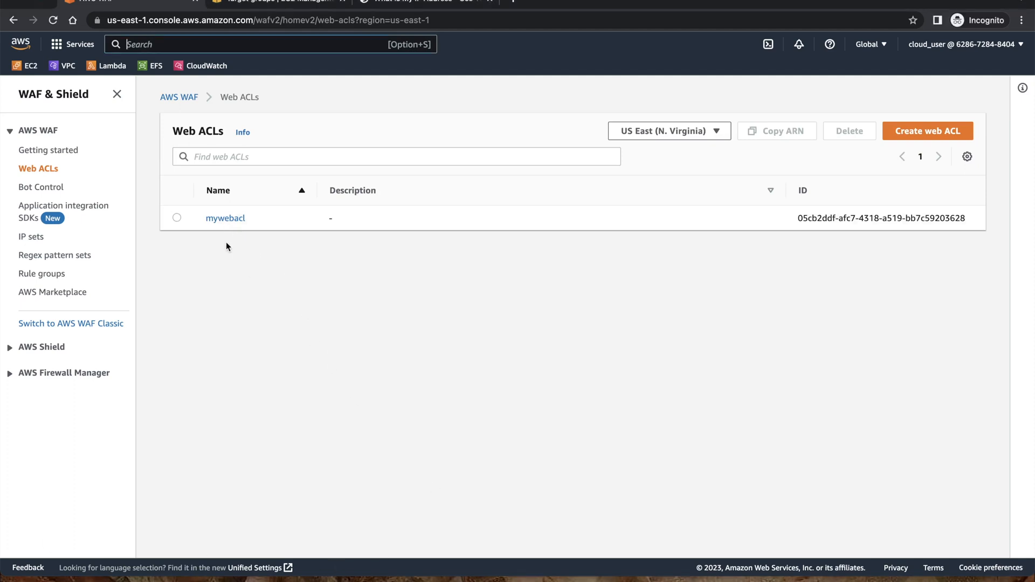
left_click(224, 218)
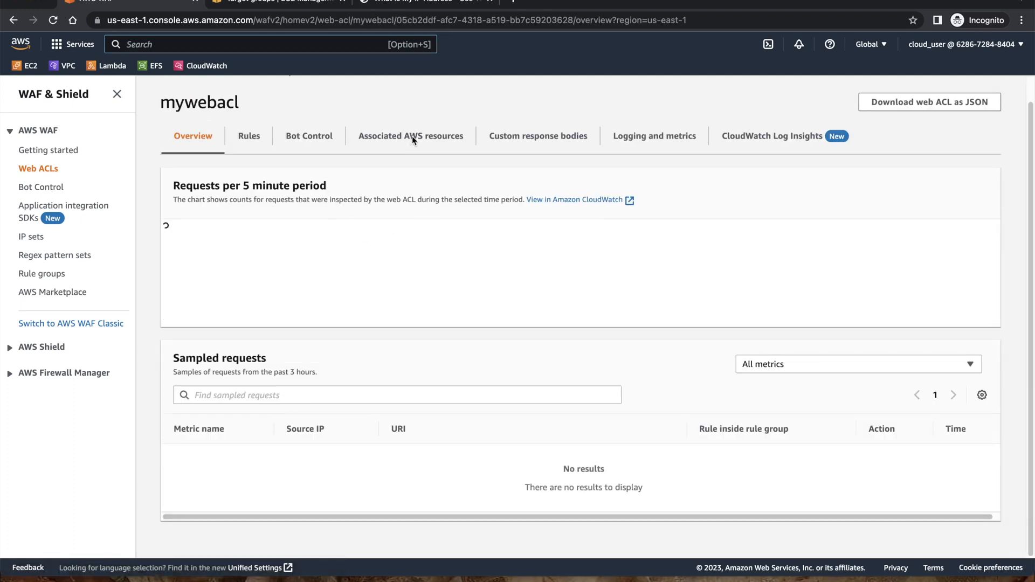
- Under Associated AWS resources, choose Application Load Balancer ALB1 to attach to mywebacl
left_click(411, 136)
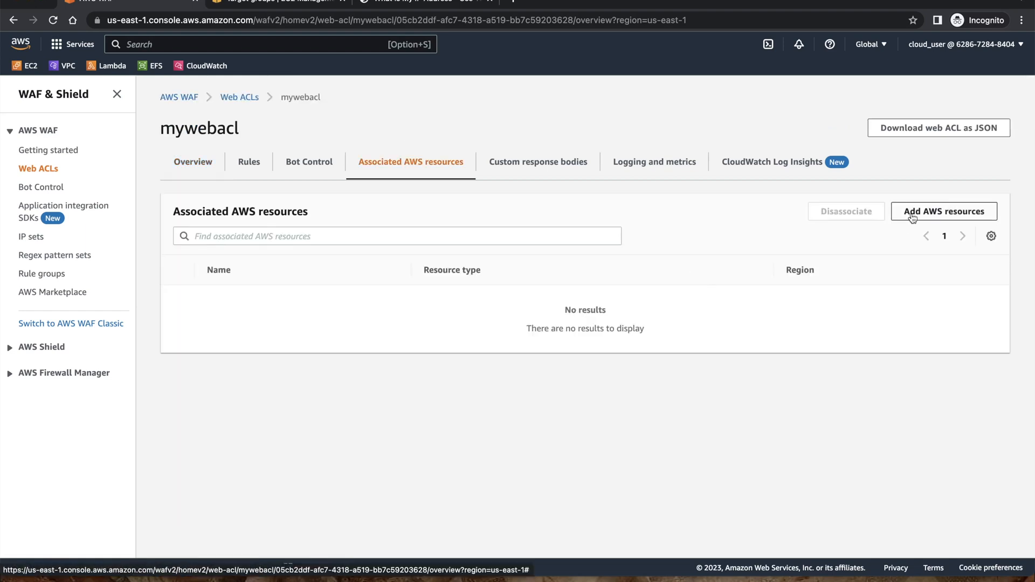
left_click(944, 211)
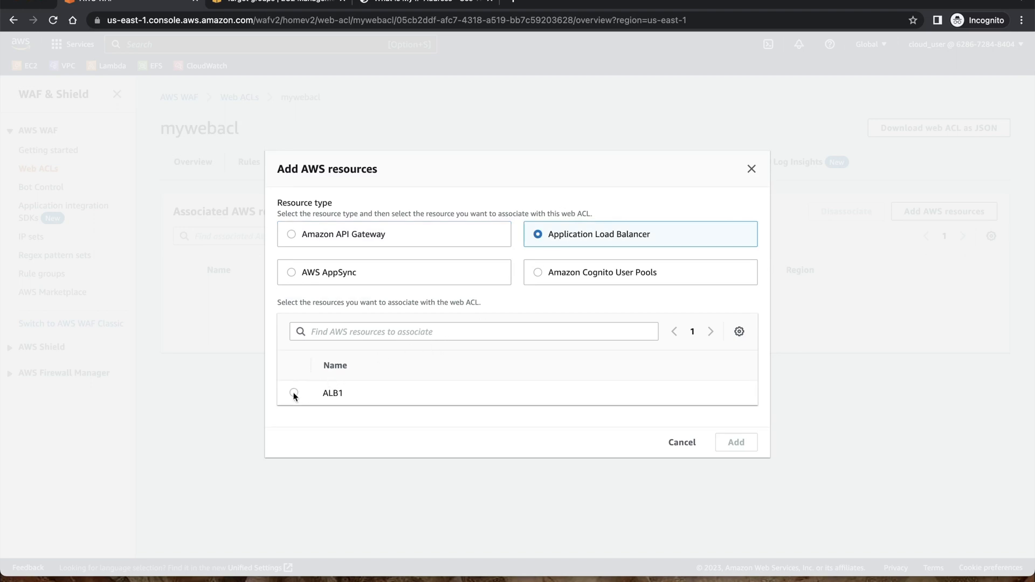
left_click(293, 393)
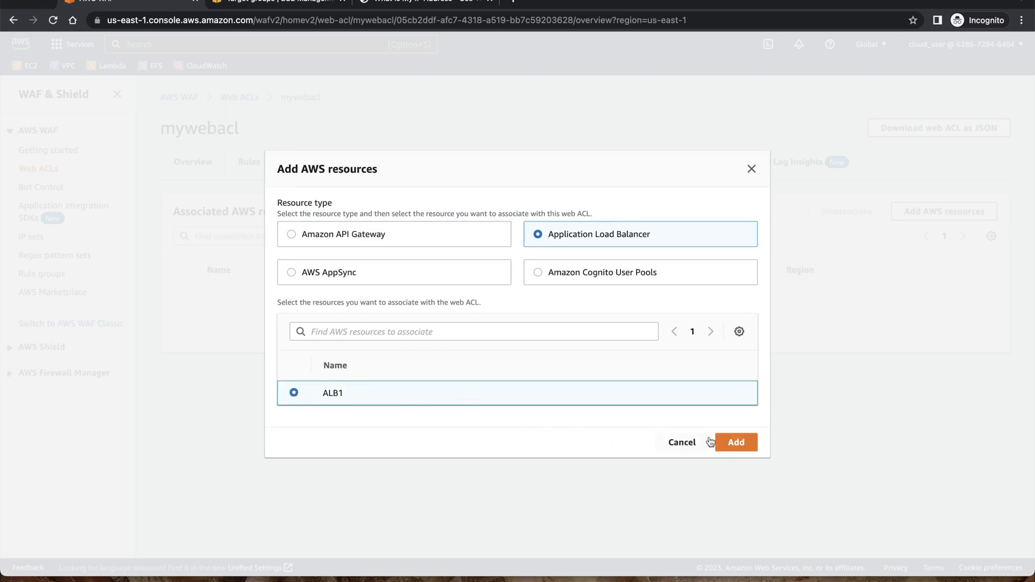
mouse_move(736, 442)
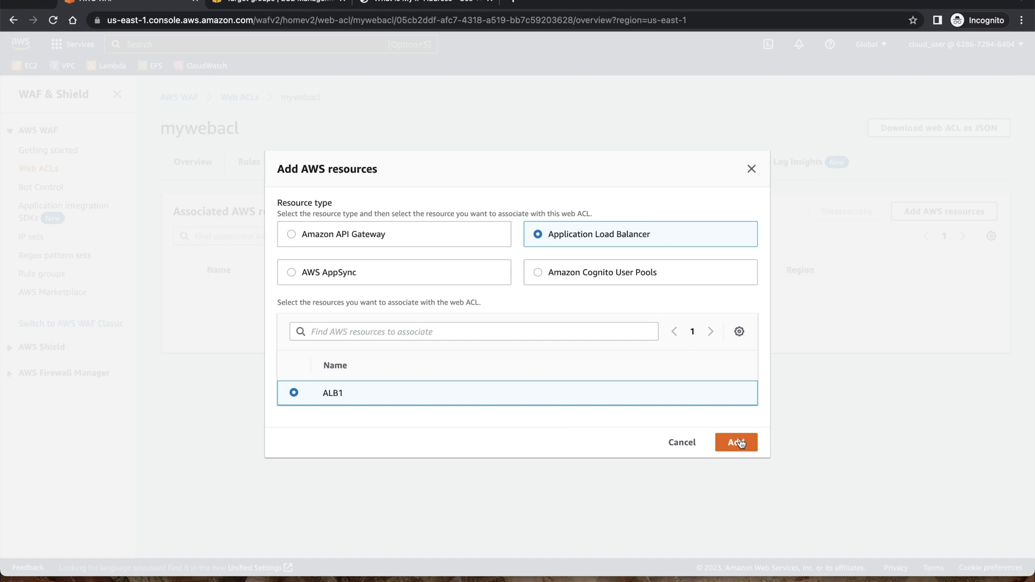
left_click(734, 442)
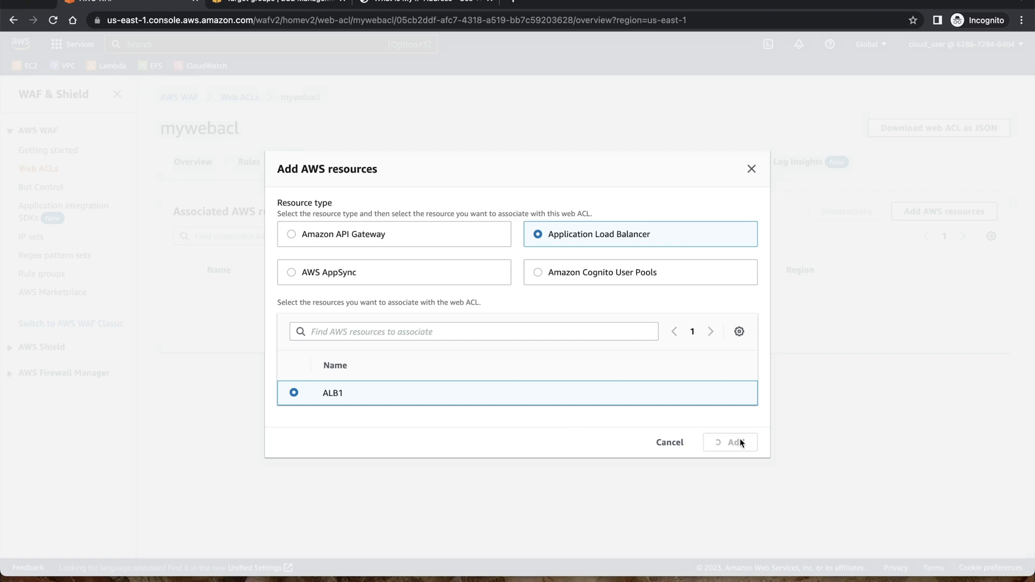
- Confirm associating ALB1 with mywebacl and dismiss the success notice
left_click(730, 442)
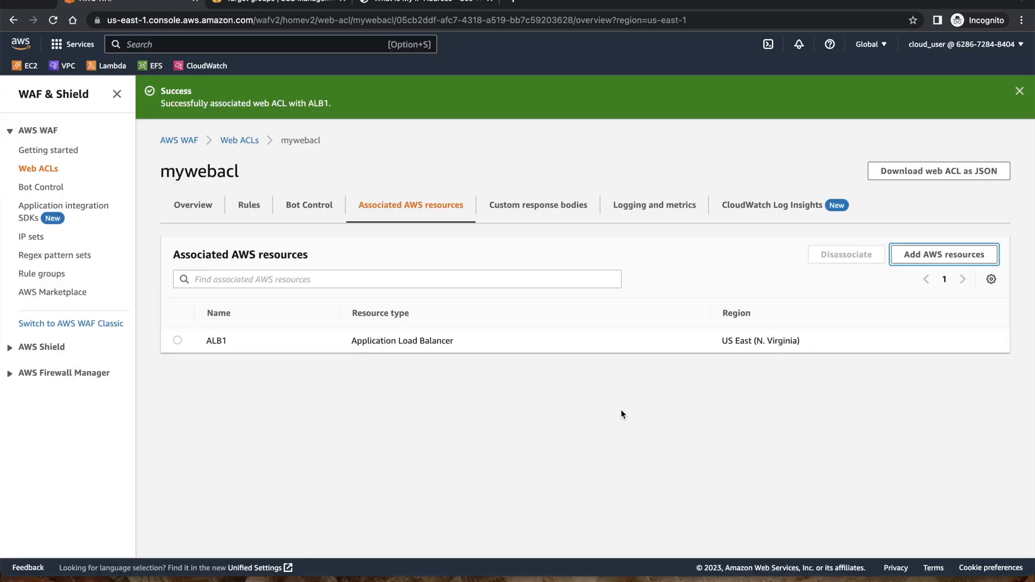
mouse_move(287, 242)
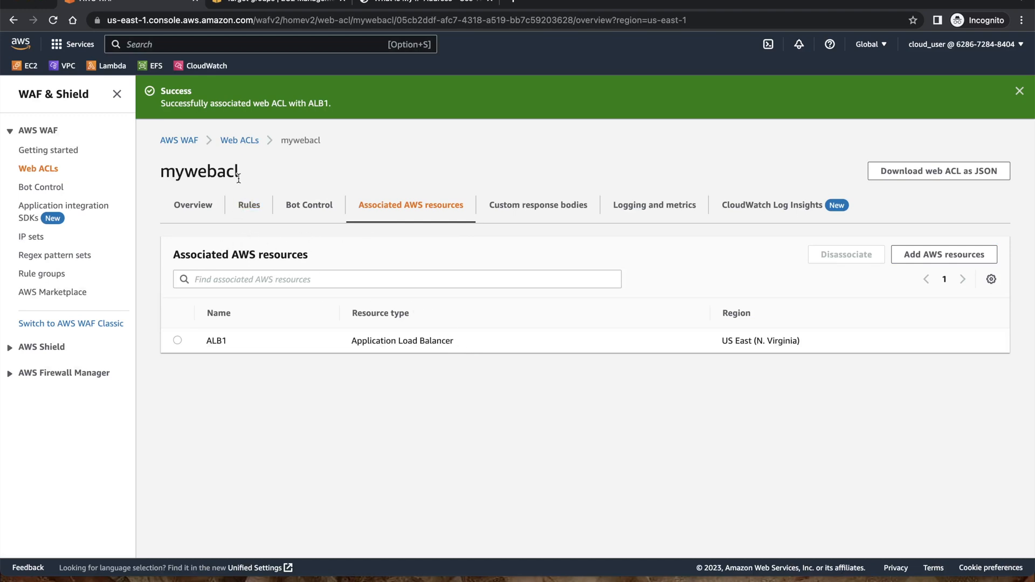
mouse_move(295, 268)
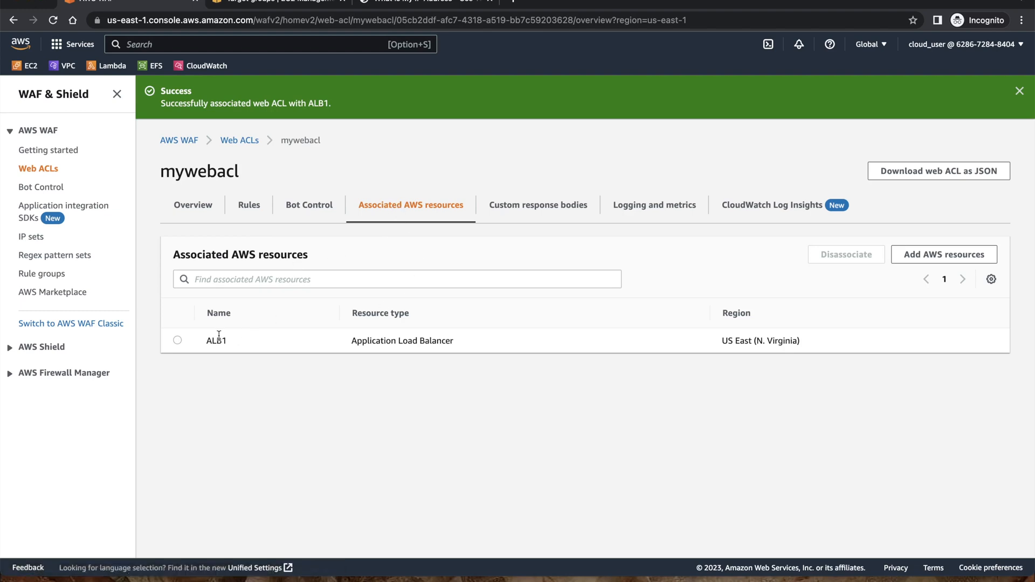
mouse_move(243, 341)
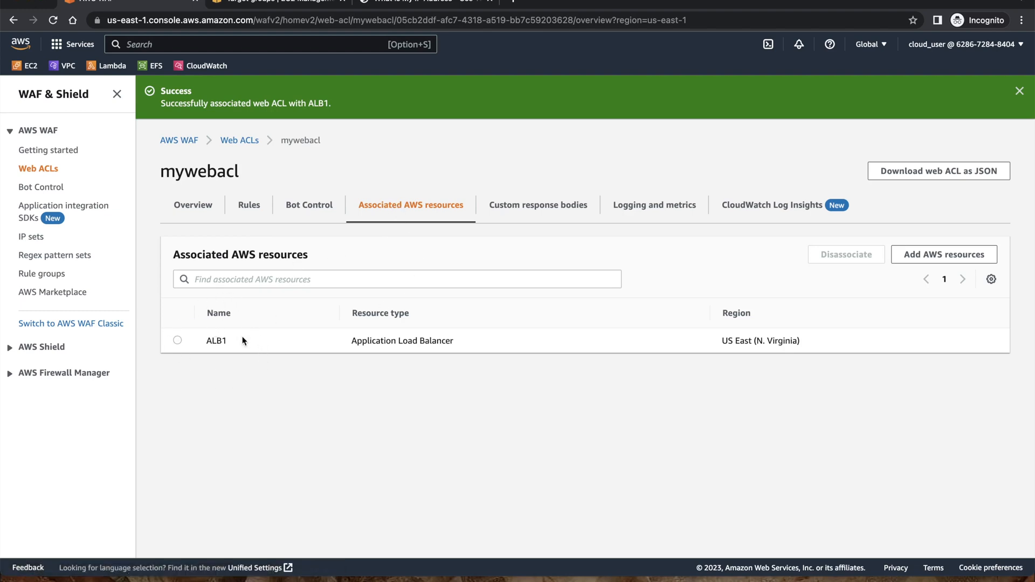
mouse_move(411, 287)
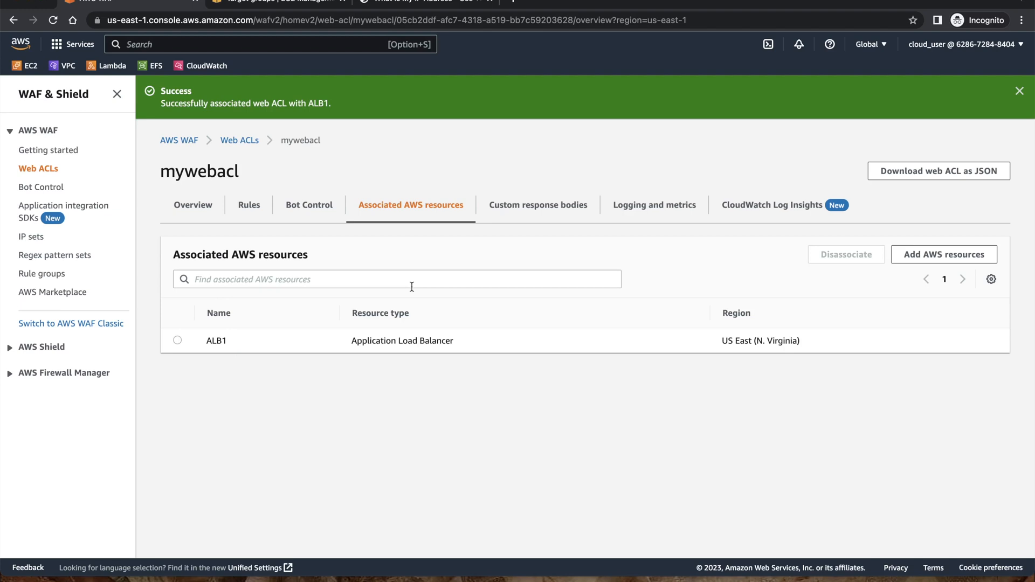
mouse_move(735, 186)
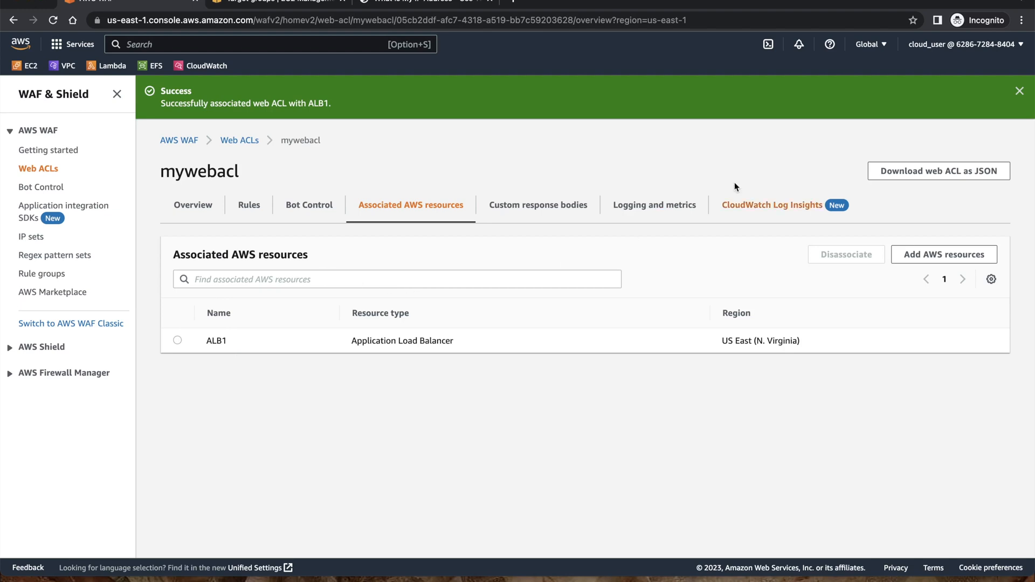
left_click(1019, 91)
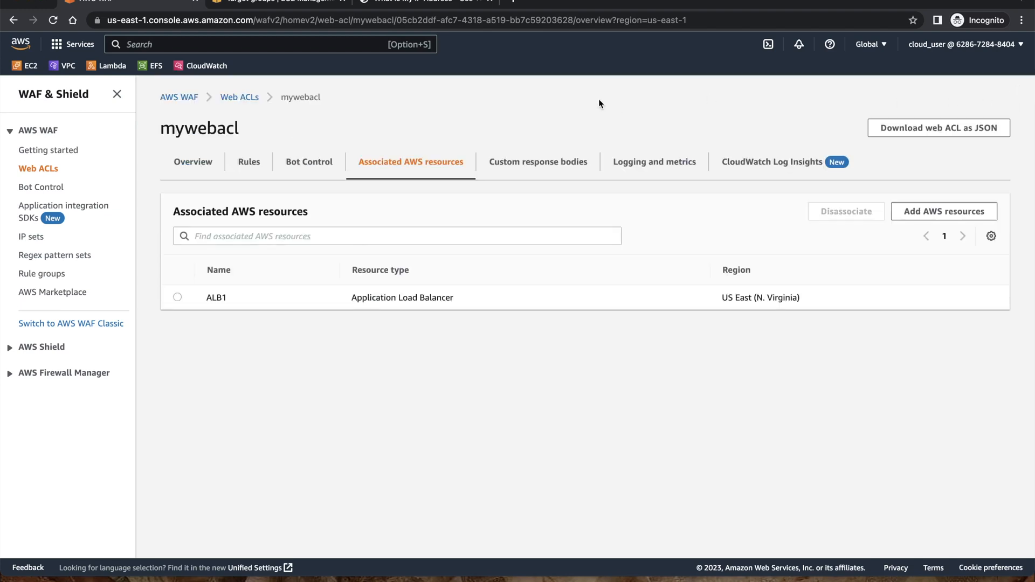
mouse_move(325, 26)
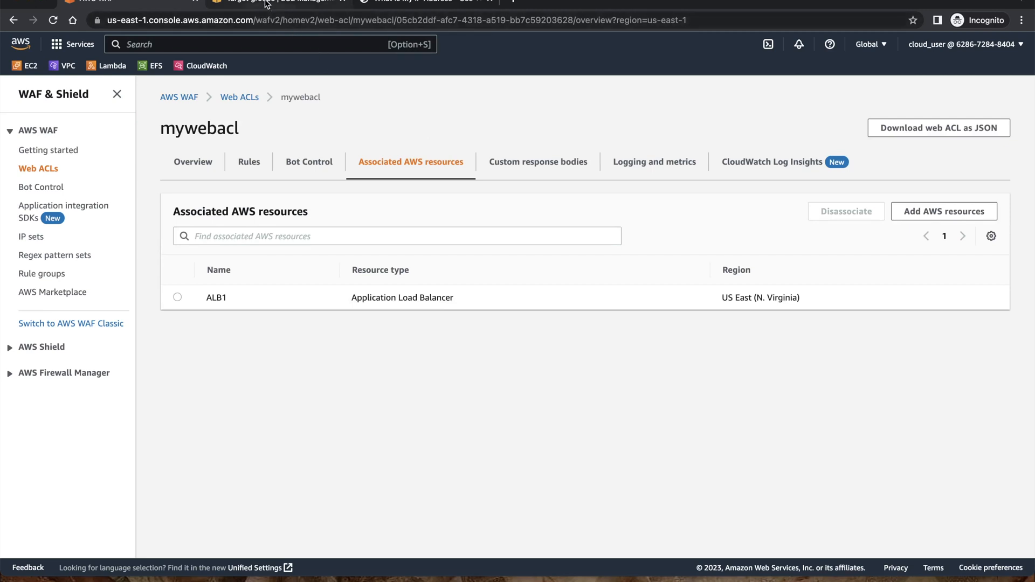
- Search 'alb' in the EC2 console, go to Load balancers and view ALB1's details
left_click(284, 2)
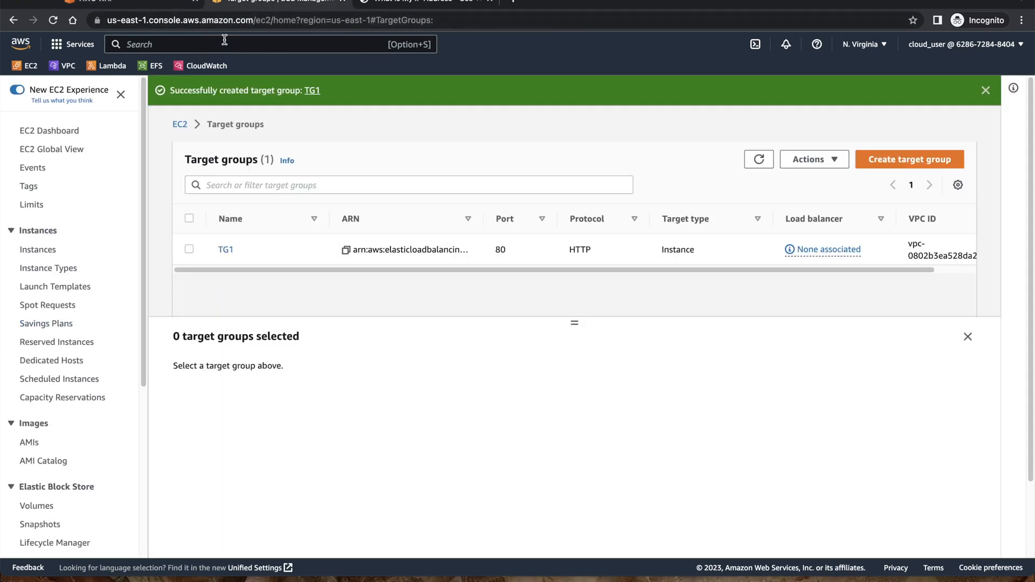
type("a")
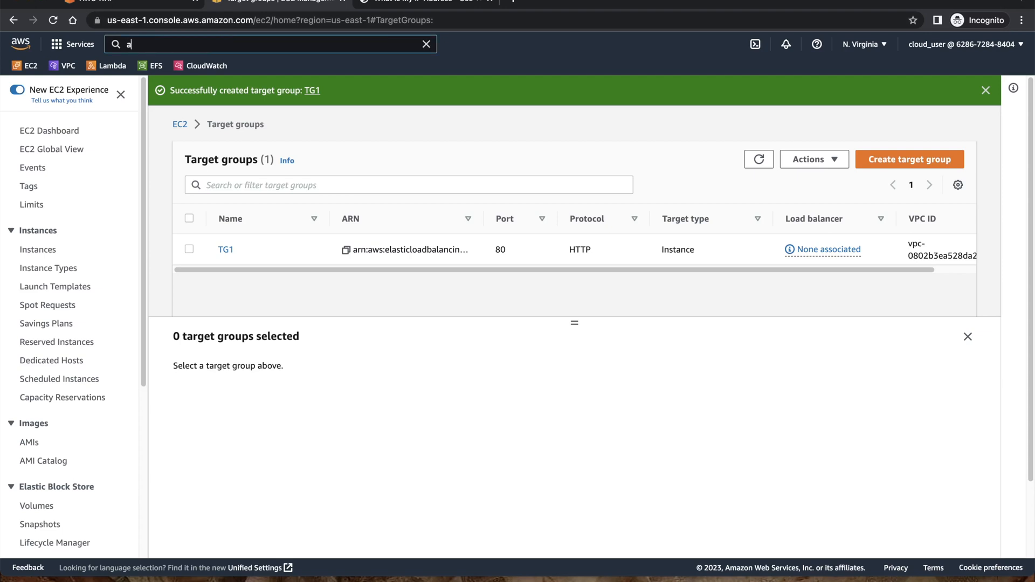
type("lb")
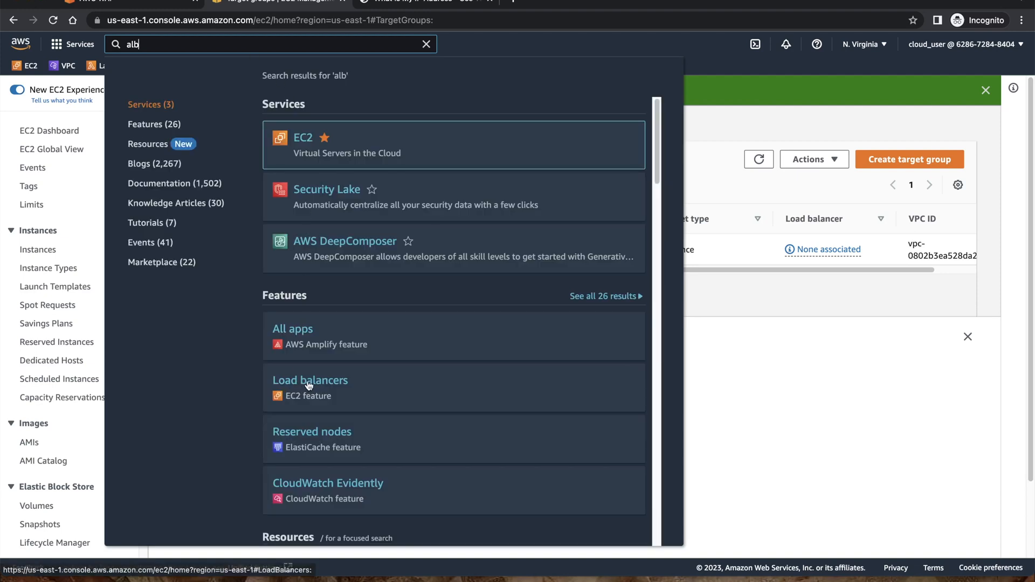
left_click(310, 381)
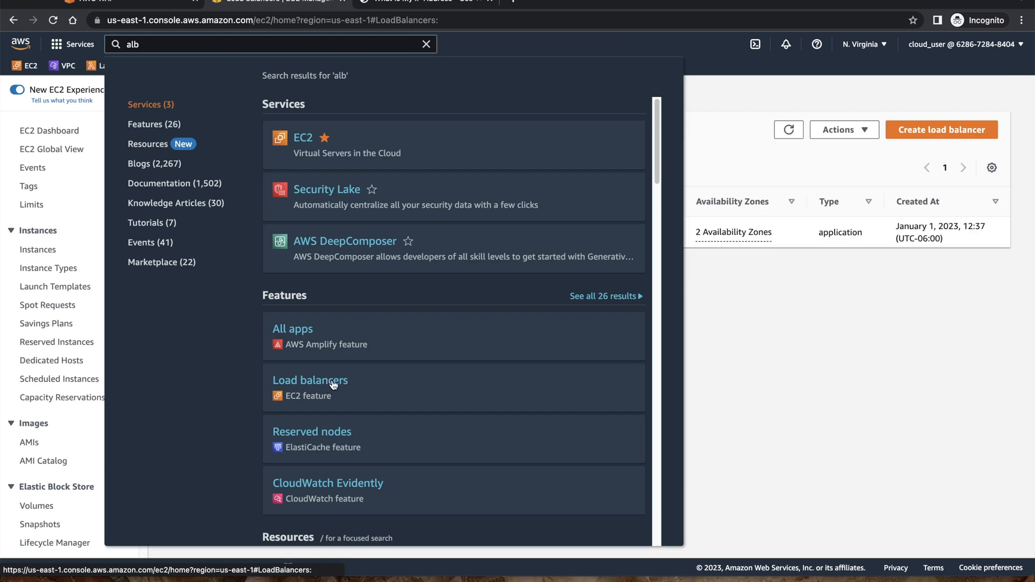
left_click(311, 380)
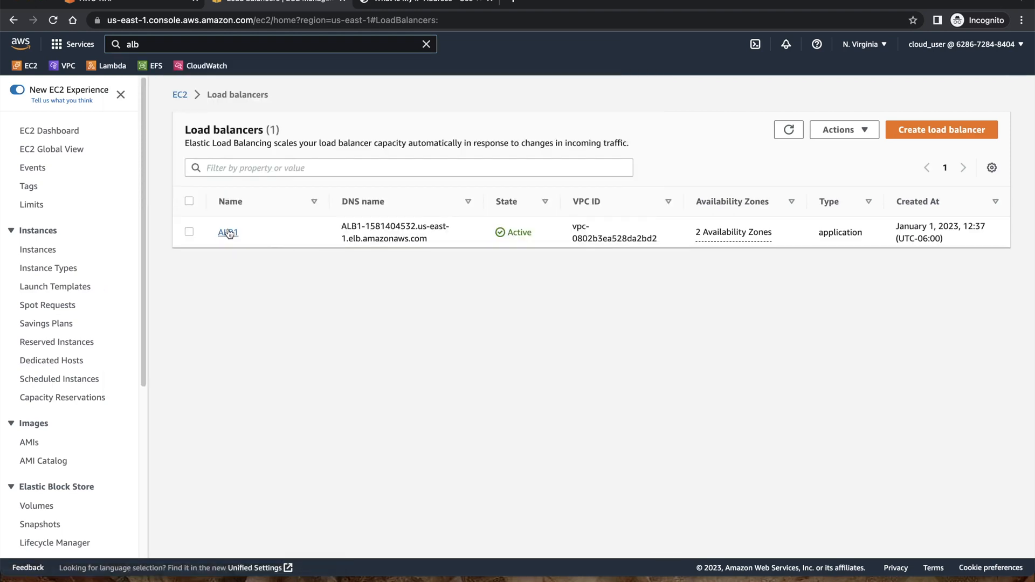
left_click(227, 233)
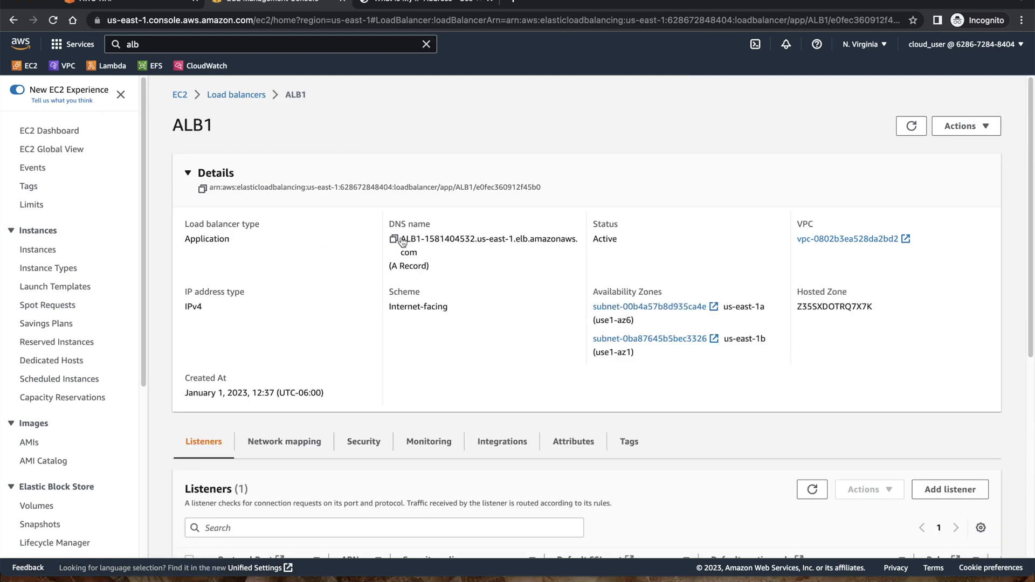
- Load ALB1's DNS name ALB1-1581404532.us-east-1.elb.amazonaws.com in another tab, showing the WAF Test page
left_click(394, 239)
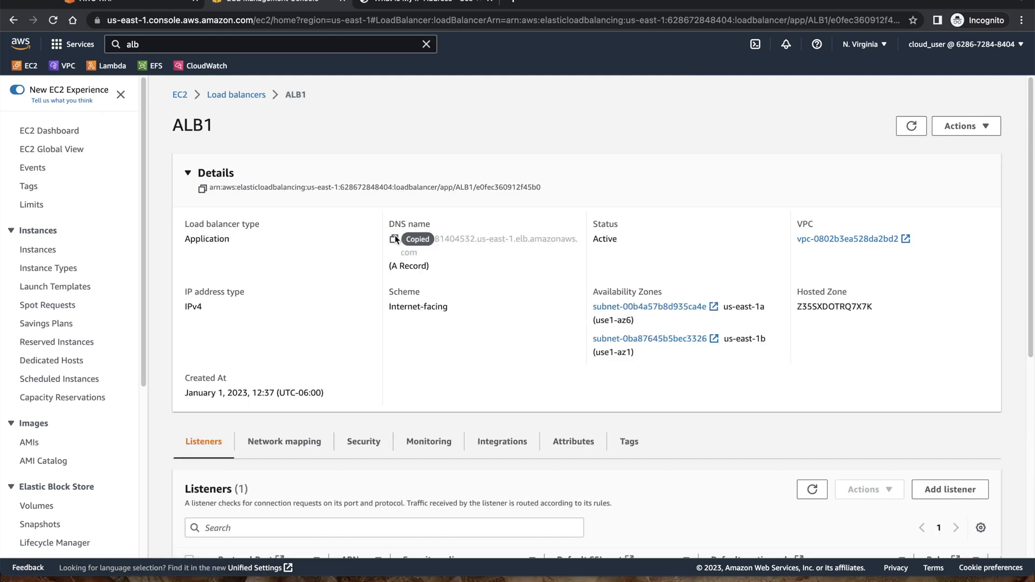
left_click(416, 2)
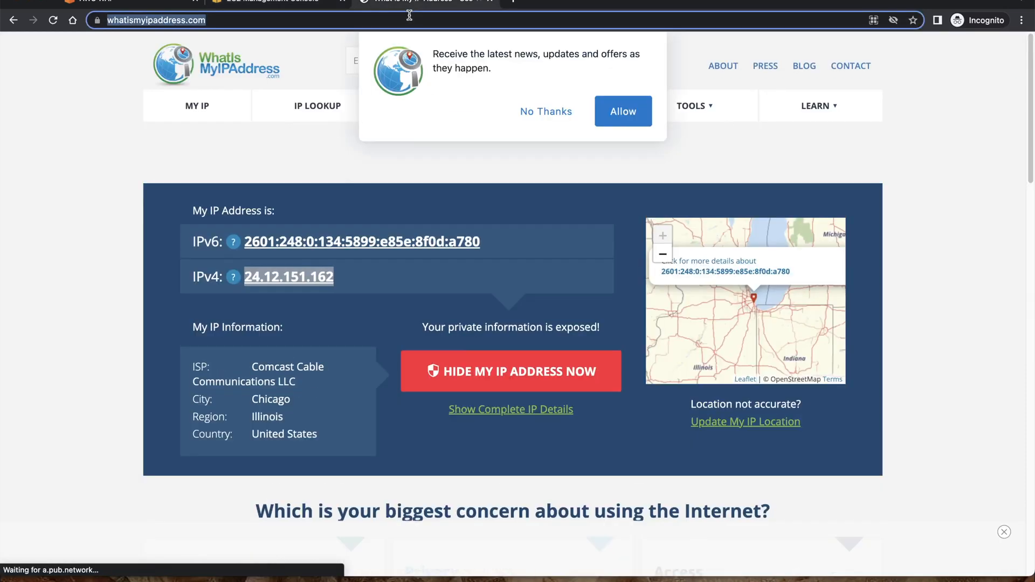
type("ALB1-1581404532.us-east-1.elb.amazonaws.com")
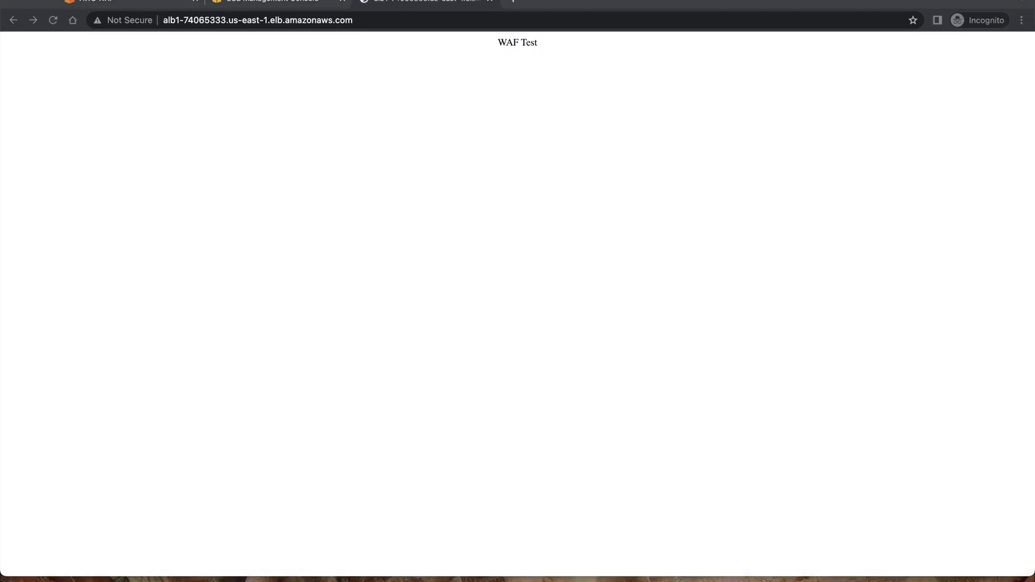
mouse_move(251, 411)
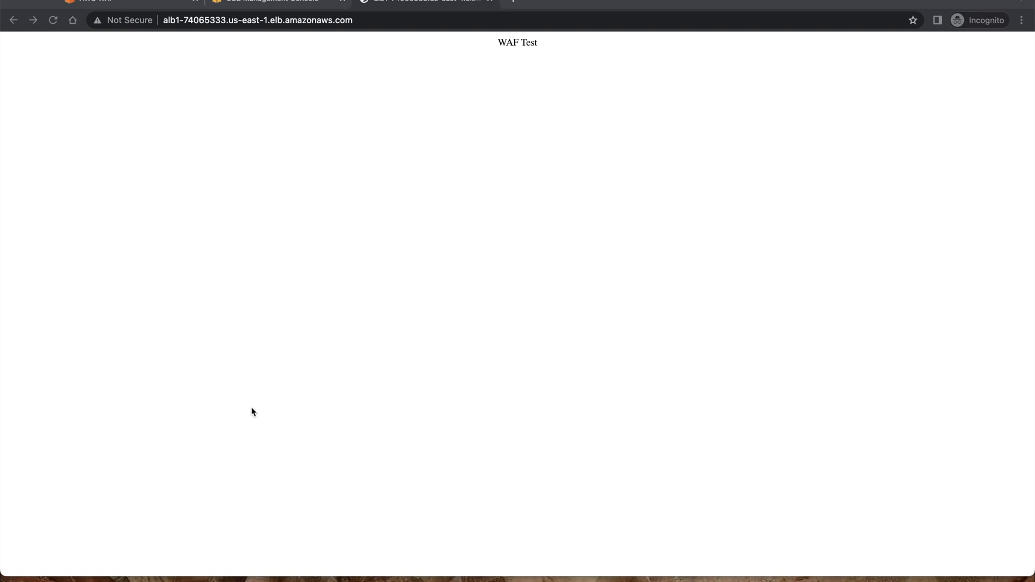
mouse_move(515, 176)
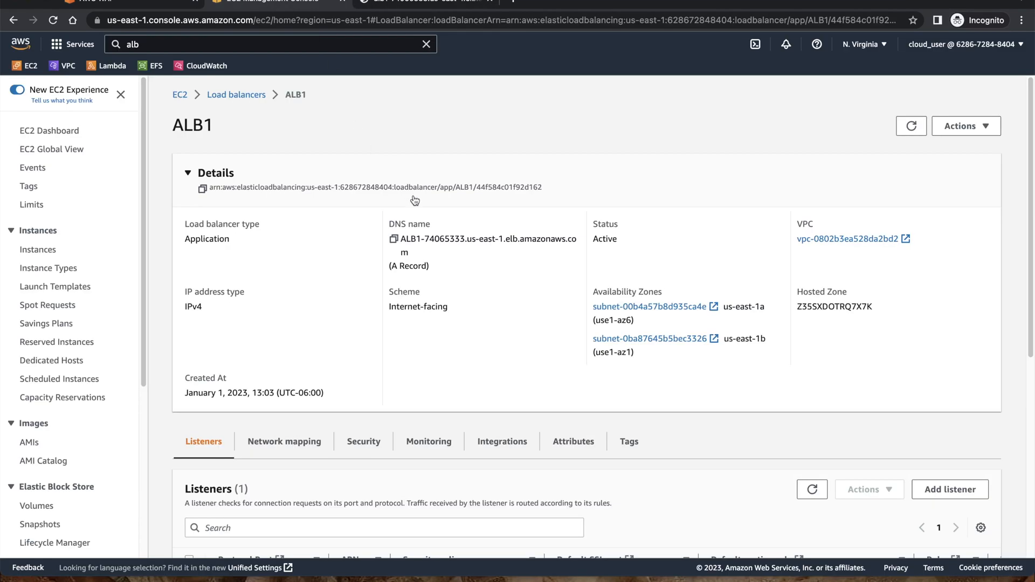
- View security group sg-0e5103fb67d79cd4a and its outbound rules allowing all traffic to 0.0.0.0/0
scroll("down", 3)
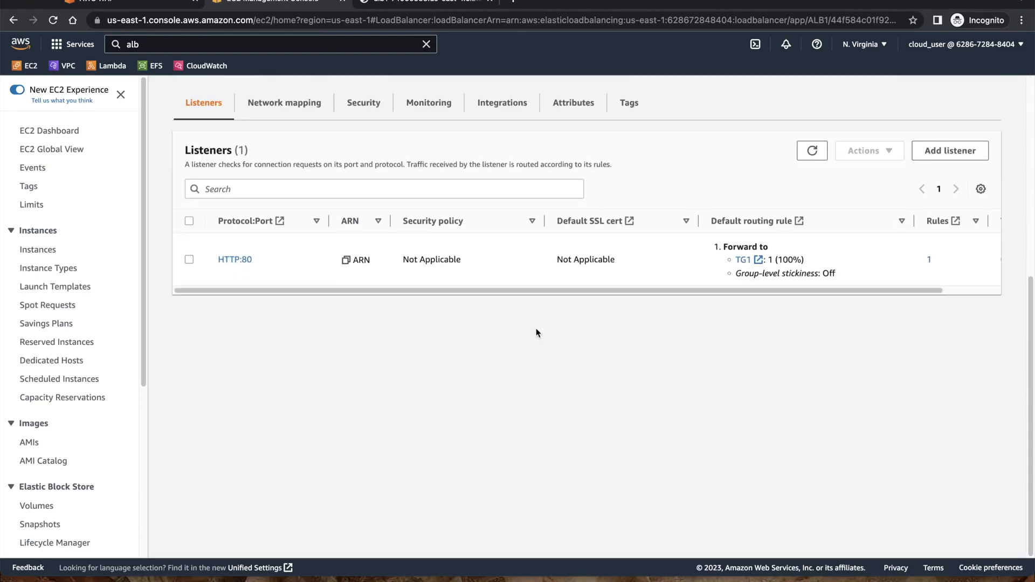
scroll("down", 3)
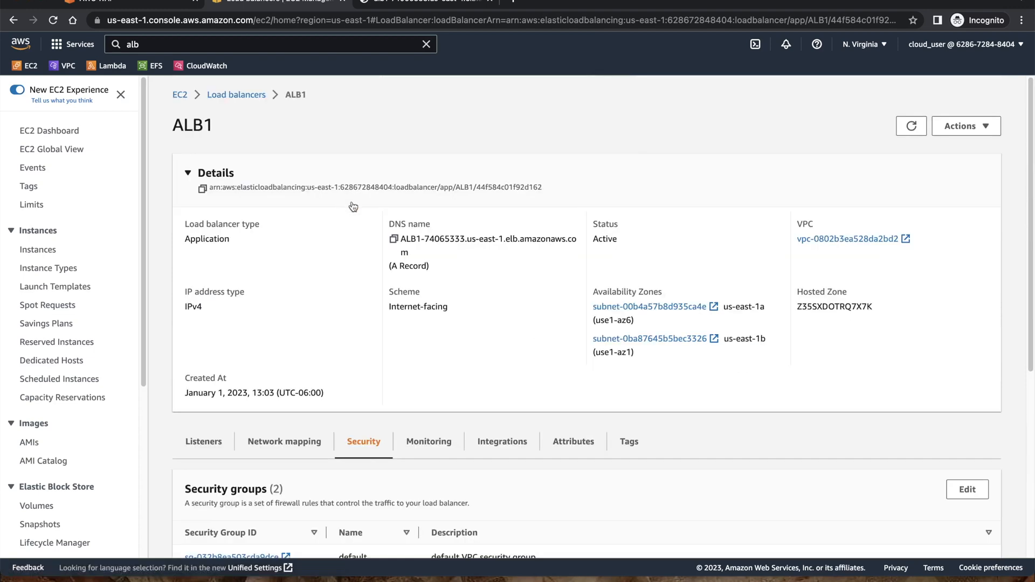
scroll("down", 3)
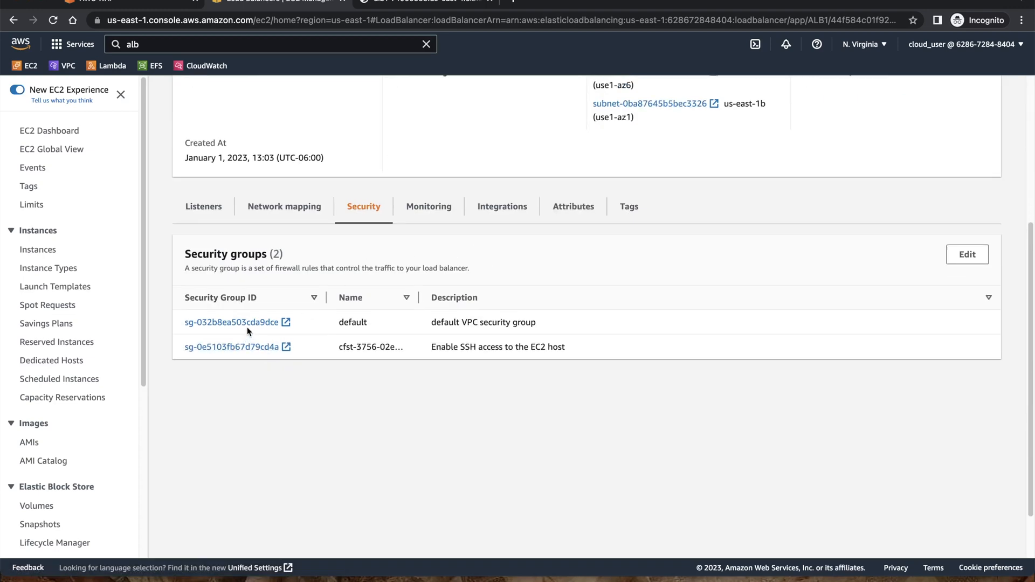
mouse_move(431, 350)
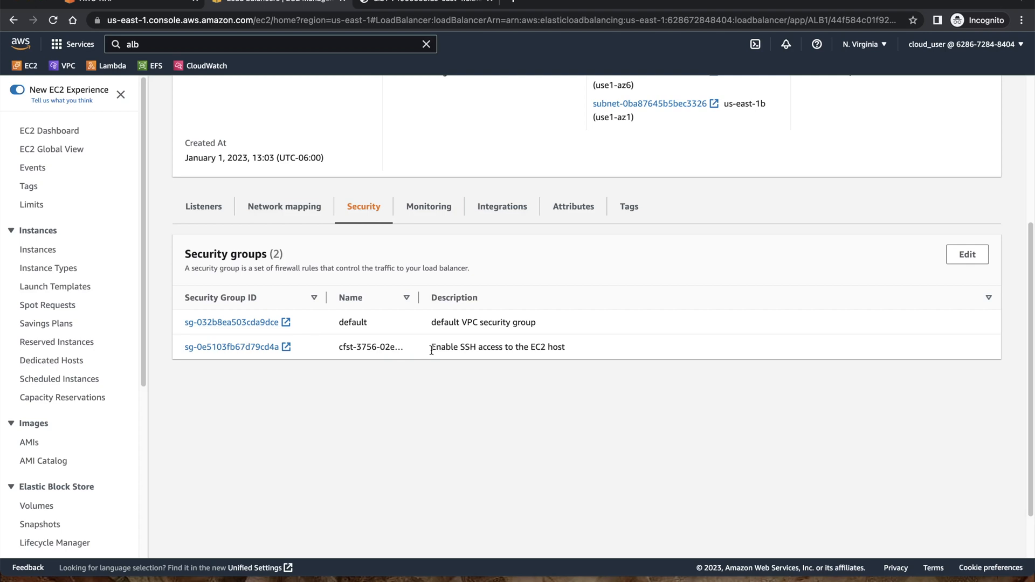
mouse_move(625, 349)
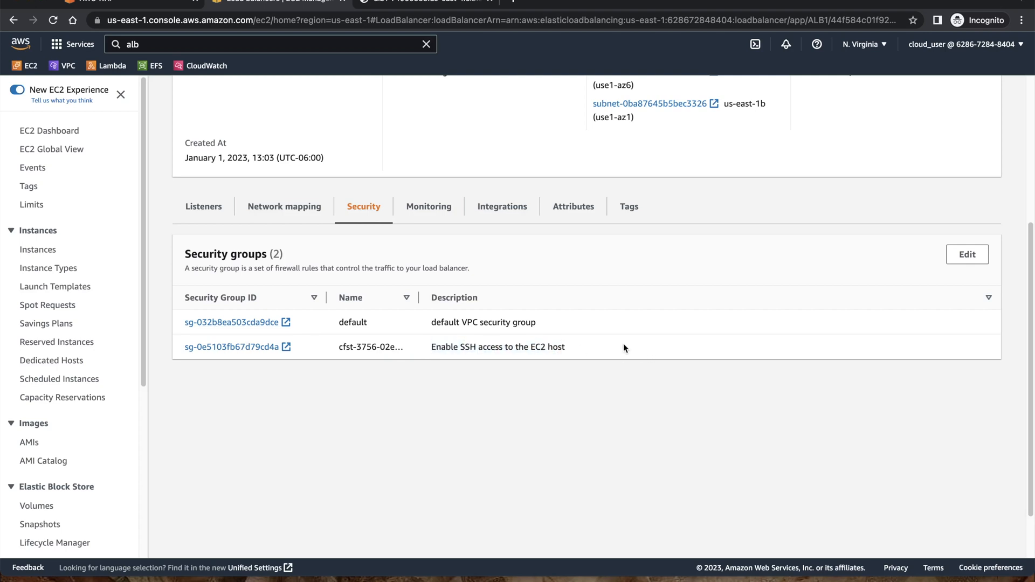
mouse_move(231, 347)
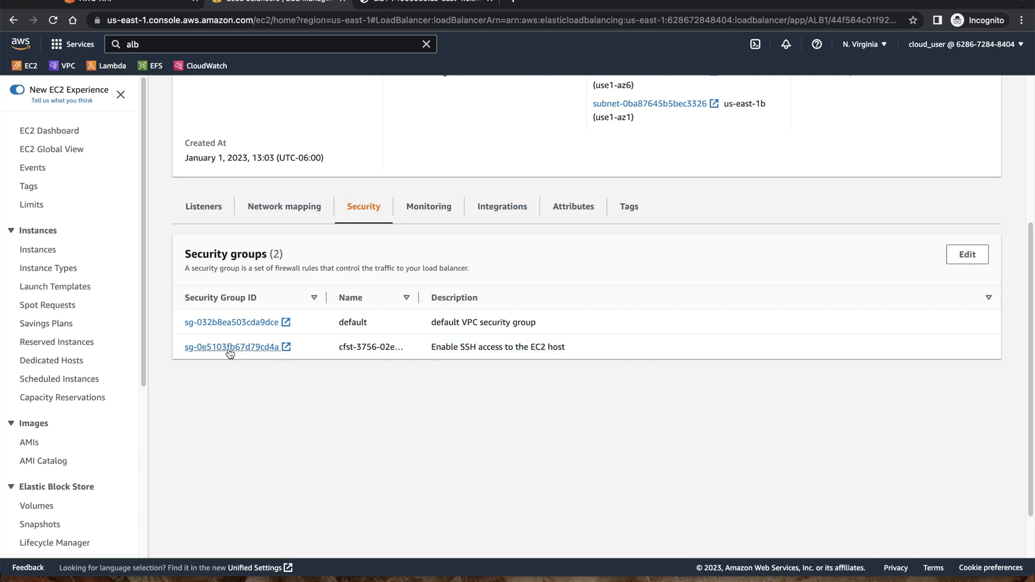
mouse_move(235, 346)
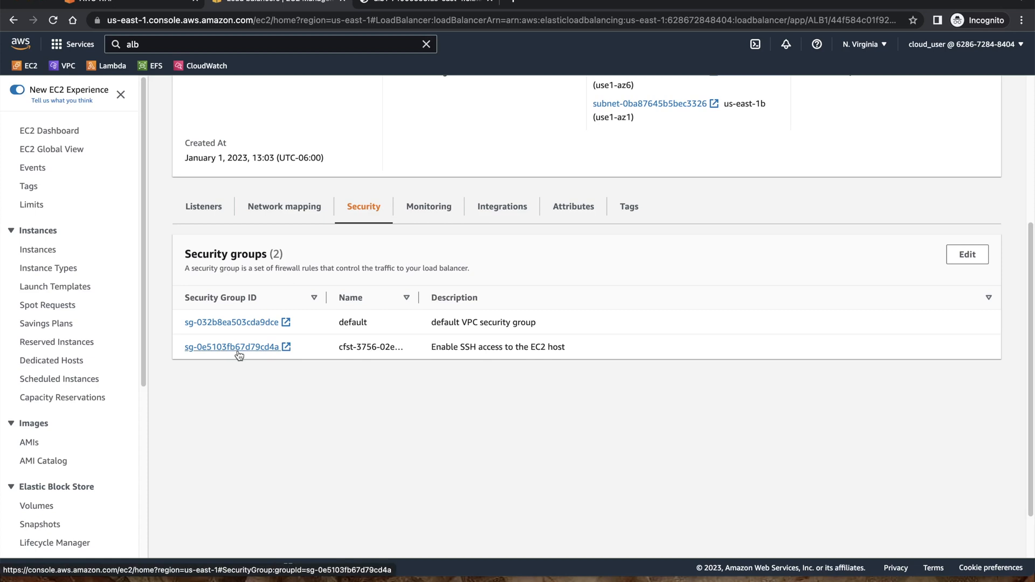
mouse_move(274, 375)
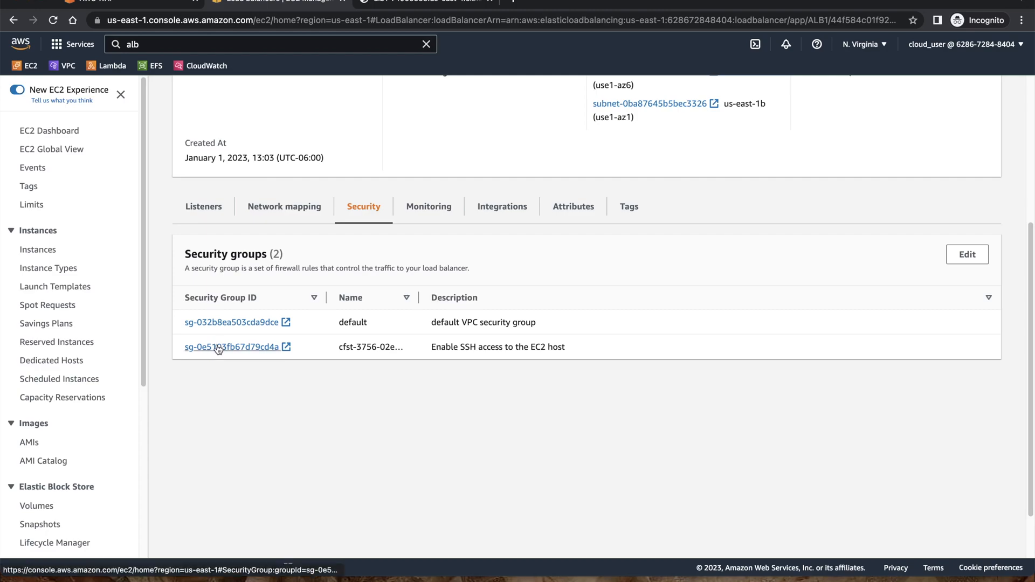
left_click(232, 346)
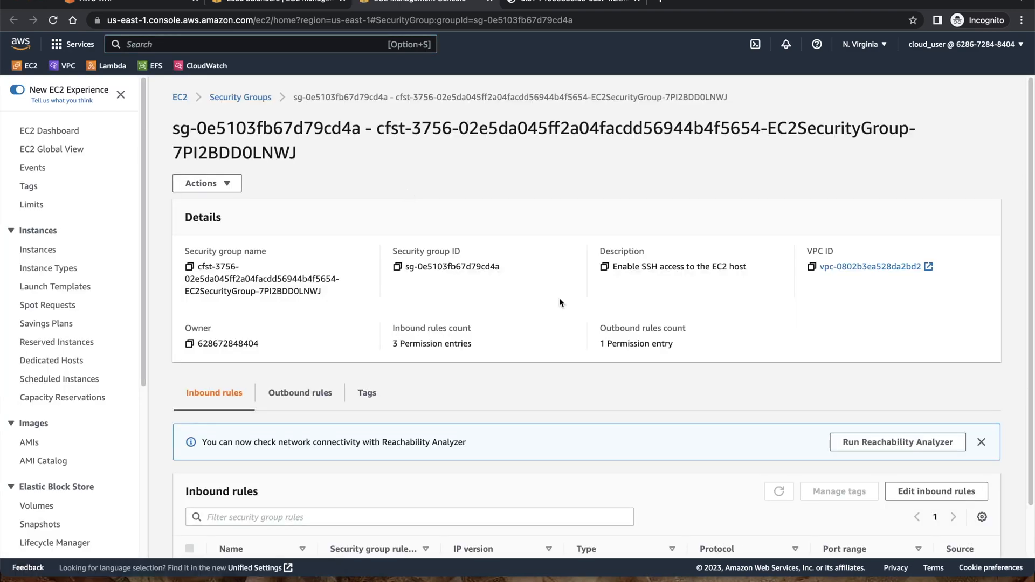
scroll("down", 3)
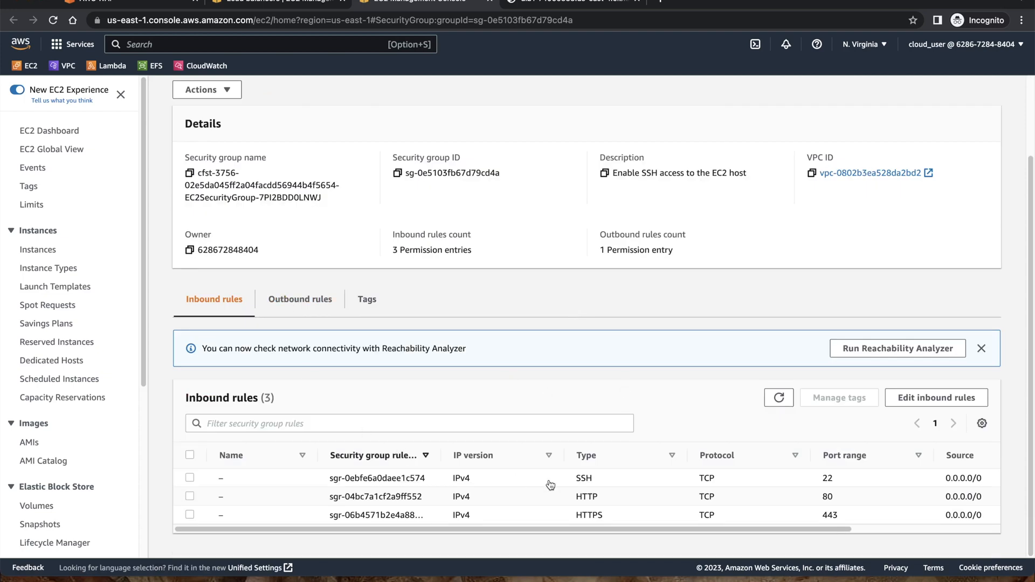
mouse_move(839, 489)
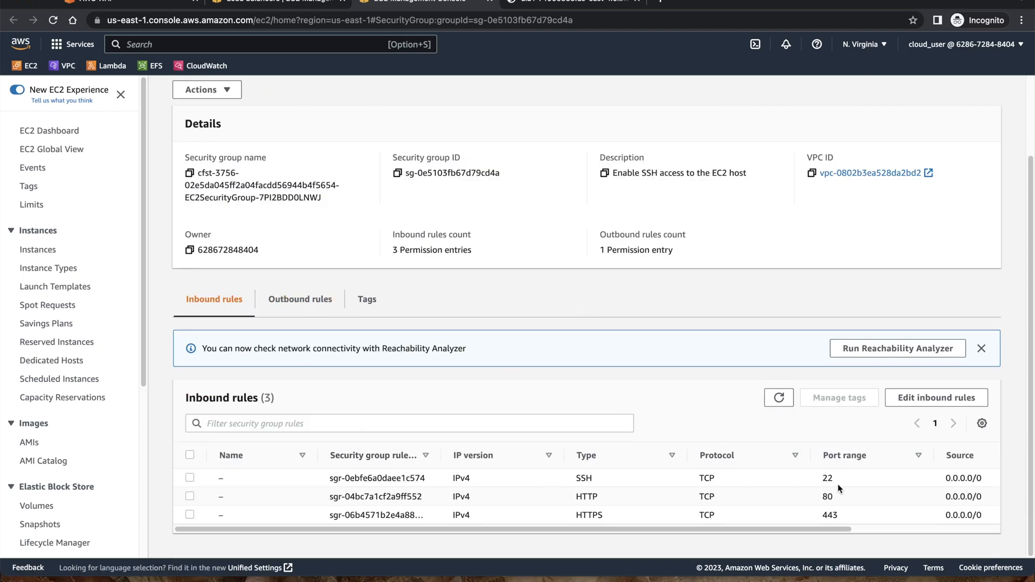
mouse_move(835, 506)
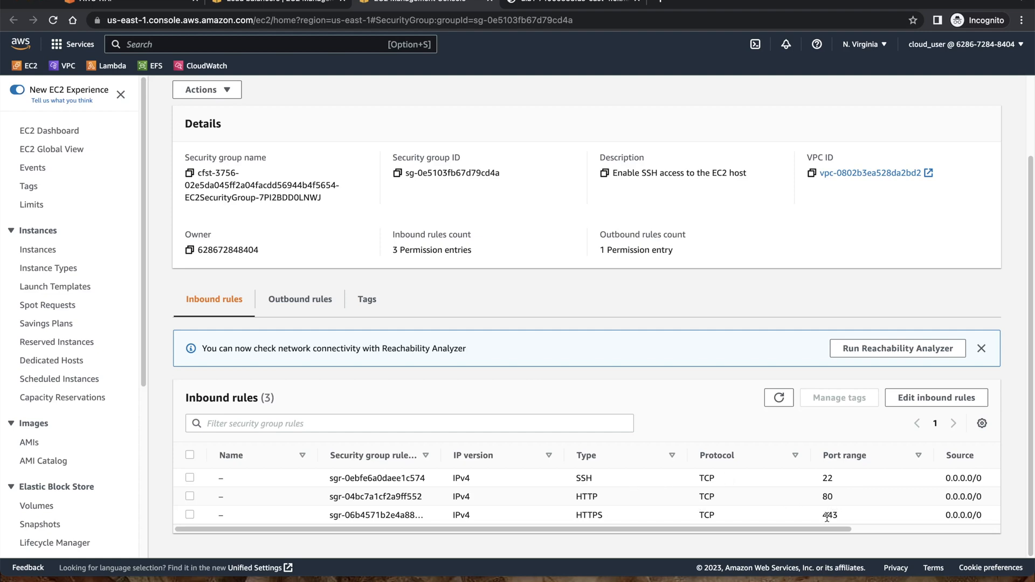
mouse_move(489, 499)
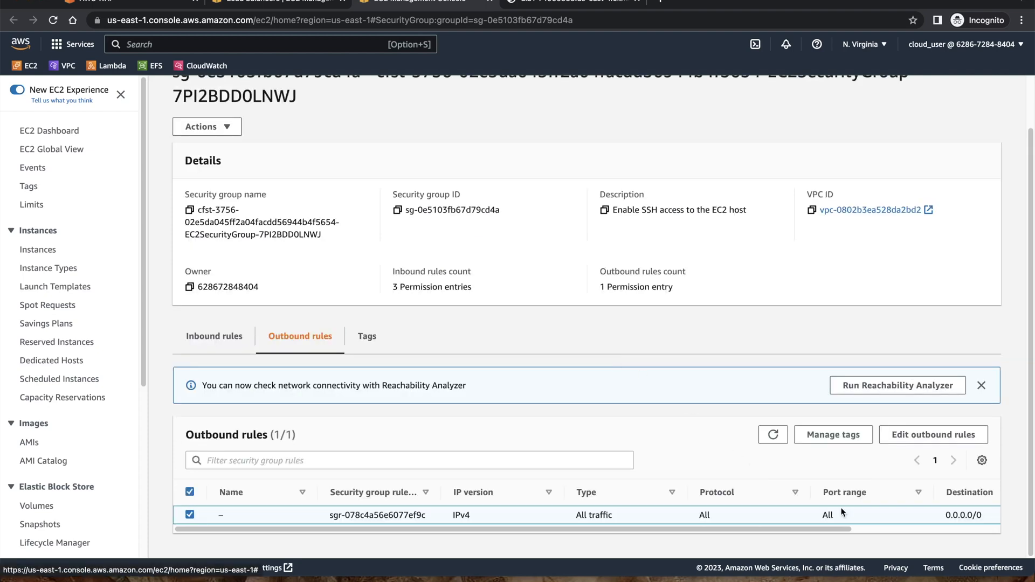
mouse_move(213, 336)
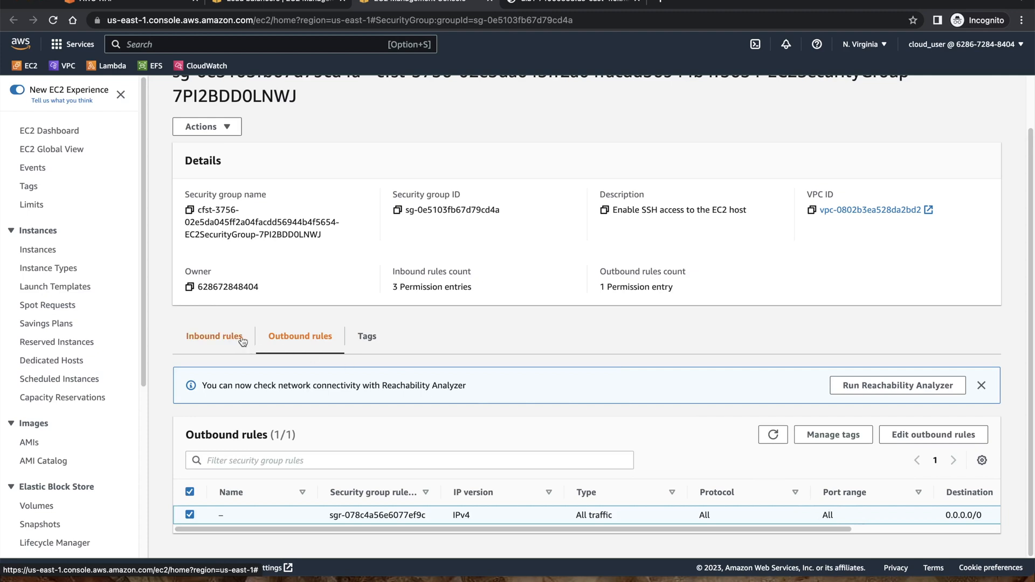
- Confirm the ALB page still shows WAF Test, then return to the WAF IP sets list
left_click(569, 2)
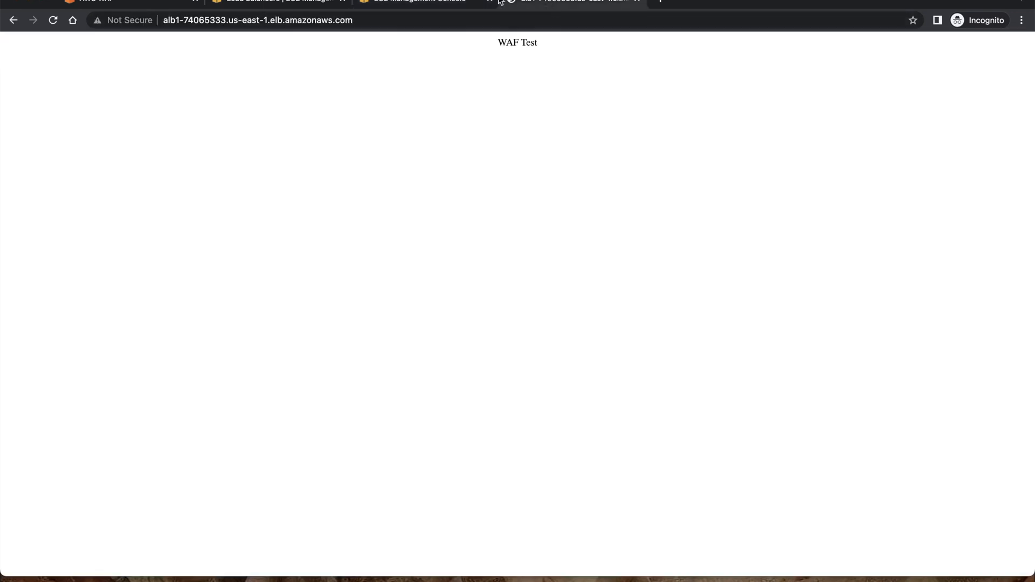
left_click(258, 19)
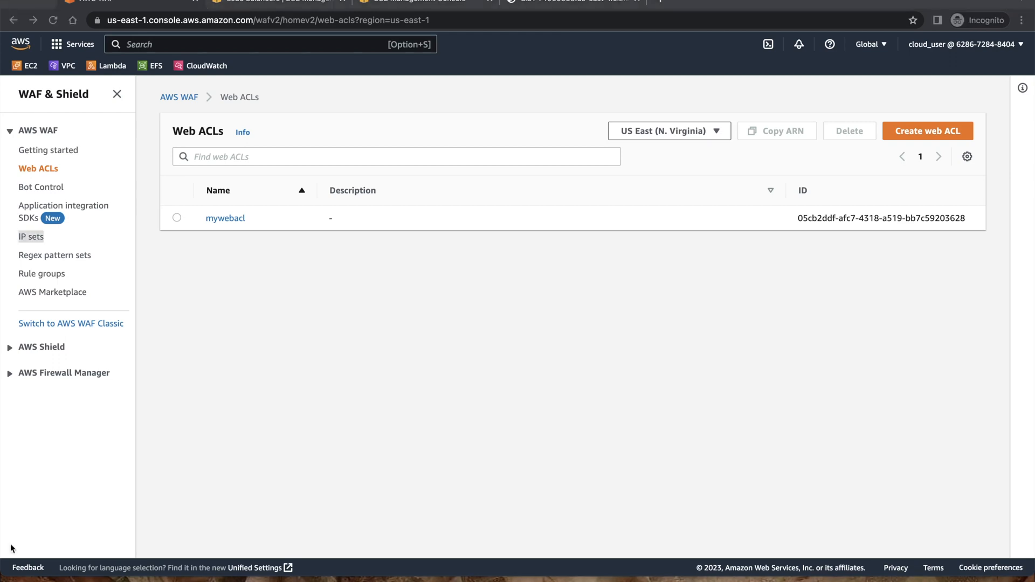
mouse_move(226, 219)
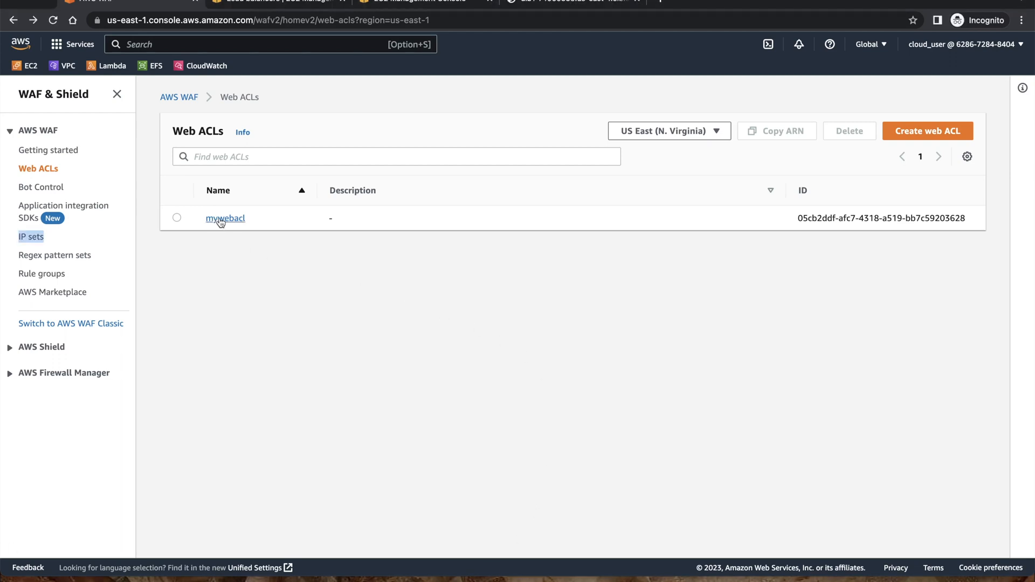
mouse_move(31, 236)
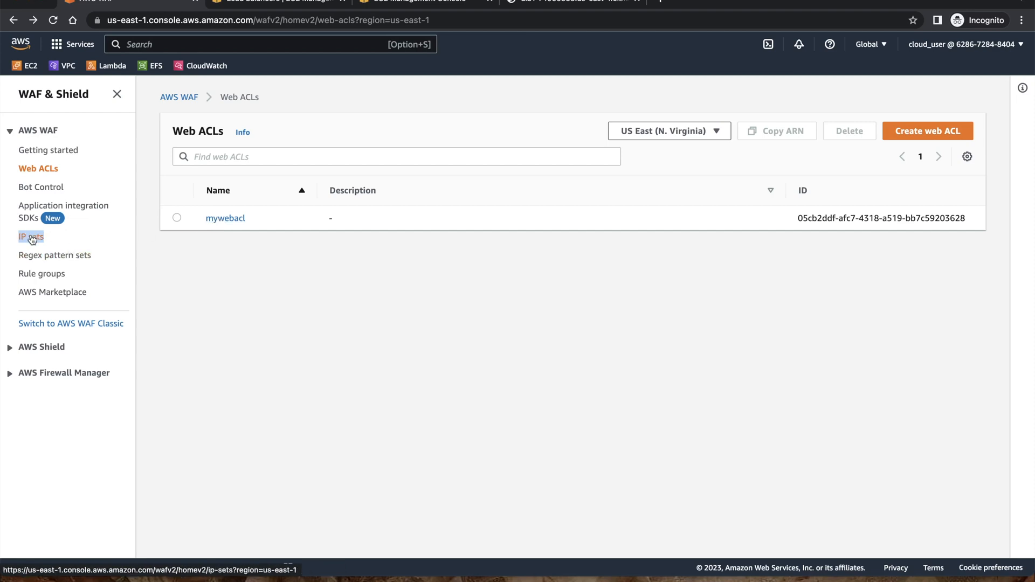
left_click(30, 237)
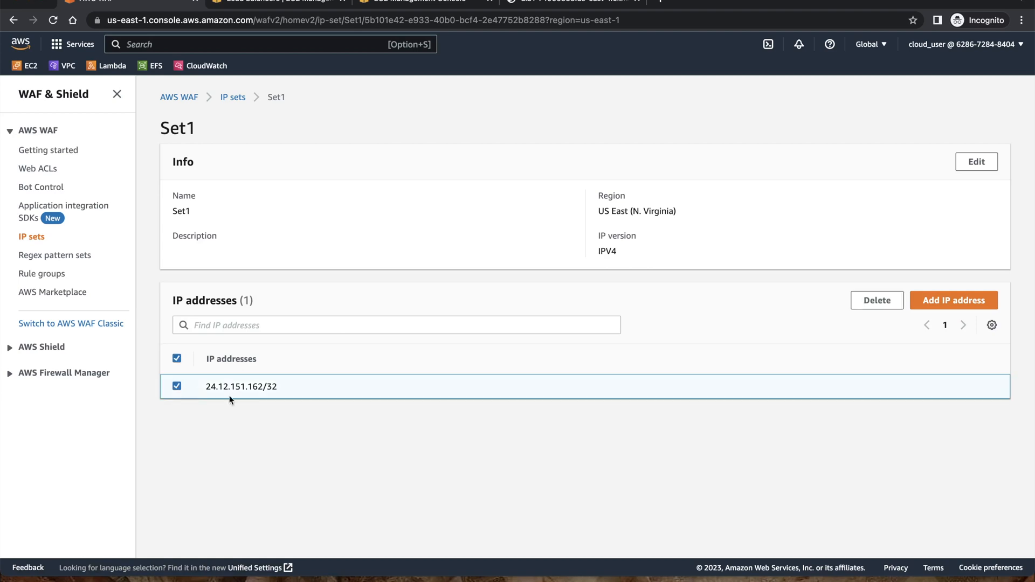
- Delete the 24.12.151.162/32 address from Set1, confirming with 'delete'
left_click(876, 301)
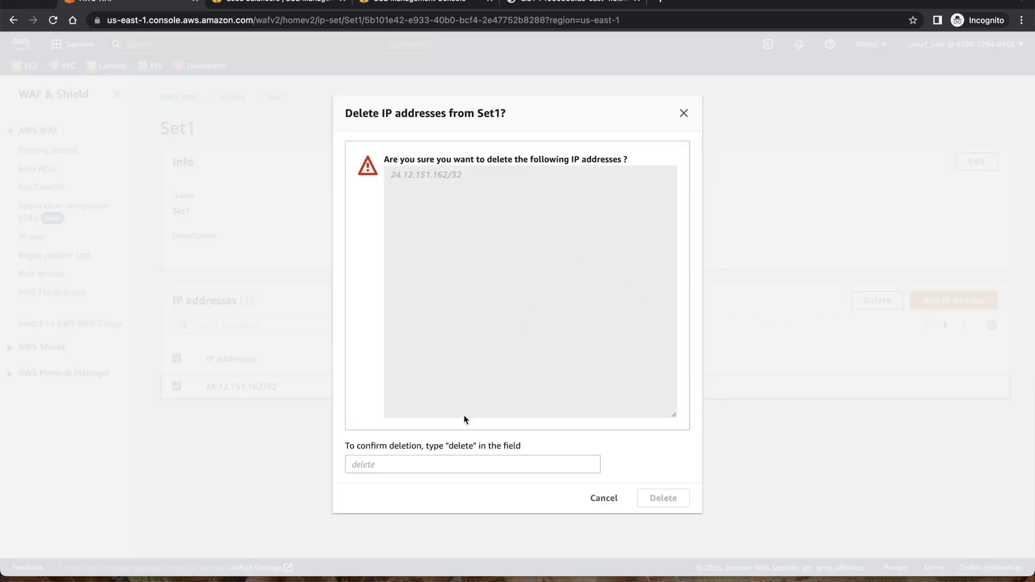
type("del")
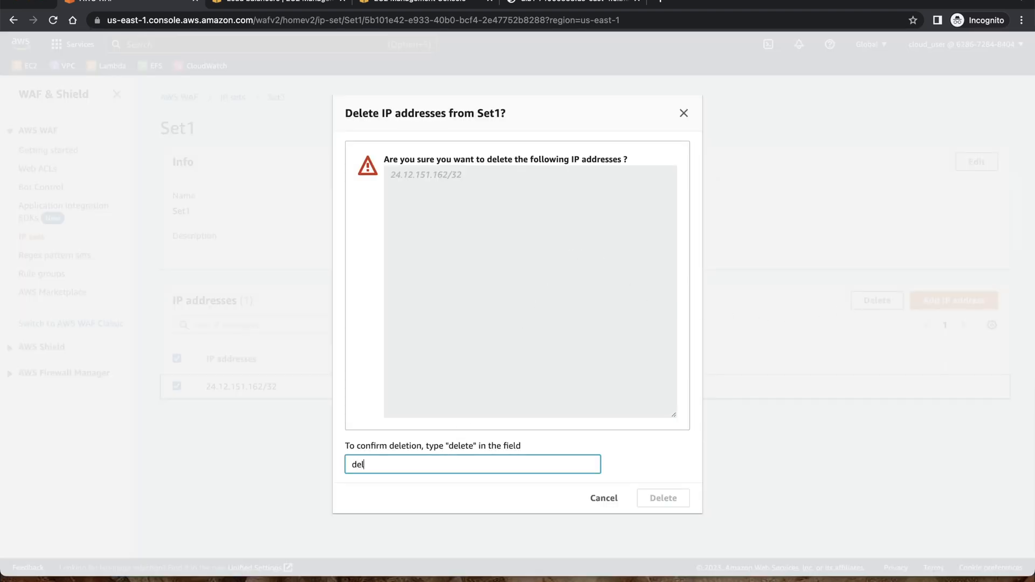
type("ete")
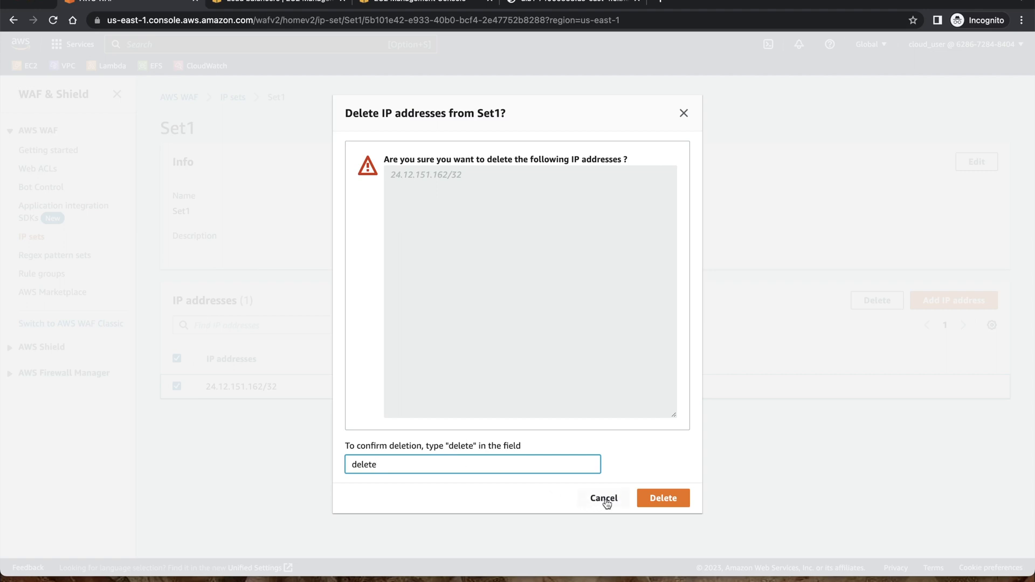
left_click(663, 498)
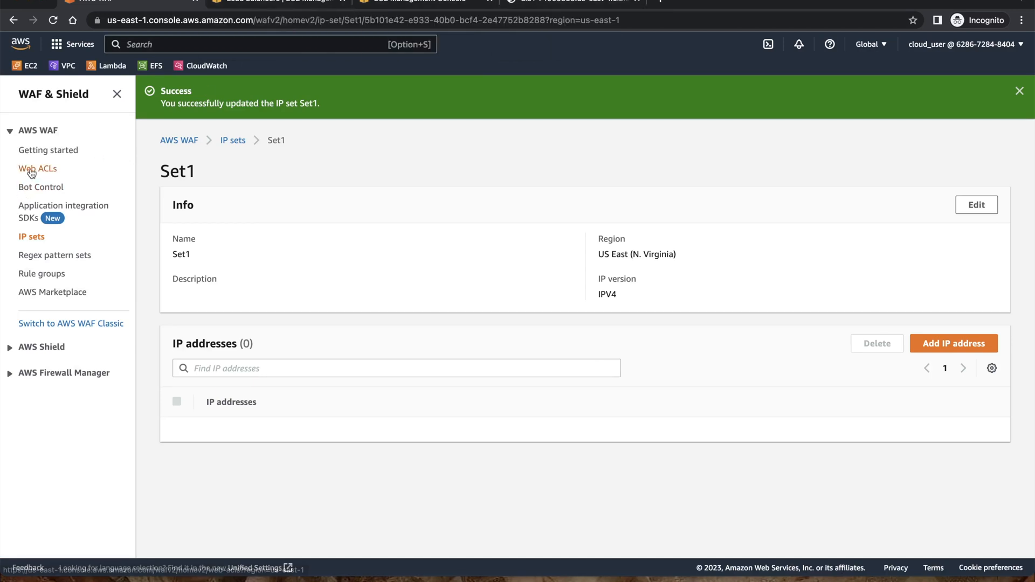
- View rule1 of mywebacl matching Set1 and see the ALB page now return 403 Forbidden
left_click(37, 168)
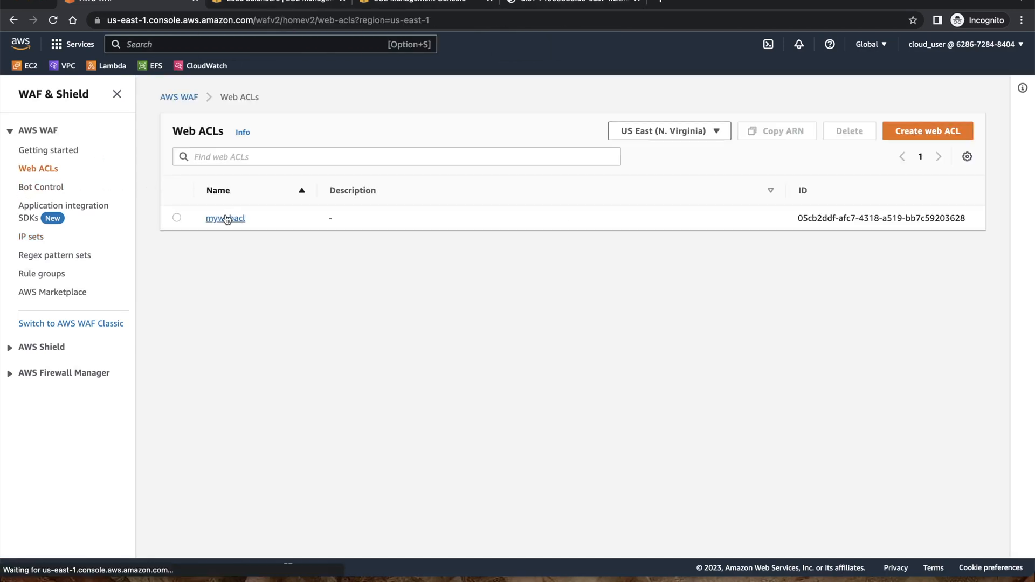
left_click(224, 218)
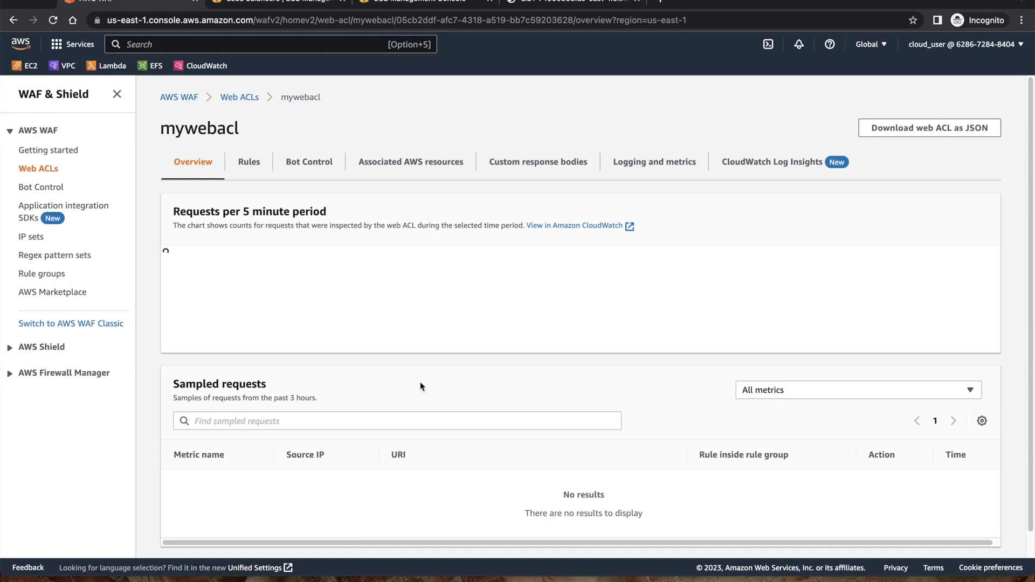
mouse_move(555, 333)
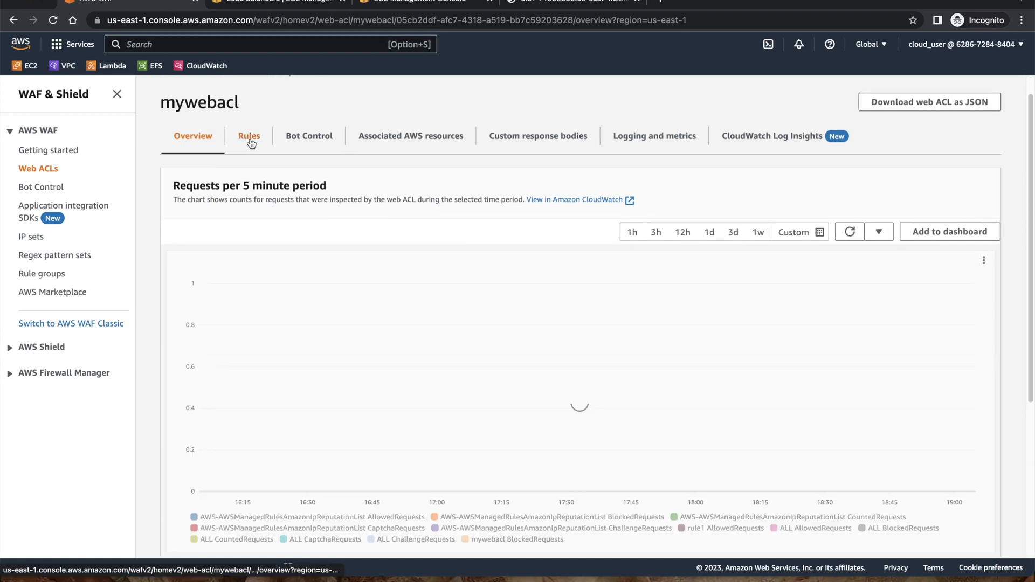
left_click(249, 135)
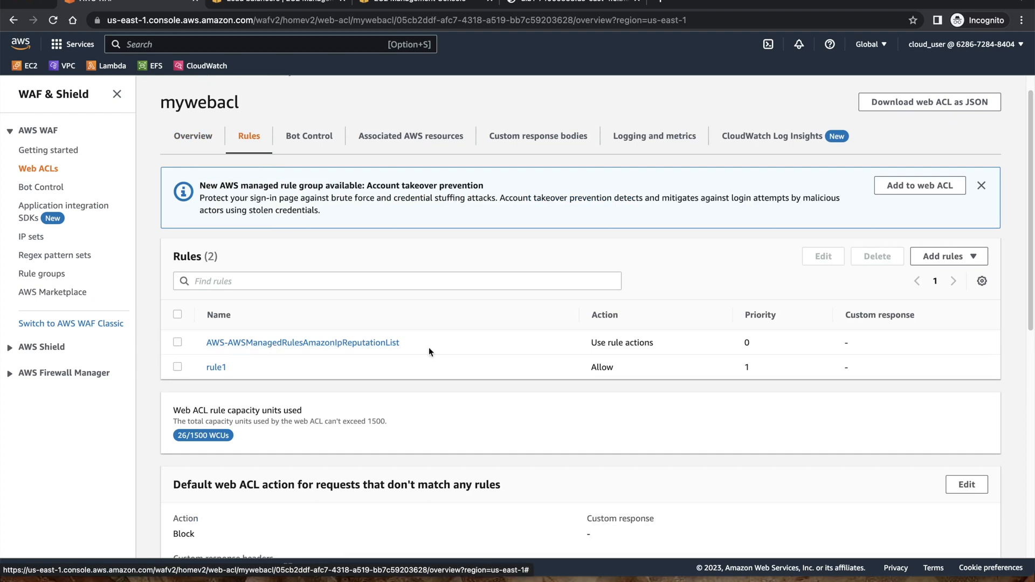
mouse_move(216, 368)
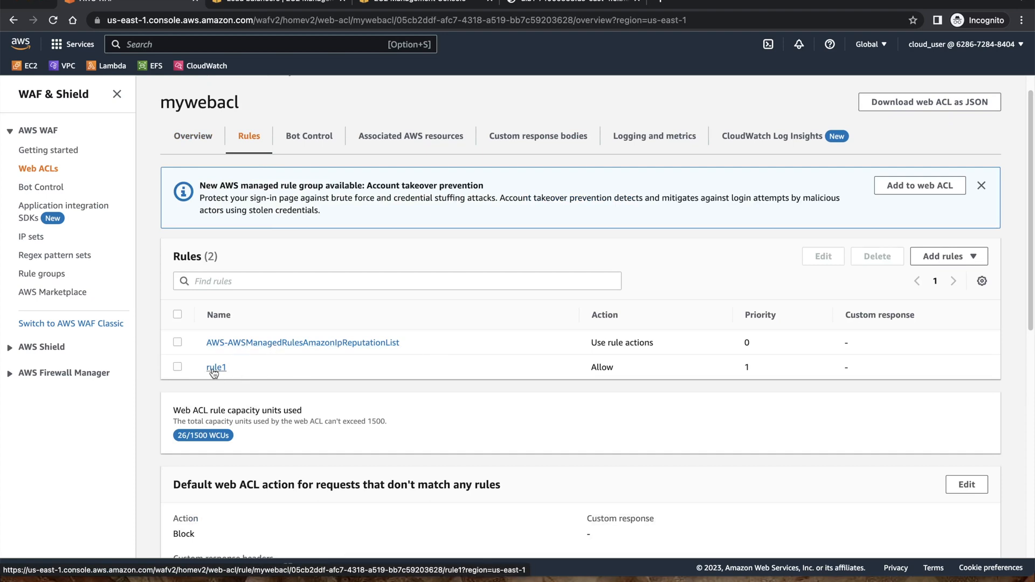
left_click(216, 366)
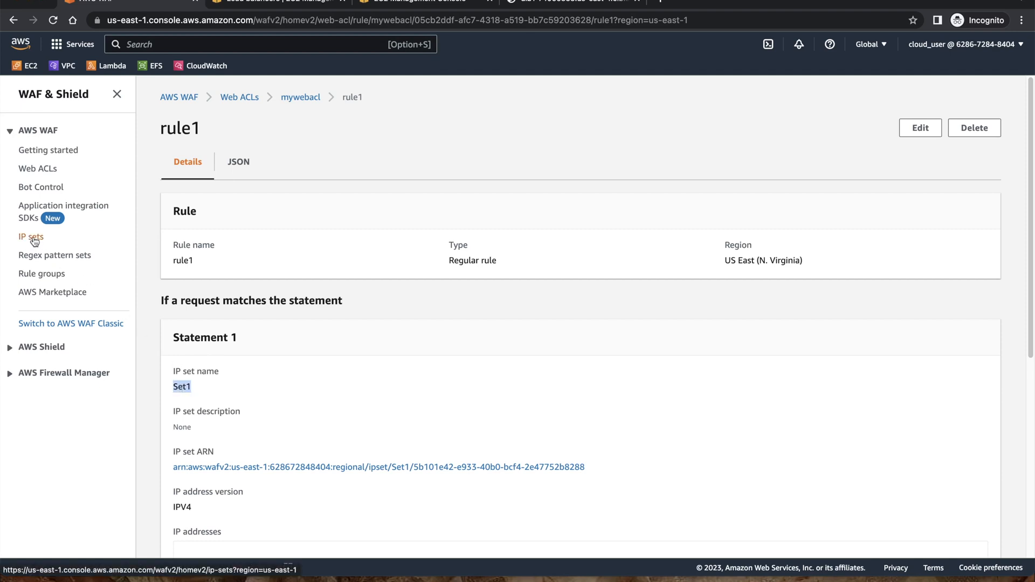
mouse_move(559, 6)
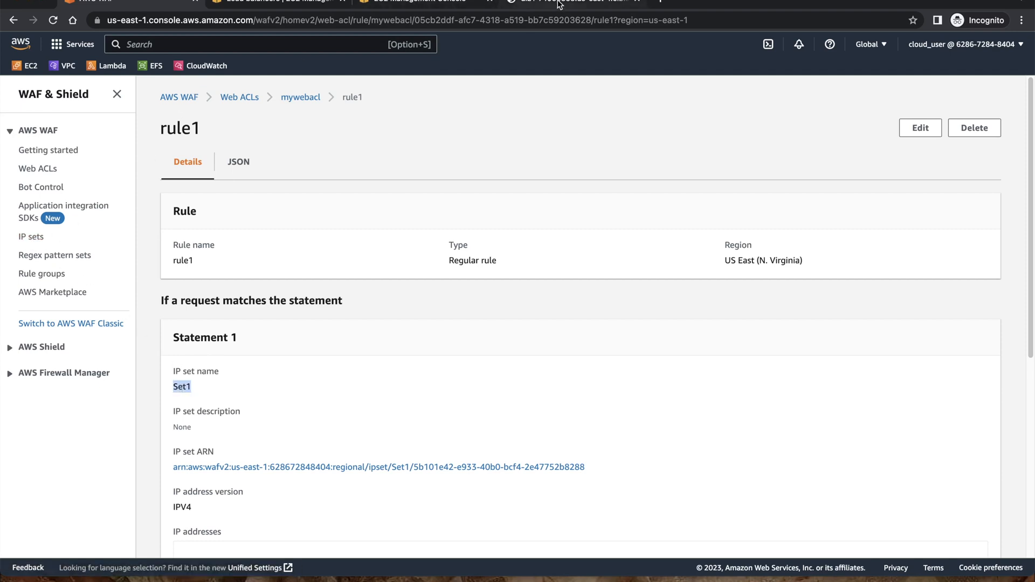
left_click(564, 2)
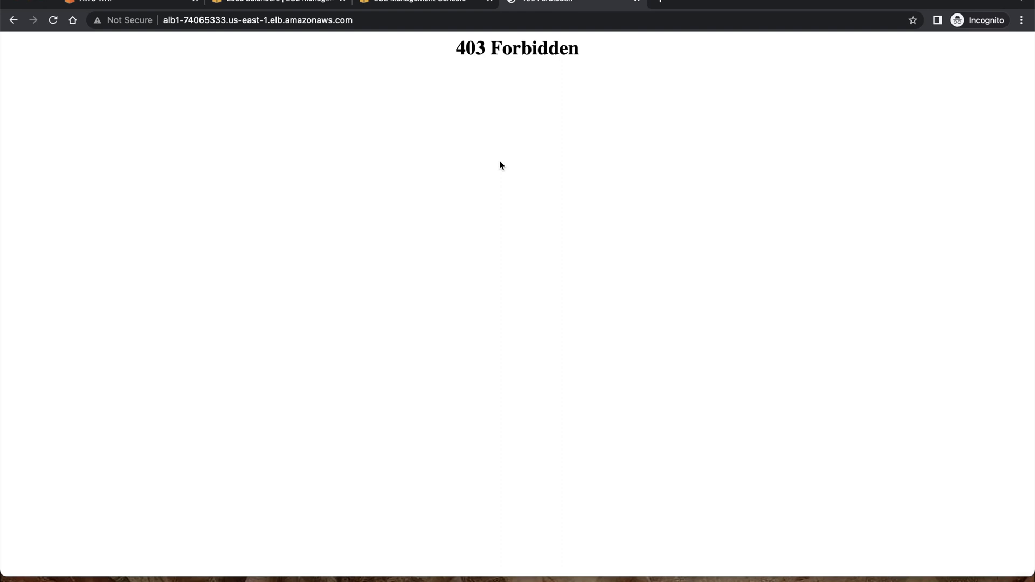
mouse_move(119, 11)
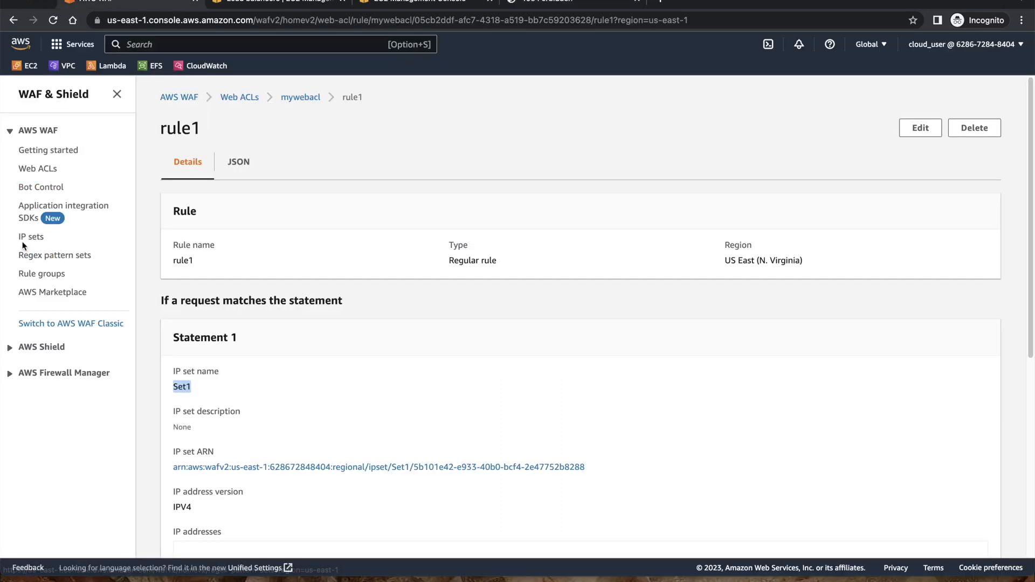
- Add the address 24.12.151.162/32 back into IP set Set1
left_click(31, 236)
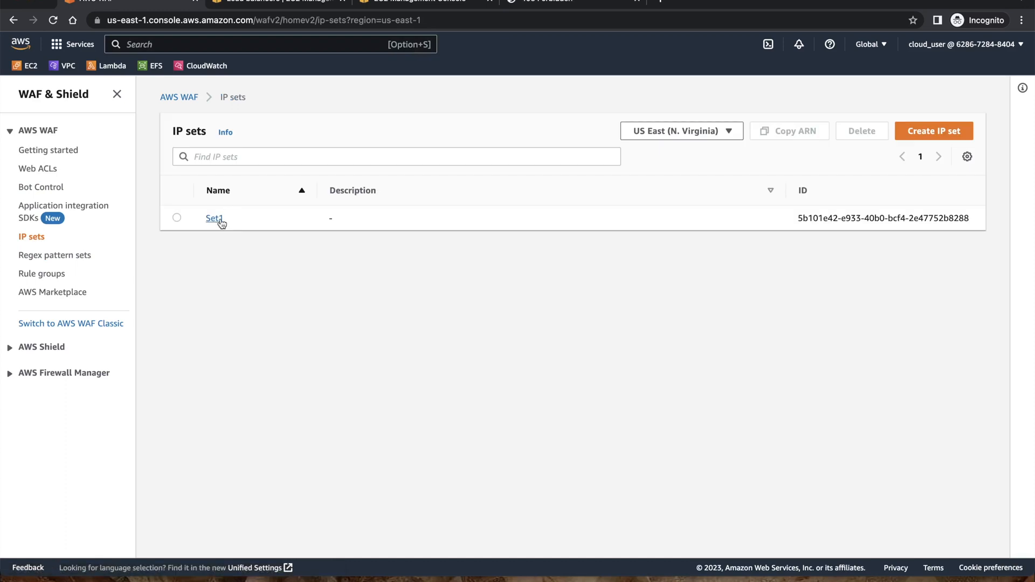
left_click(214, 219)
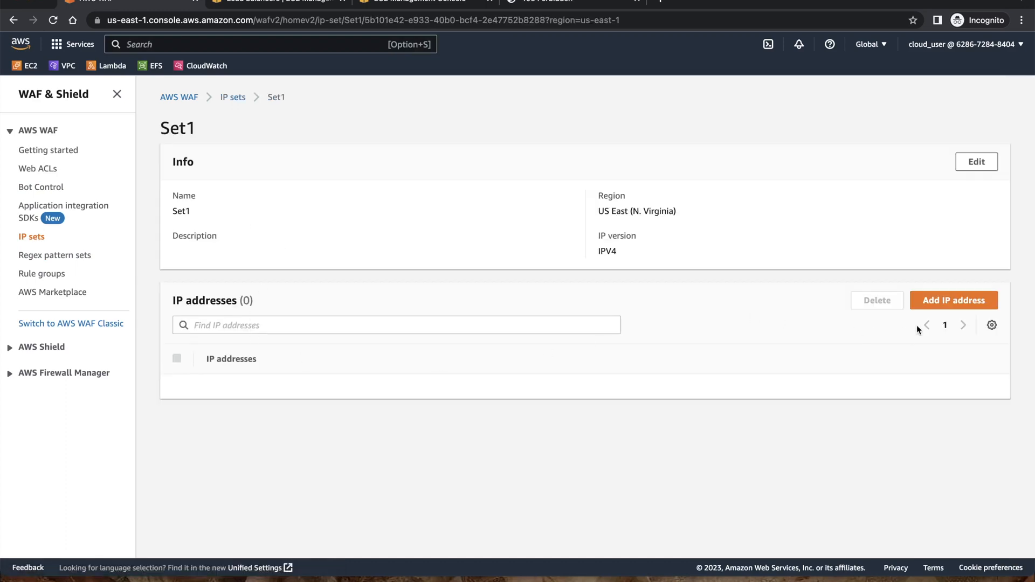
left_click(953, 301)
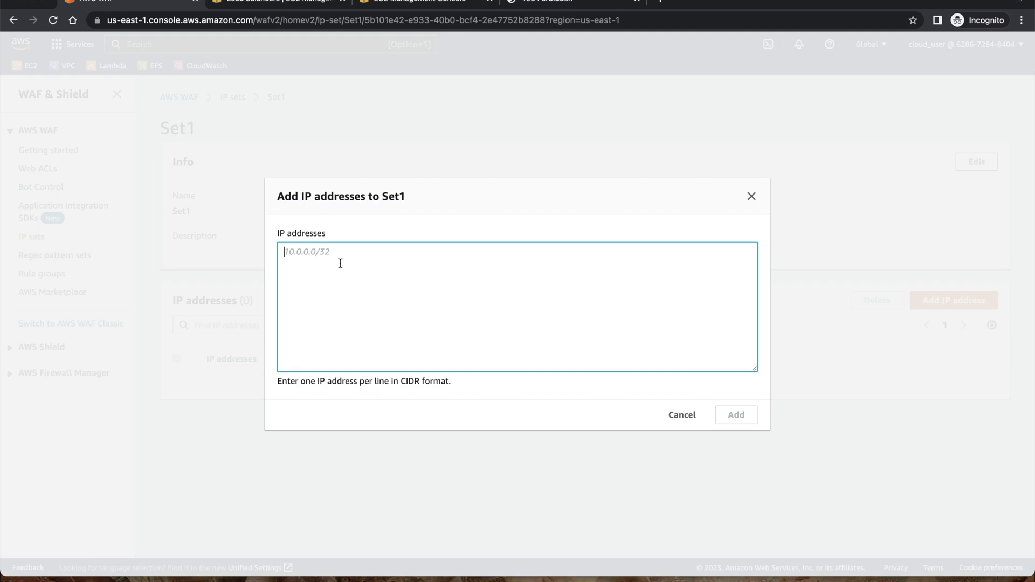
type("24.12.151.162/32")
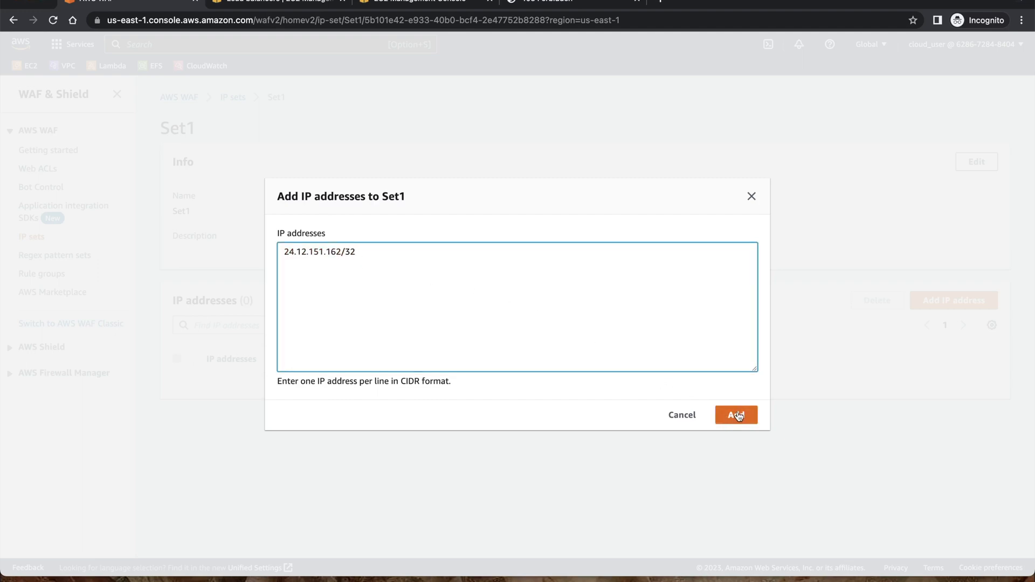
left_click(736, 414)
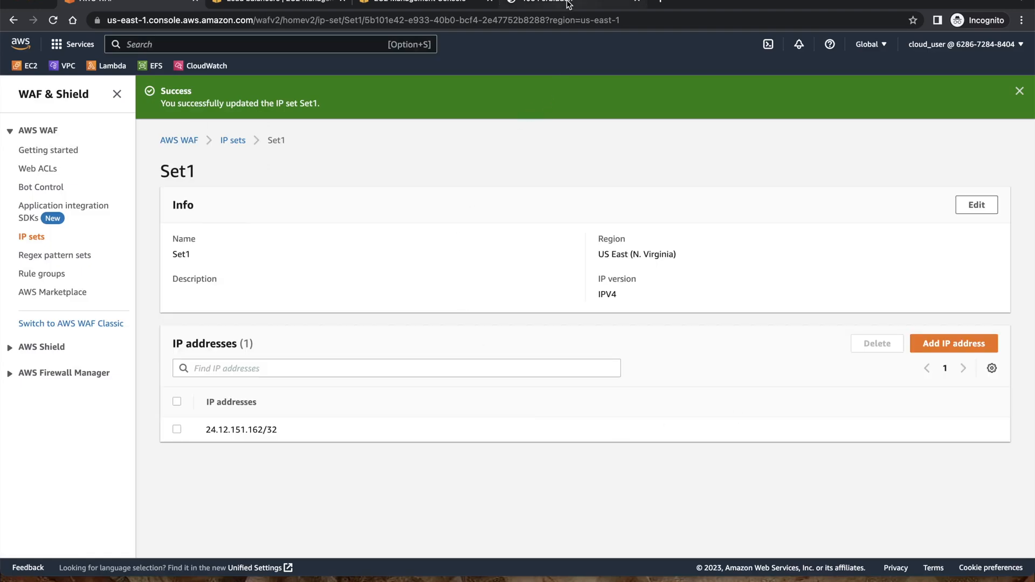
- Reload the ALB page so it serves WAF Test instead of 403 Forbidden
left_click(571, 2)
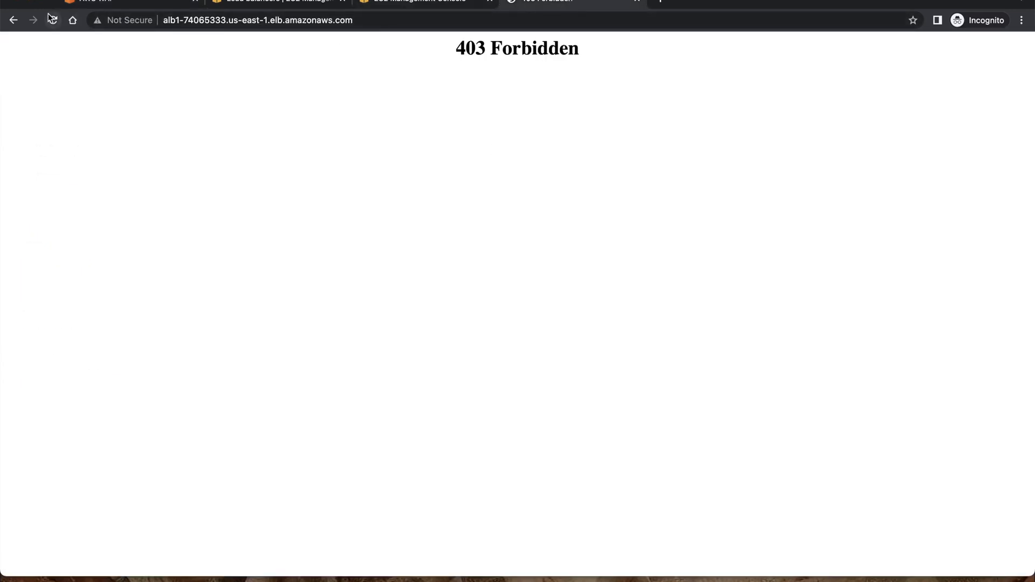
left_click(54, 19)
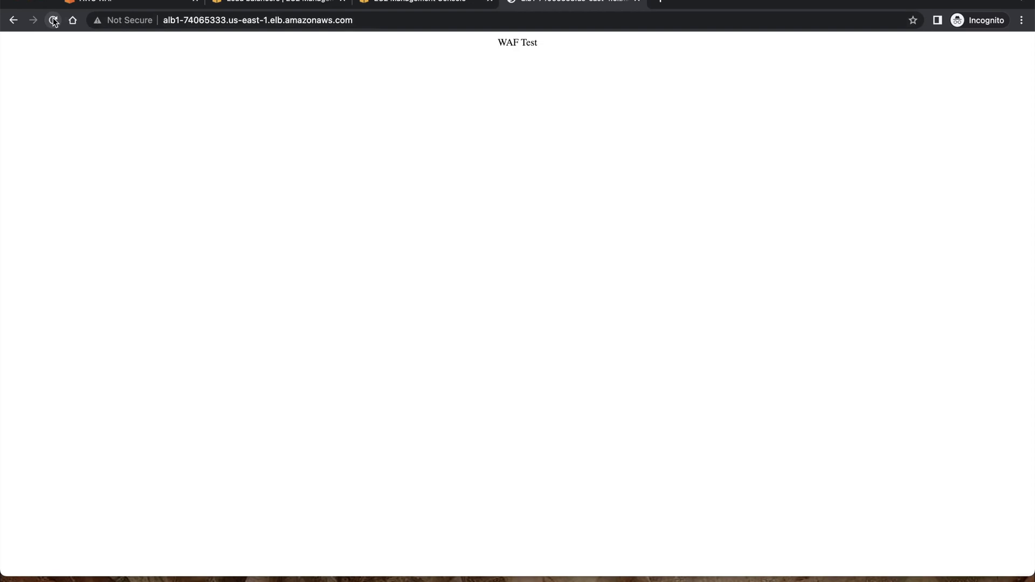
mouse_move(31, 20)
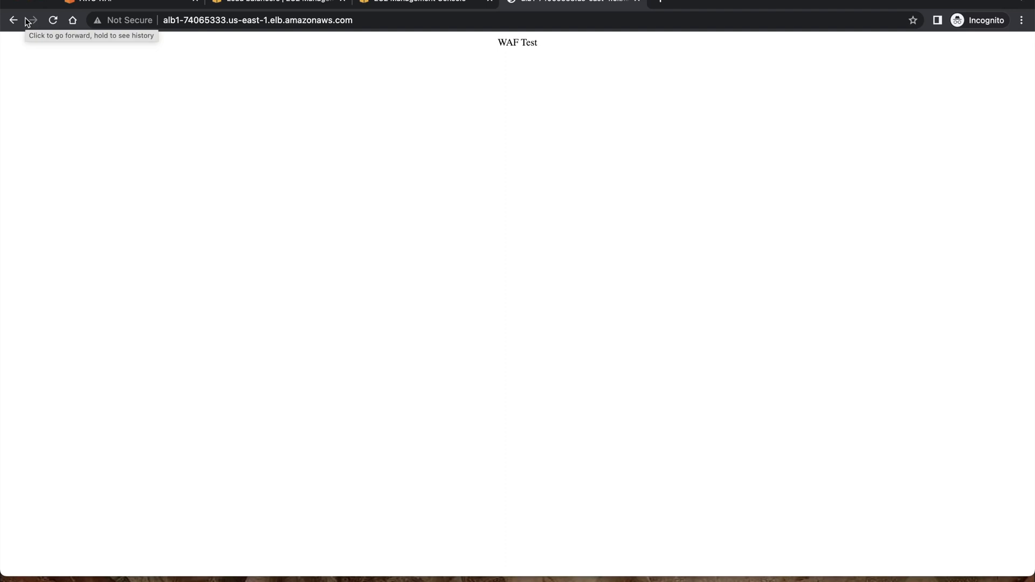